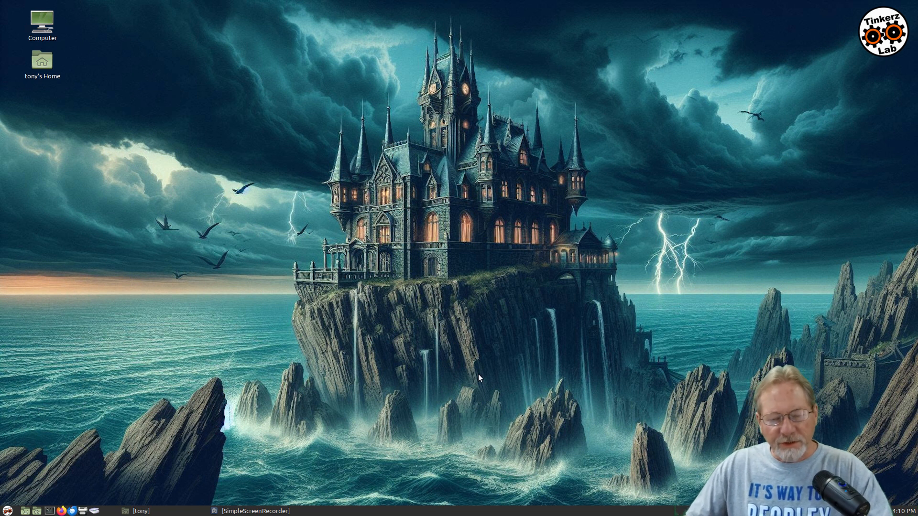
pyautogui.moveTo(471, 362)
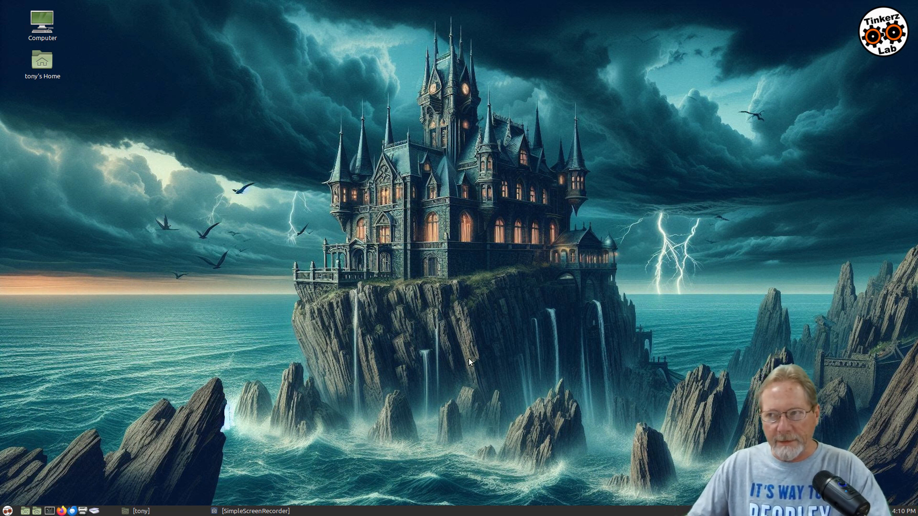
pyautogui.moveTo(451, 354)
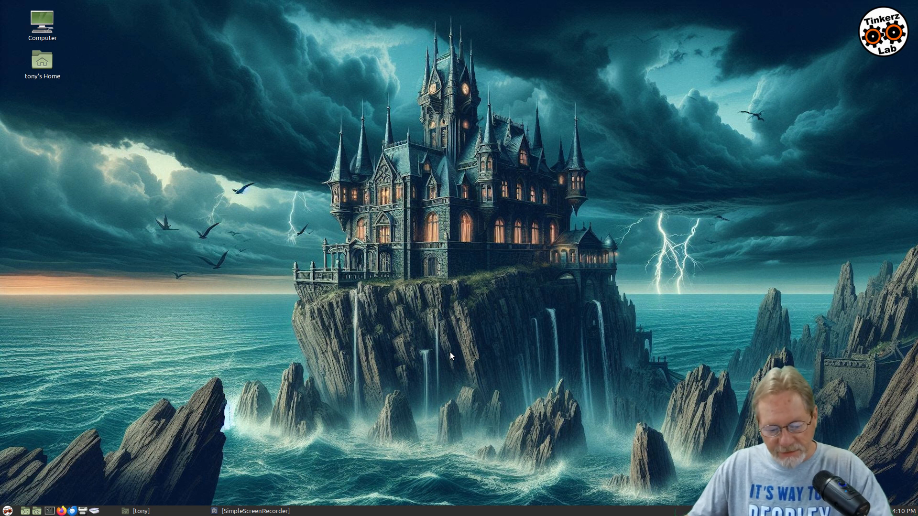
pyautogui.moveTo(388, 420)
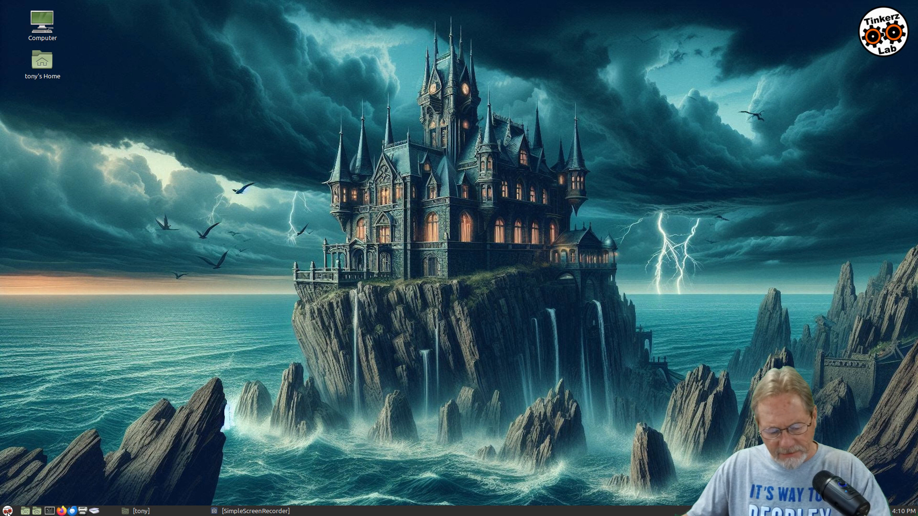
# Start Inkscape from the desktop launcher so a new blank document opens.
pyautogui.click(6, 511)
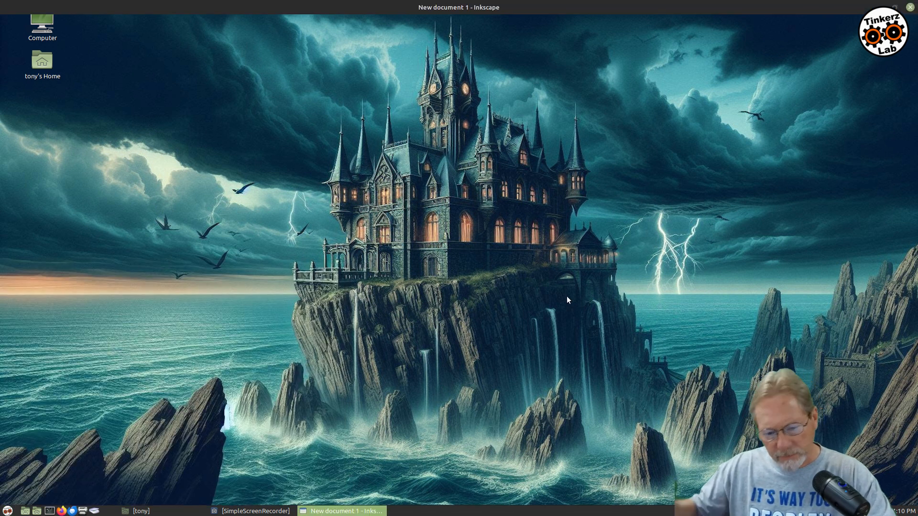
# Bring up the new Inkscape window and open File > Document Properties.
pyautogui.click(342, 511)
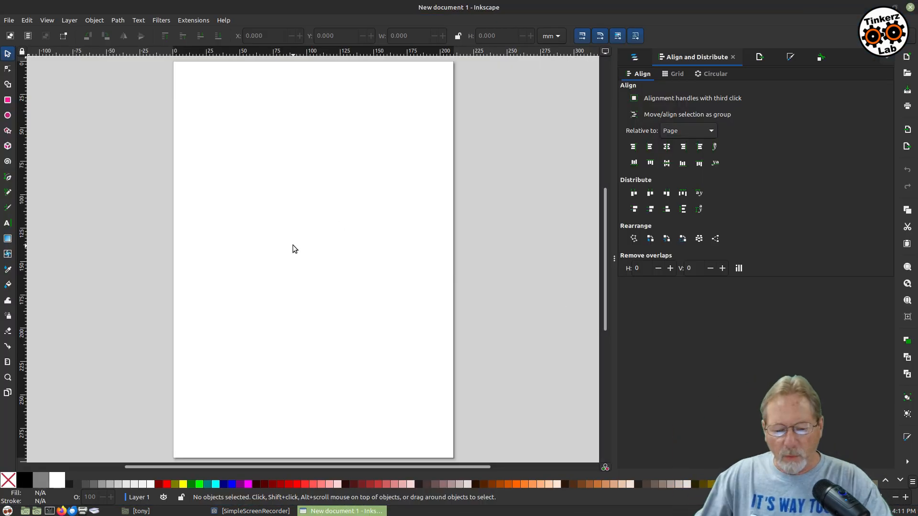
pyautogui.moveTo(304, 228)
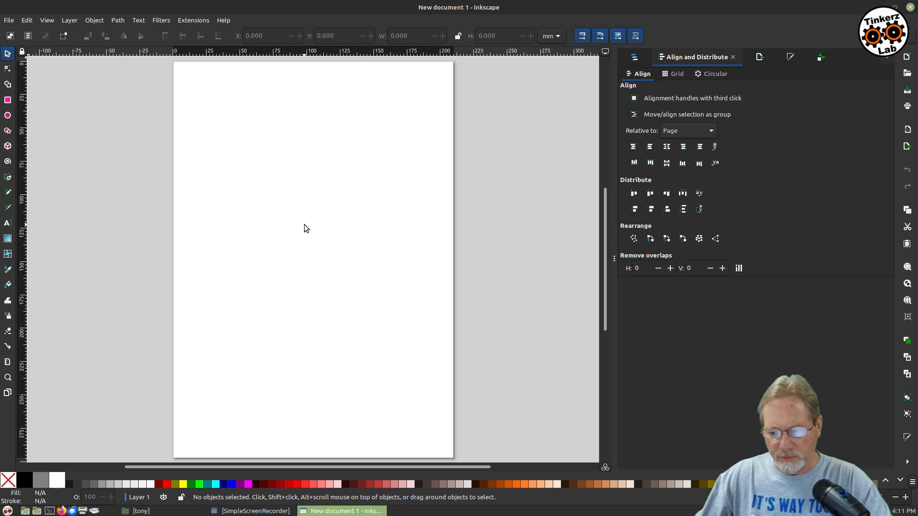
pyautogui.moveTo(9, 20)
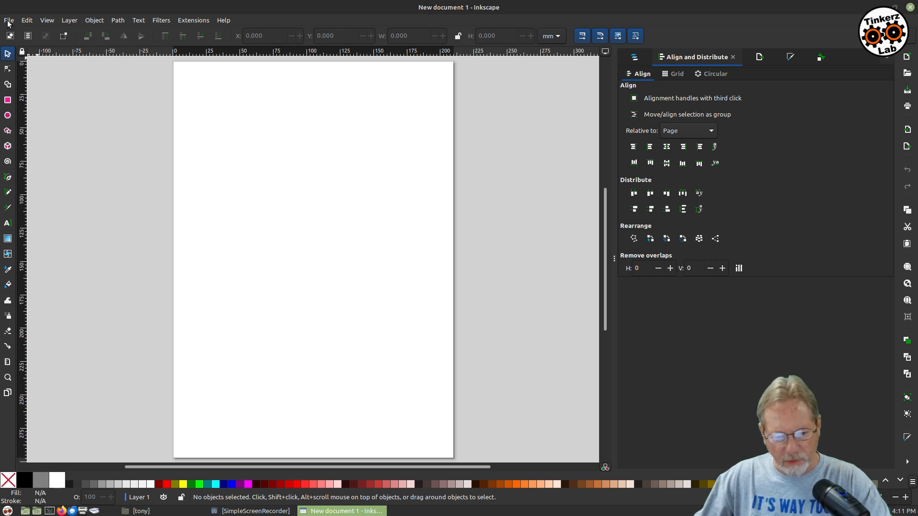
pyautogui.click(9, 20)
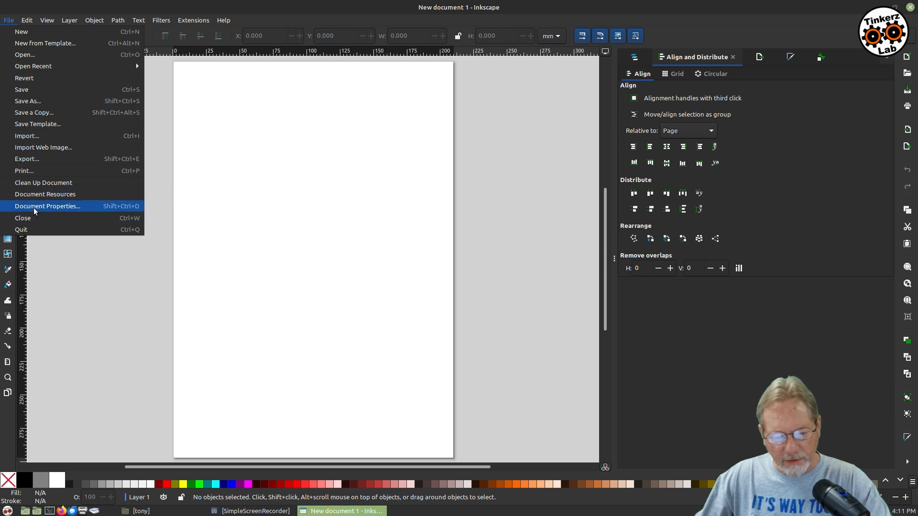
pyautogui.click(47, 205)
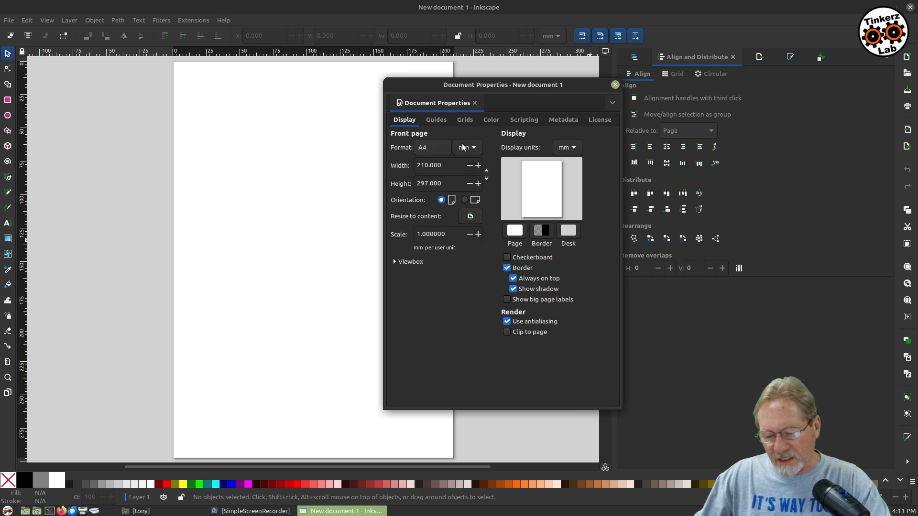
pyautogui.moveTo(465, 147)
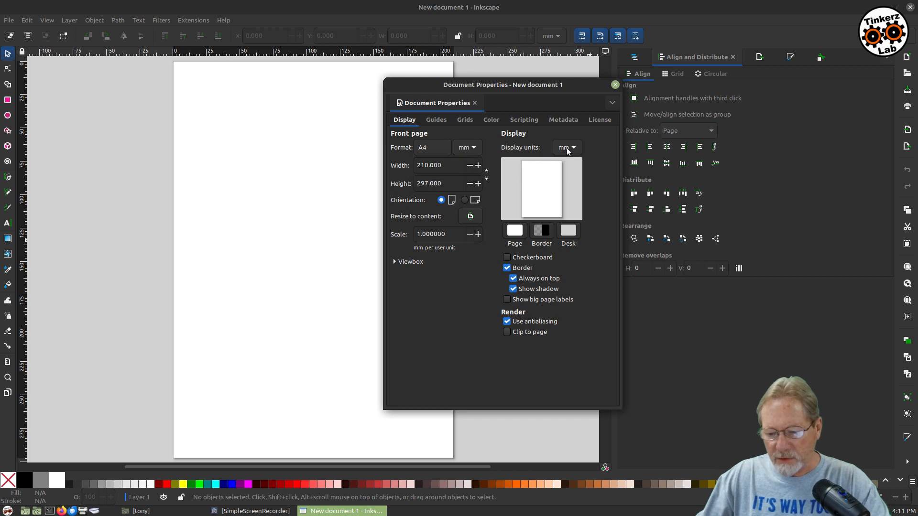
pyautogui.moveTo(576, 219)
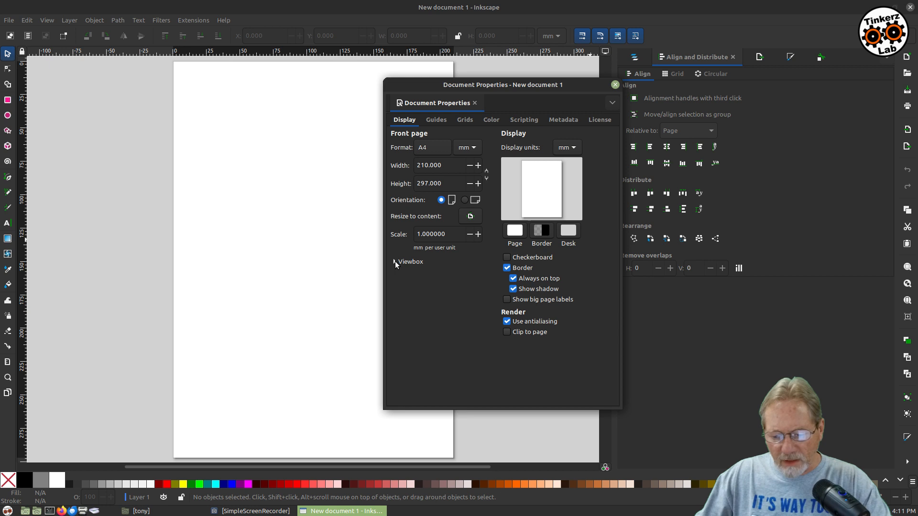
# Expand and collapse the Viewbox section, then turn off the page shadow.
pyautogui.click(395, 262)
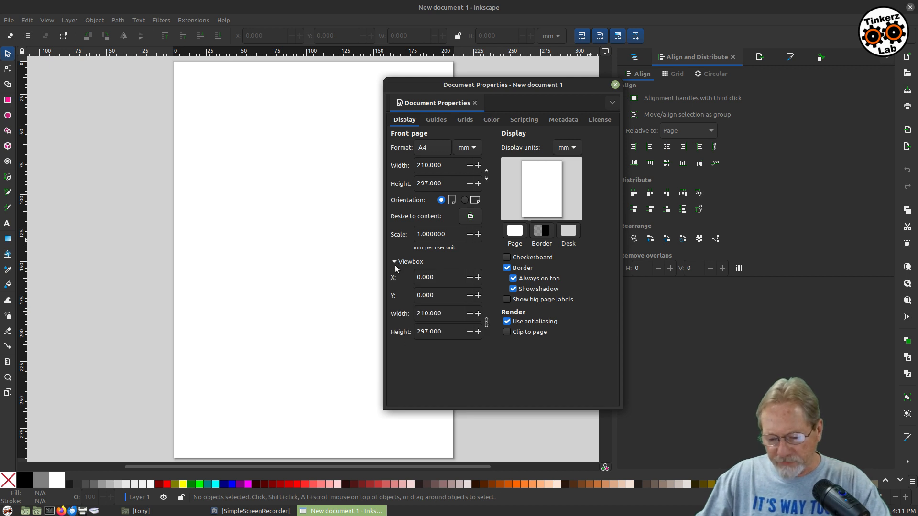
pyautogui.click(395, 262)
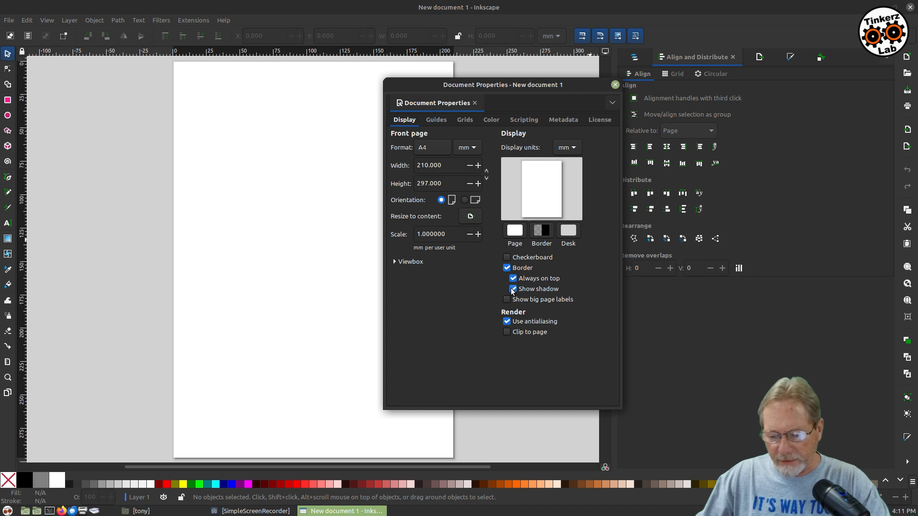
pyautogui.moveTo(512, 290)
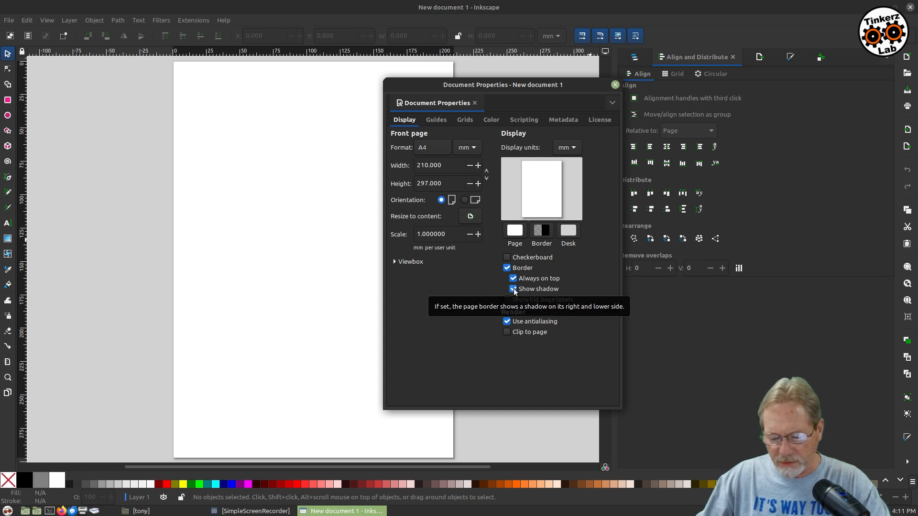
pyautogui.click(512, 289)
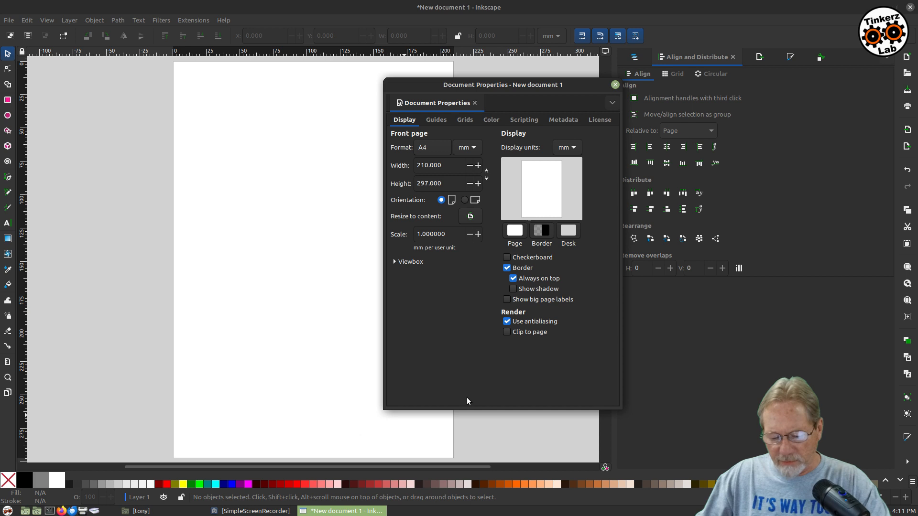
pyautogui.moveTo(443, 347)
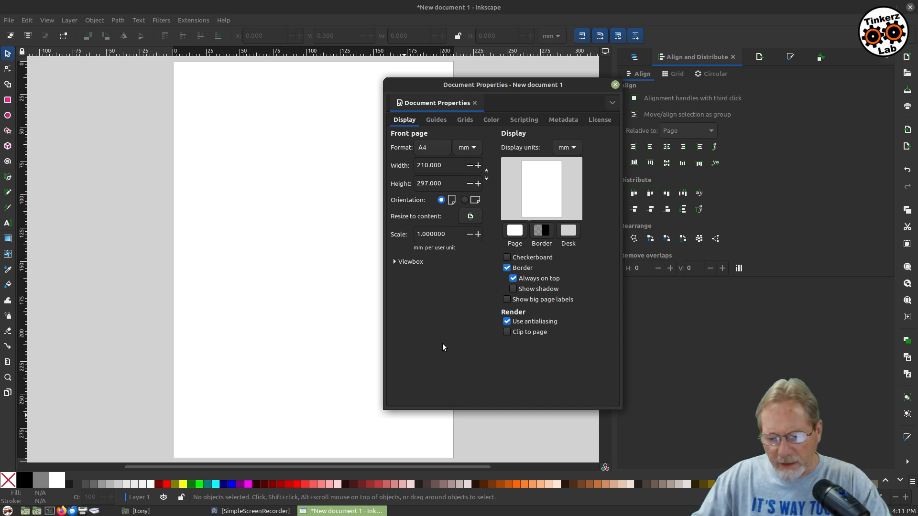
pyautogui.moveTo(429, 149)
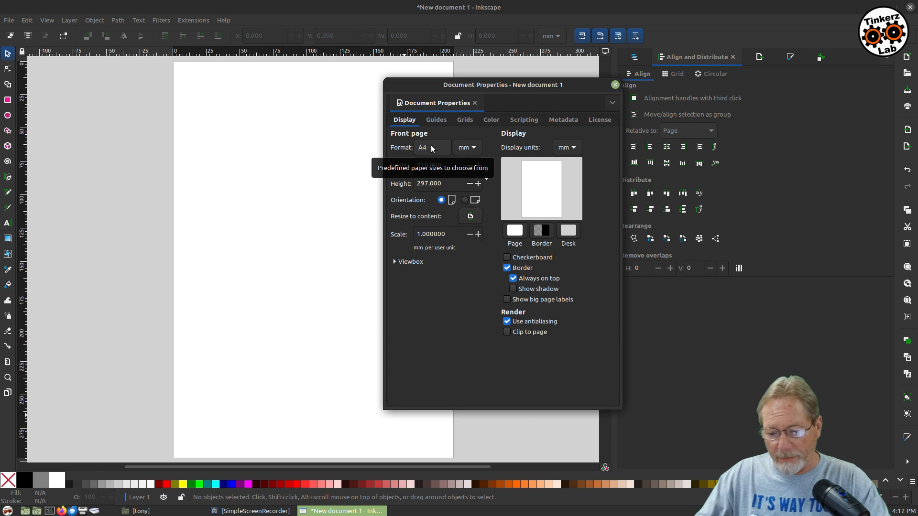
# Set the page format to Video HD 1080p in landscape orientation (1920 × 1080 px).
pyautogui.click(432, 147)
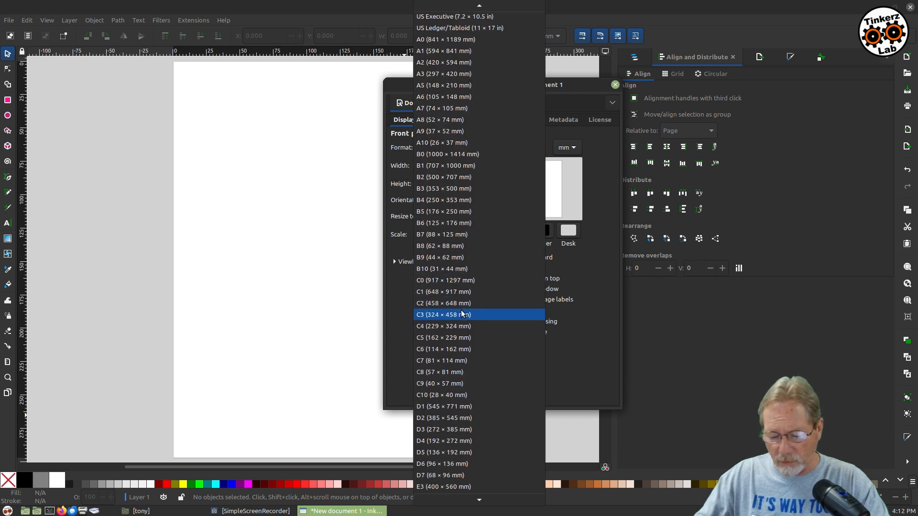
pyautogui.scroll(-3)
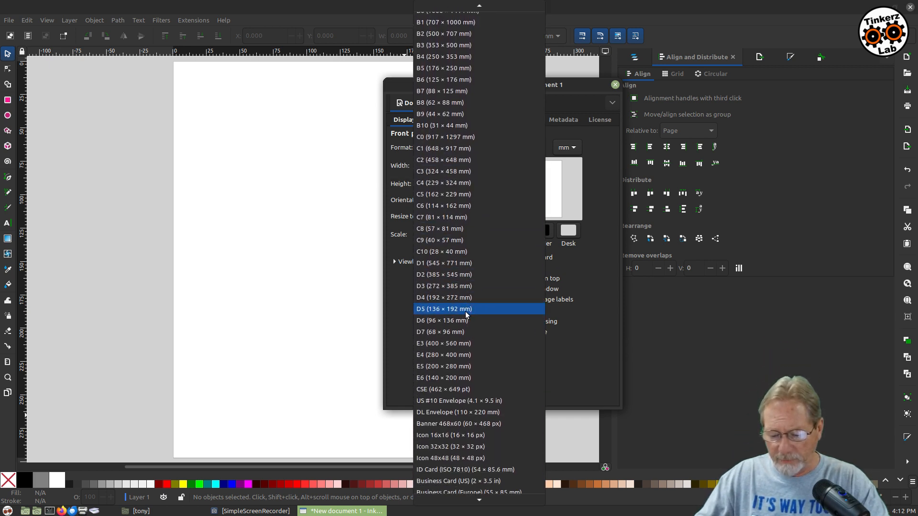
pyautogui.scroll(-3)
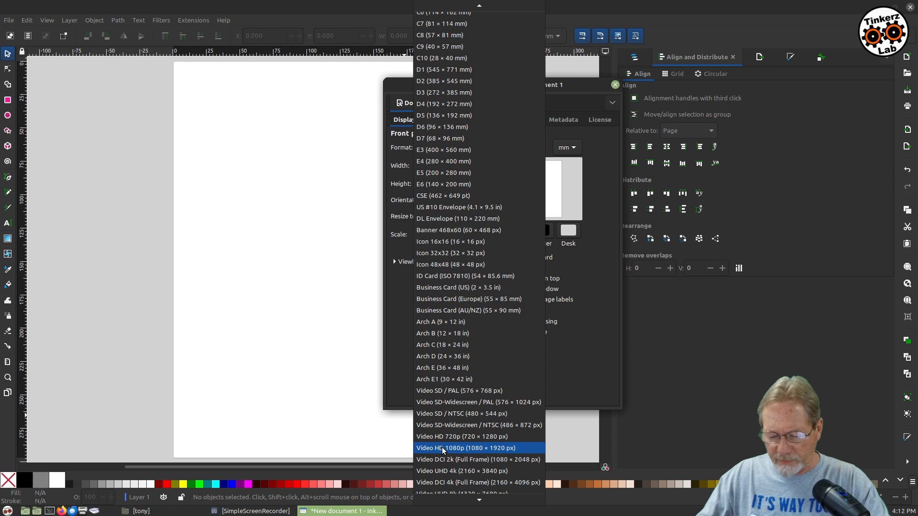
pyautogui.moveTo(457, 448)
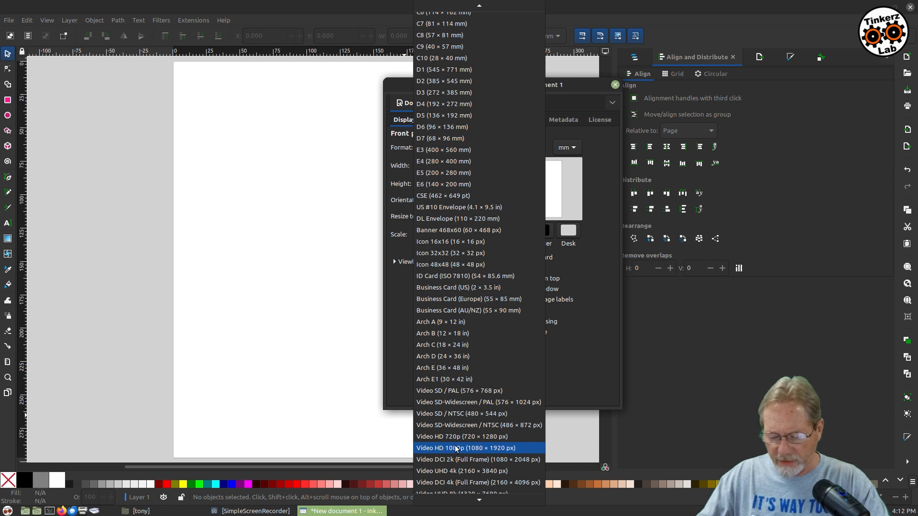
pyautogui.click(465, 448)
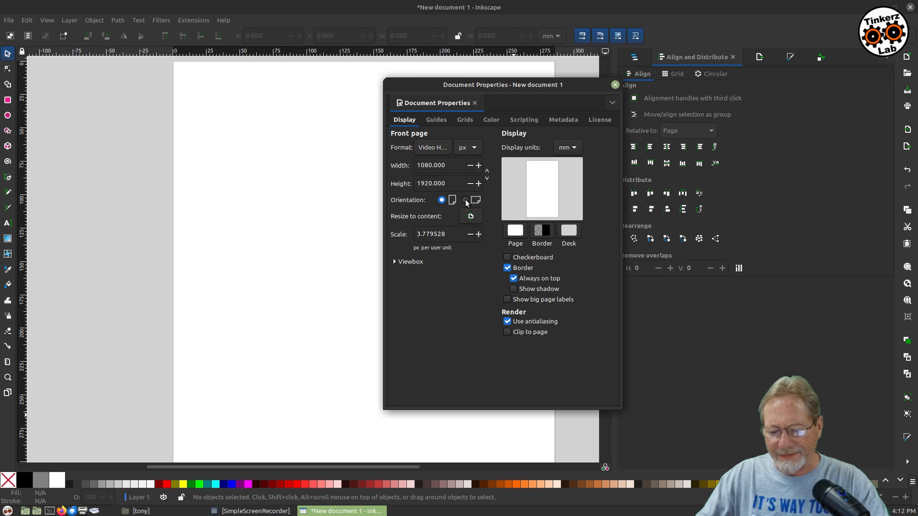
pyautogui.click(465, 199)
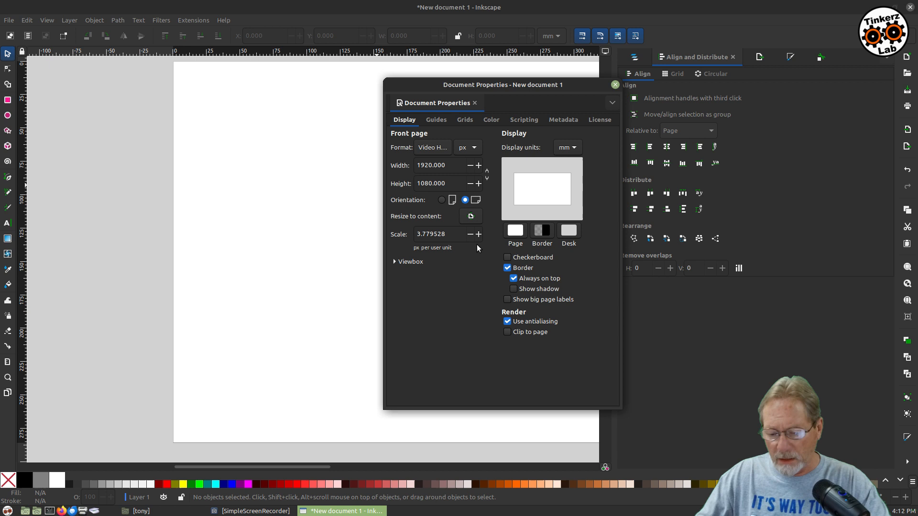
pyautogui.moveTo(404, 239)
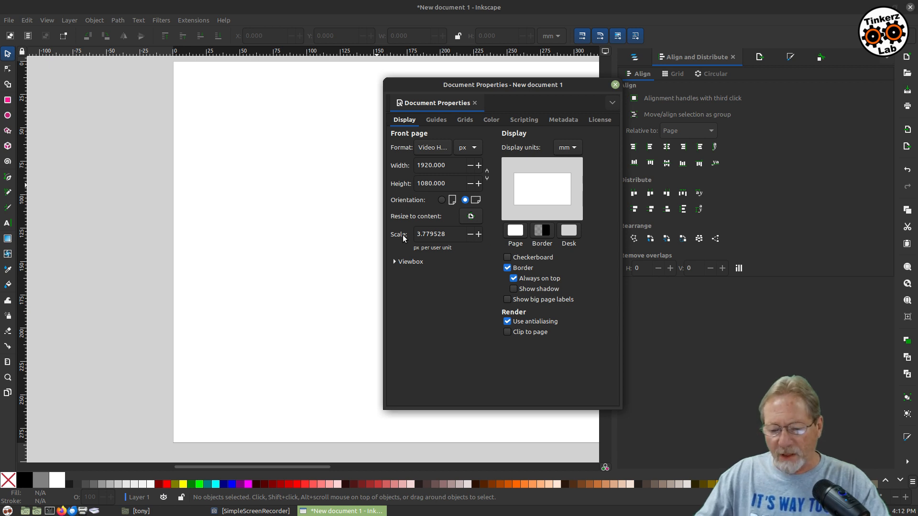
pyautogui.moveTo(414, 256)
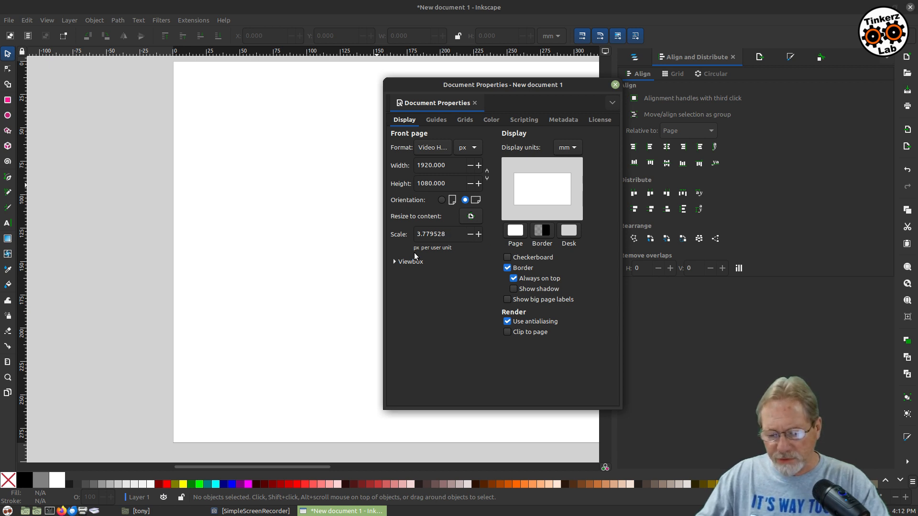
pyautogui.moveTo(448, 255)
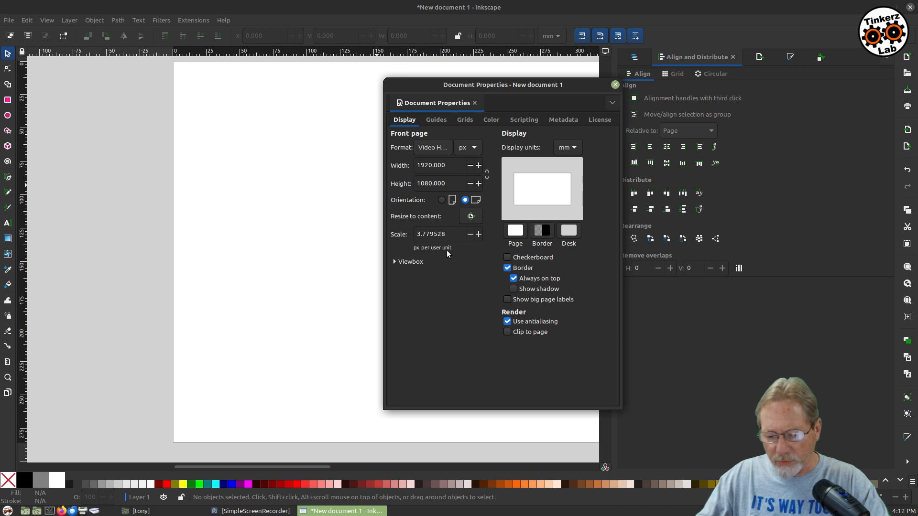
pyautogui.moveTo(428, 220)
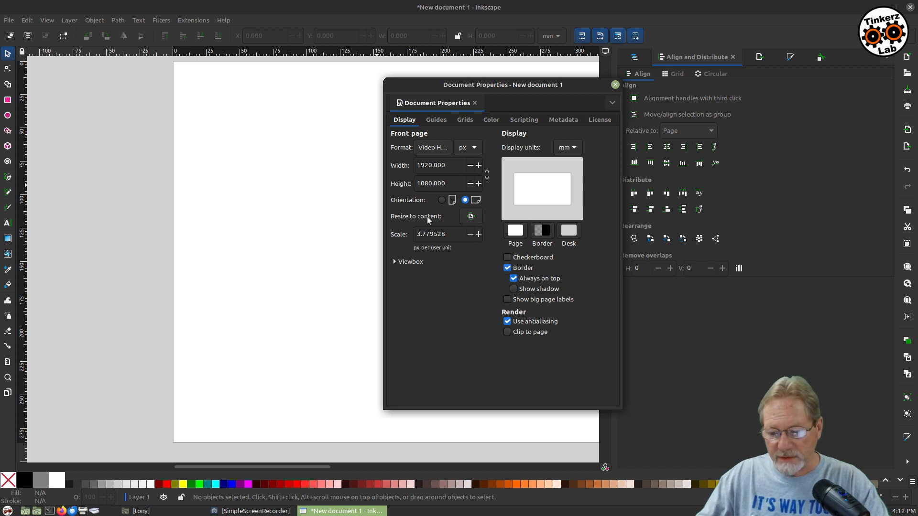
pyautogui.click(566, 147)
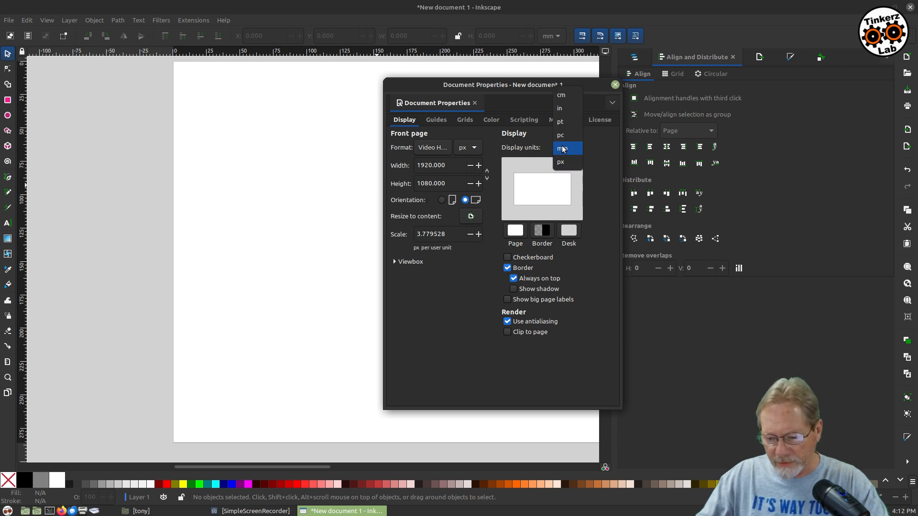
pyautogui.click(560, 162)
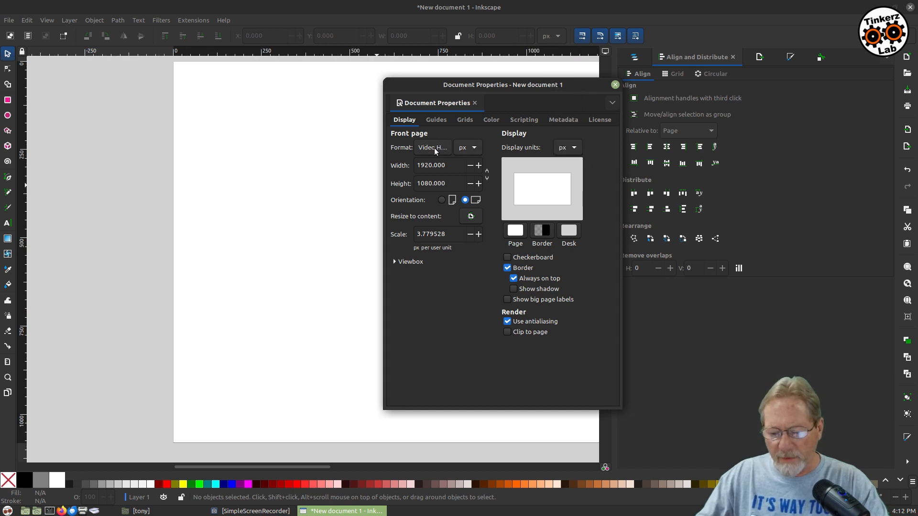
pyautogui.moveTo(464, 151)
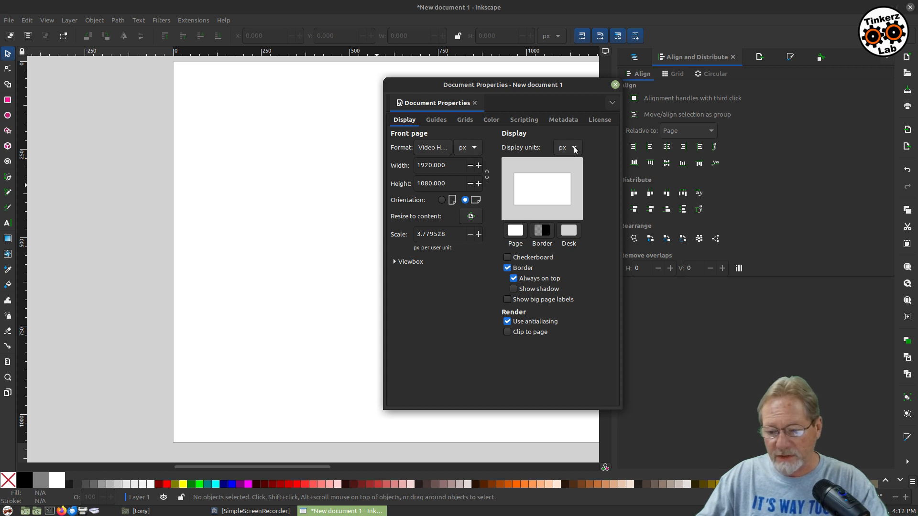
pyautogui.moveTo(268, 72)
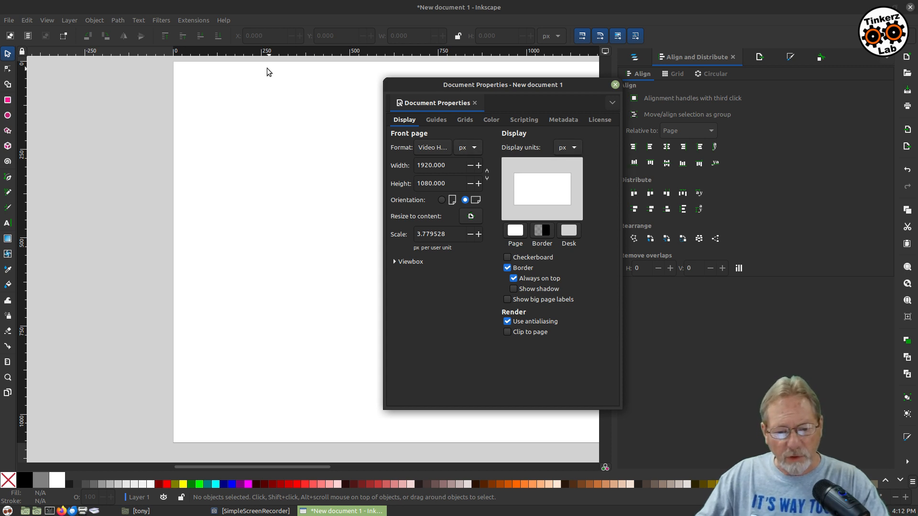
pyautogui.moveTo(286, 55)
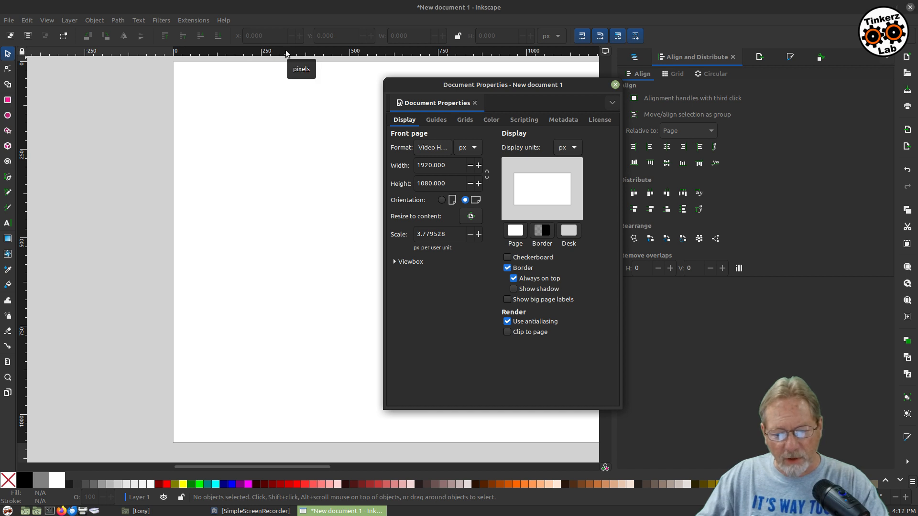
pyautogui.moveTo(283, 56)
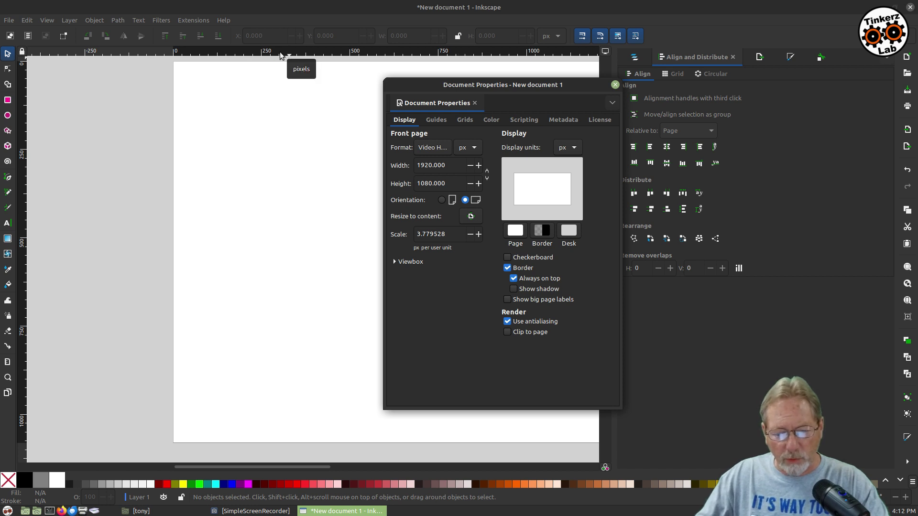
pyautogui.moveTo(8, 226)
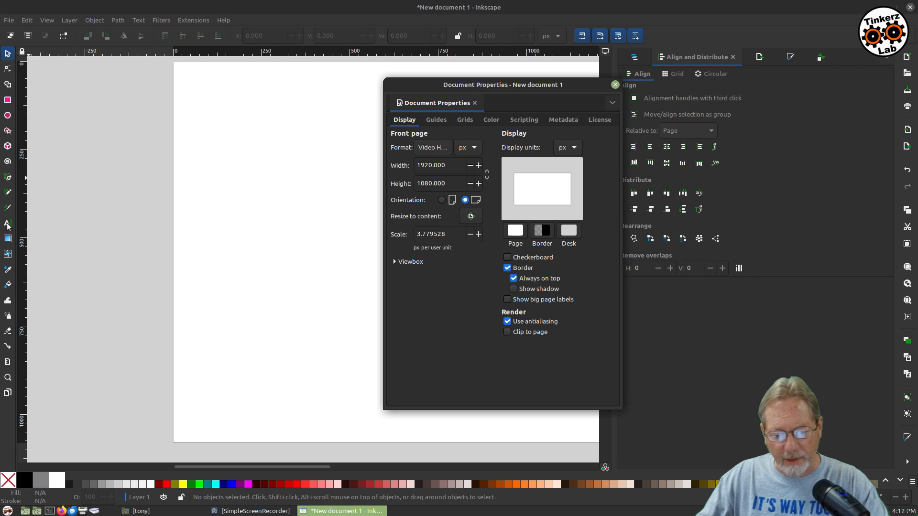
pyautogui.moveTo(8, 239)
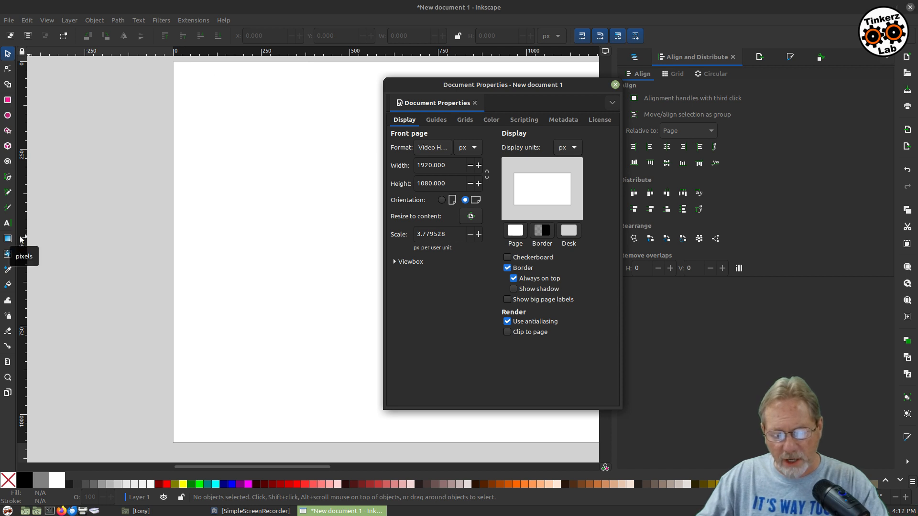
pyautogui.moveTo(350, 52)
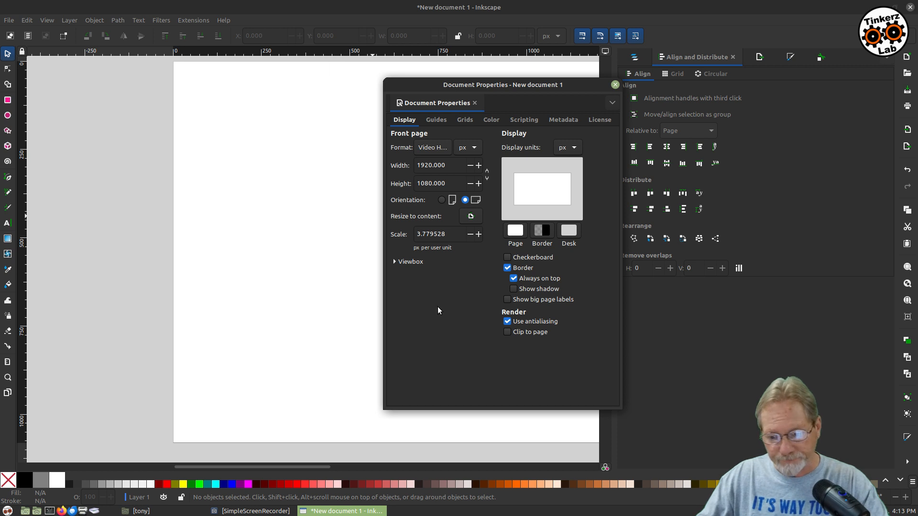
pyautogui.moveTo(471, 319)
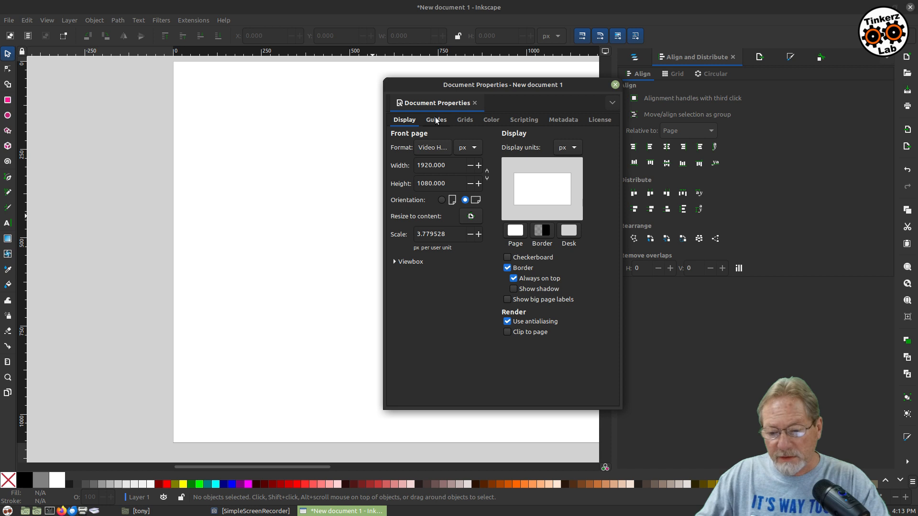
# Browse the Guides, Grids and Scripting tabs, ending on the Metadata tab.
pyautogui.click(435, 120)
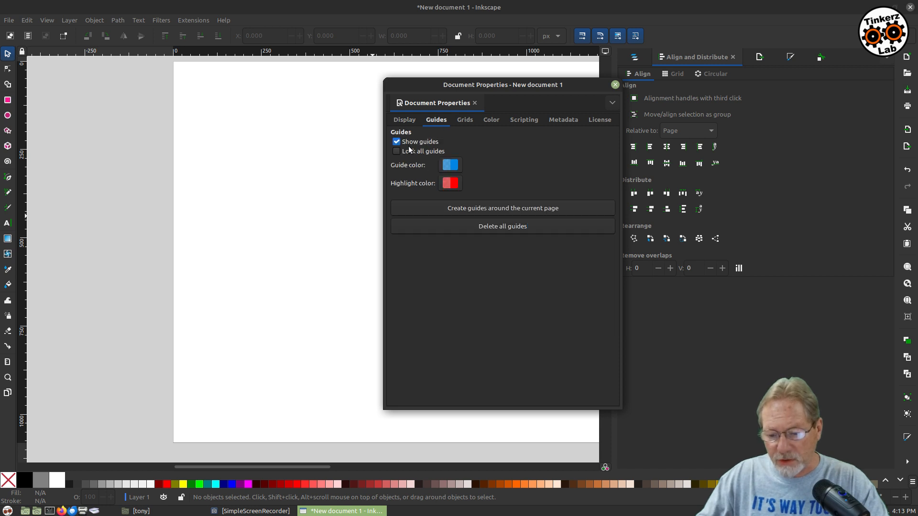
pyautogui.click(464, 119)
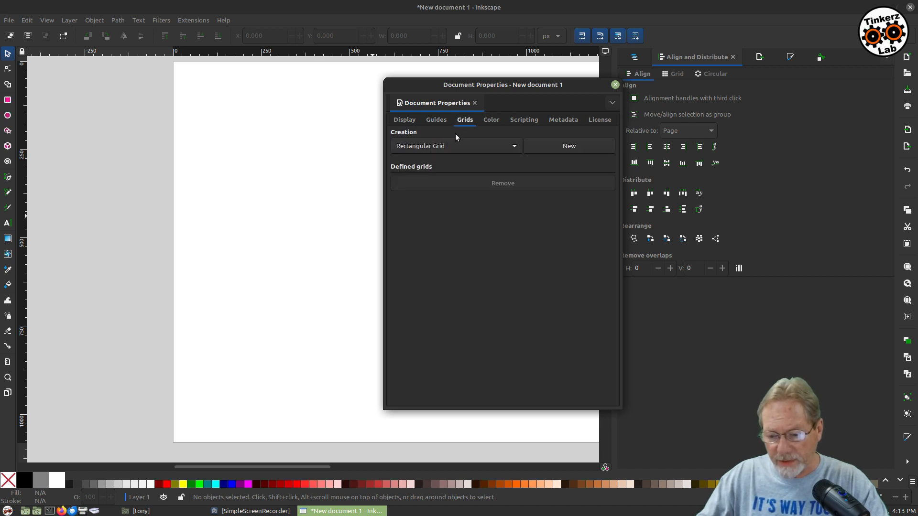
pyautogui.moveTo(491, 120)
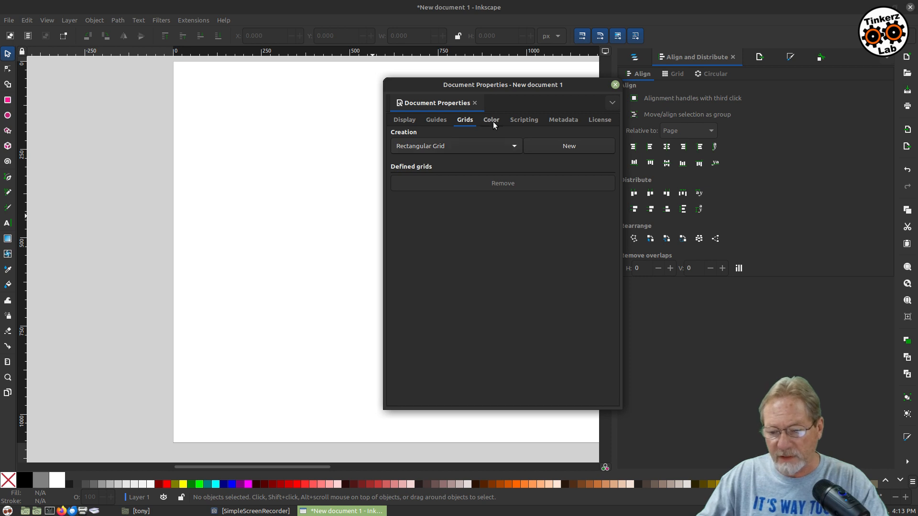
pyautogui.click(522, 120)
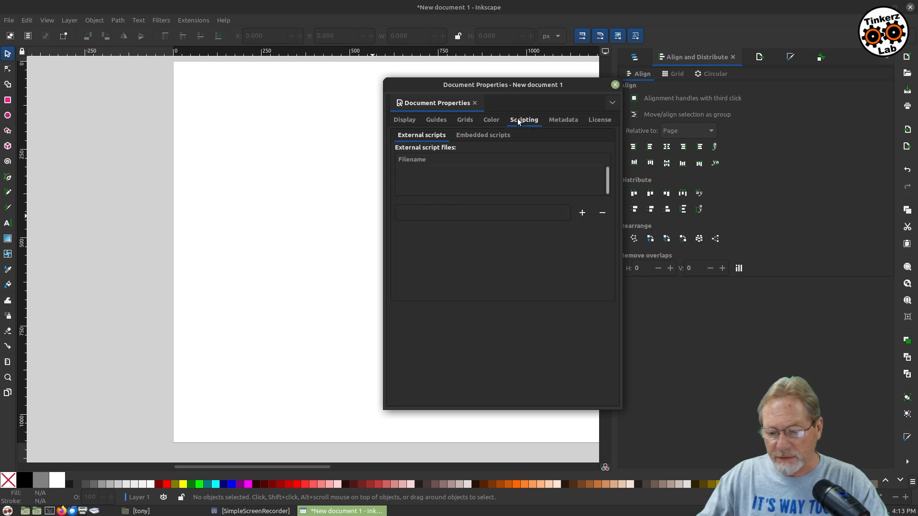
pyautogui.click(562, 119)
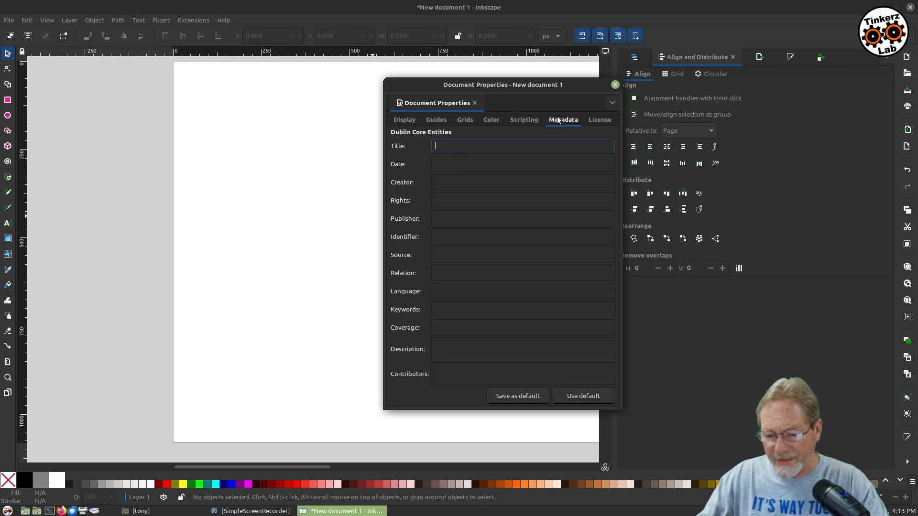
pyautogui.moveTo(495, 82)
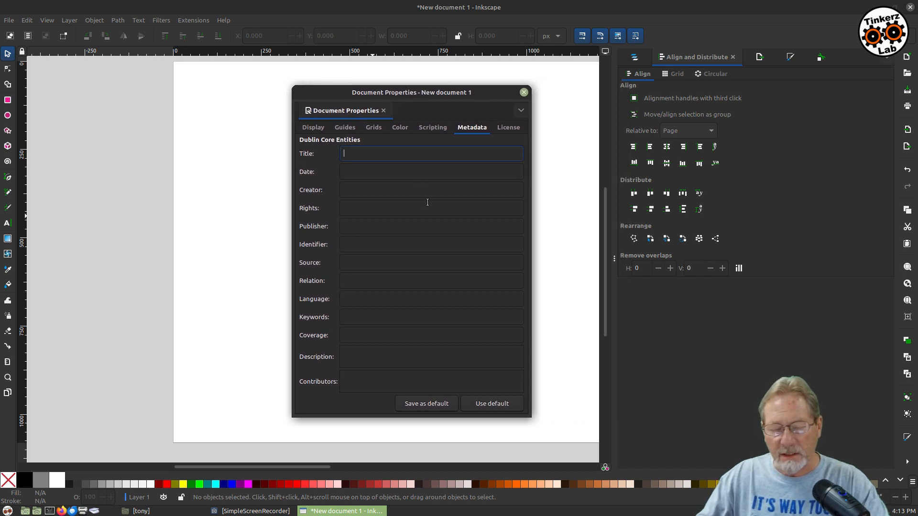
pyautogui.moveTo(412, 183)
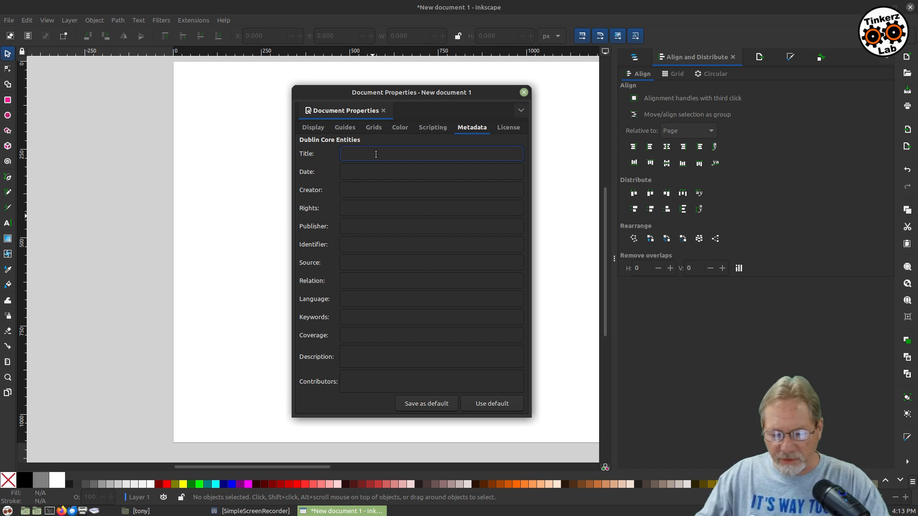
# Enter the document title 'Created by TinkerzLab Inkscape'.
pyautogui.write('Cre')
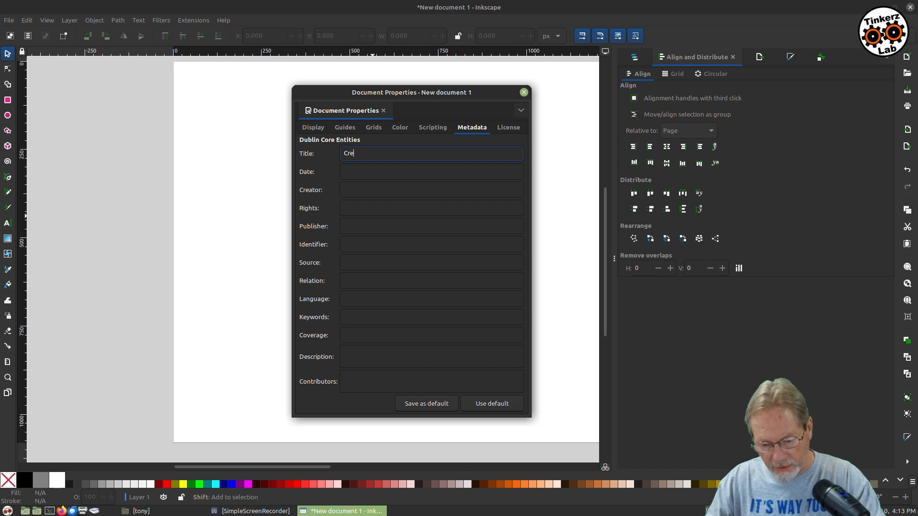
pyautogui.write('ated')
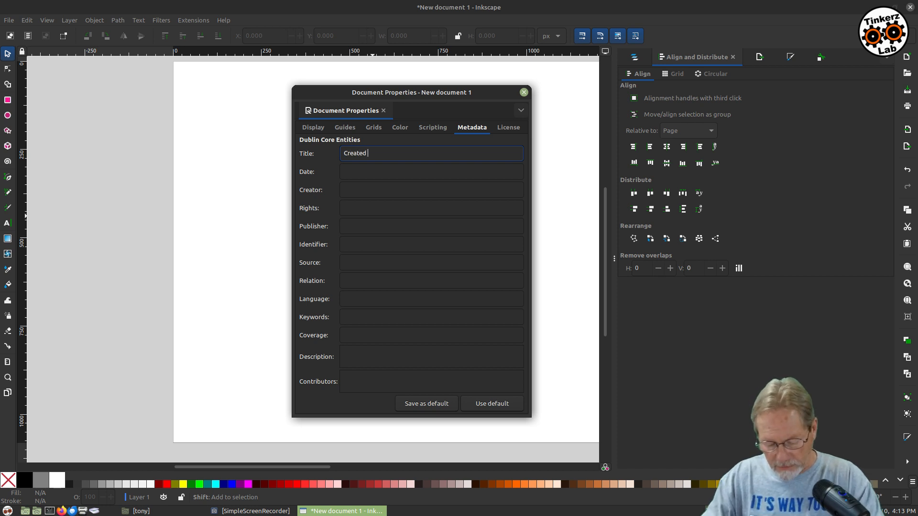
pyautogui.write('by Tinke')
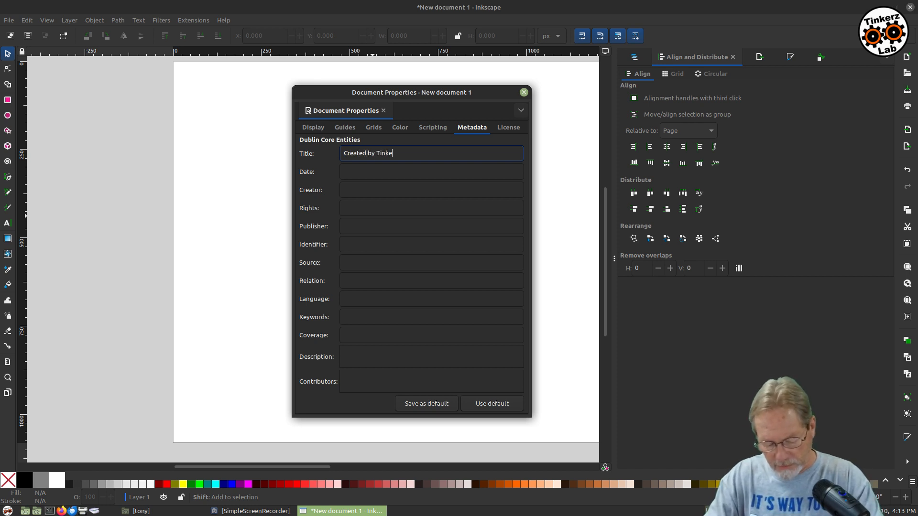
pyautogui.write('rzLab using')
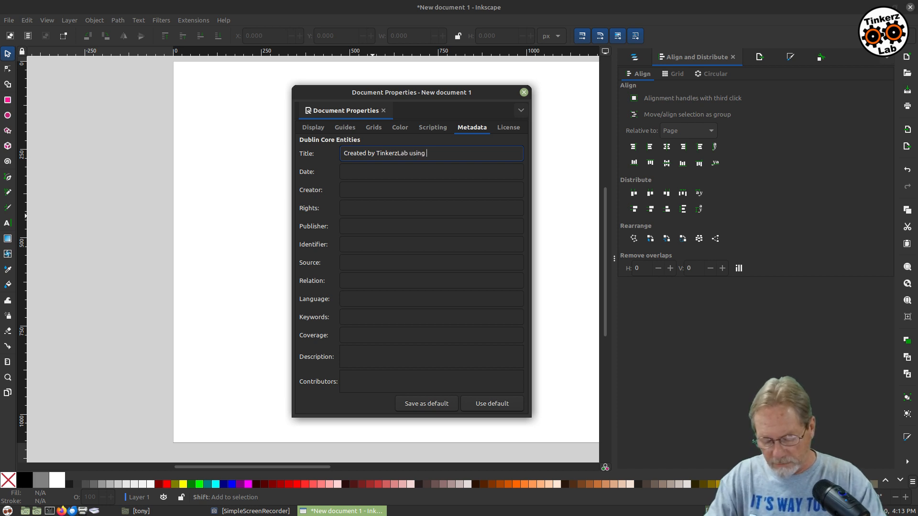
pyautogui.write('Inkscape')
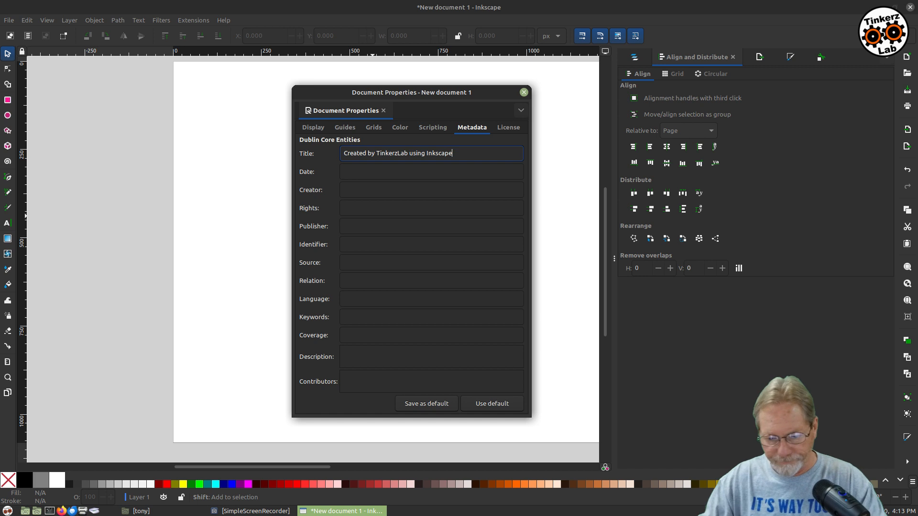
# Fill in creator TinkerzLab, rights 'Copyright TinkerzLab' and publisher TinkerzLab.
pyautogui.click(430, 171)
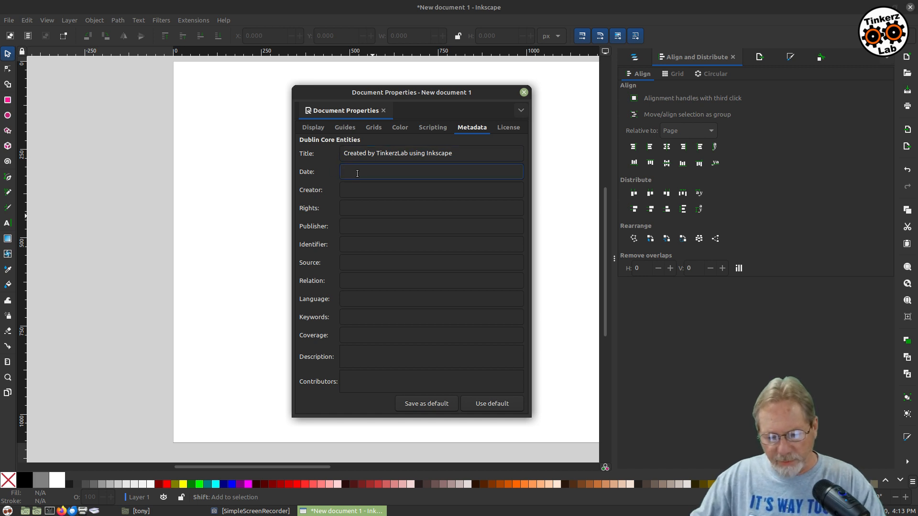
pyautogui.moveTo(406, 153)
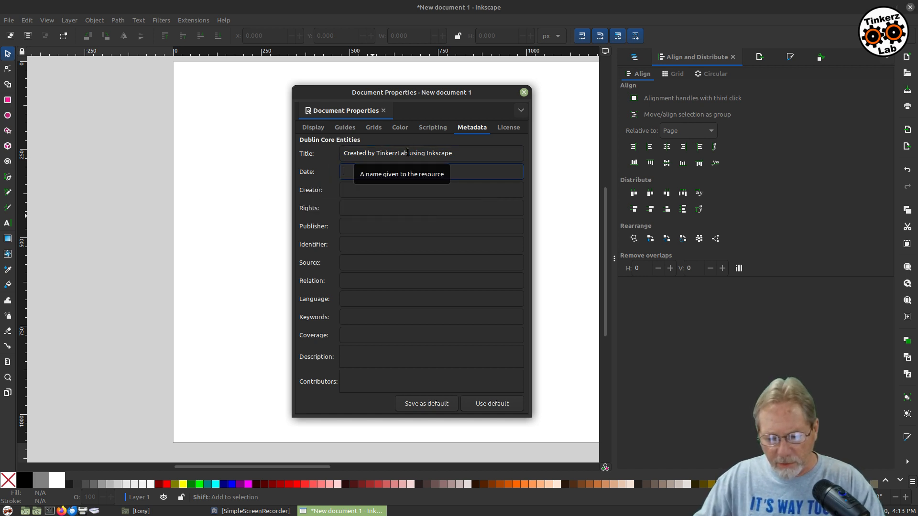
pyautogui.doubleClick(391, 153)
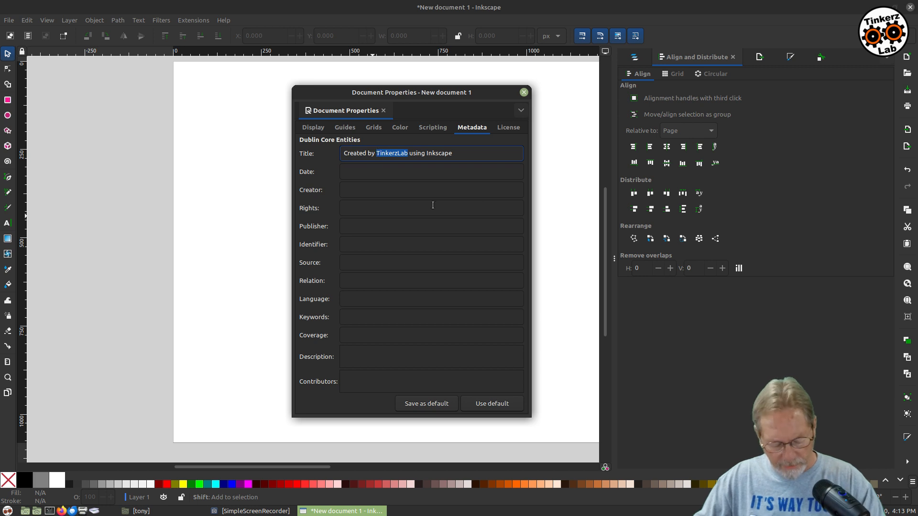
pyautogui.click(431, 190)
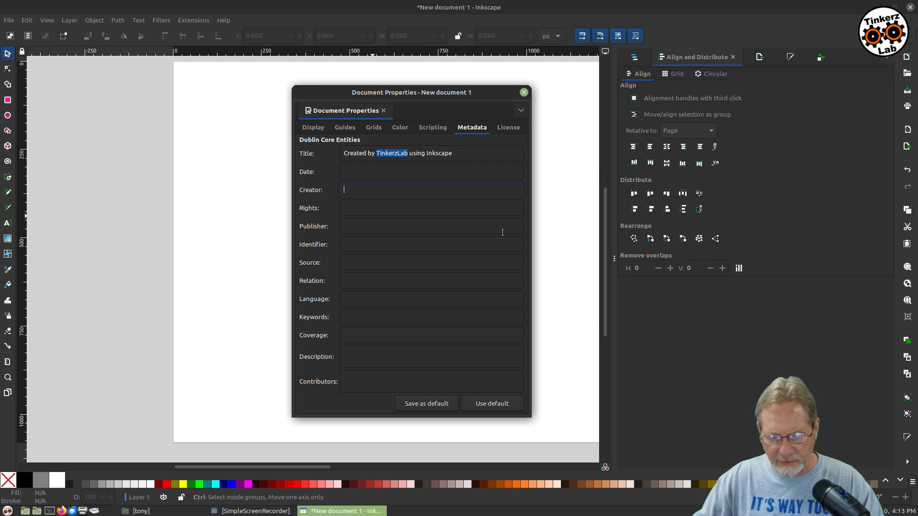
pyautogui.write('TinkerzLab')
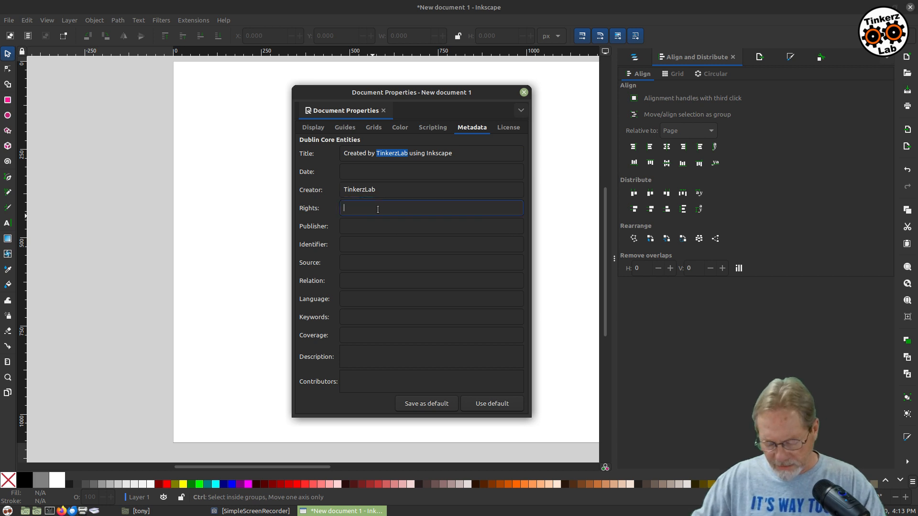
pyautogui.write('Copyr')
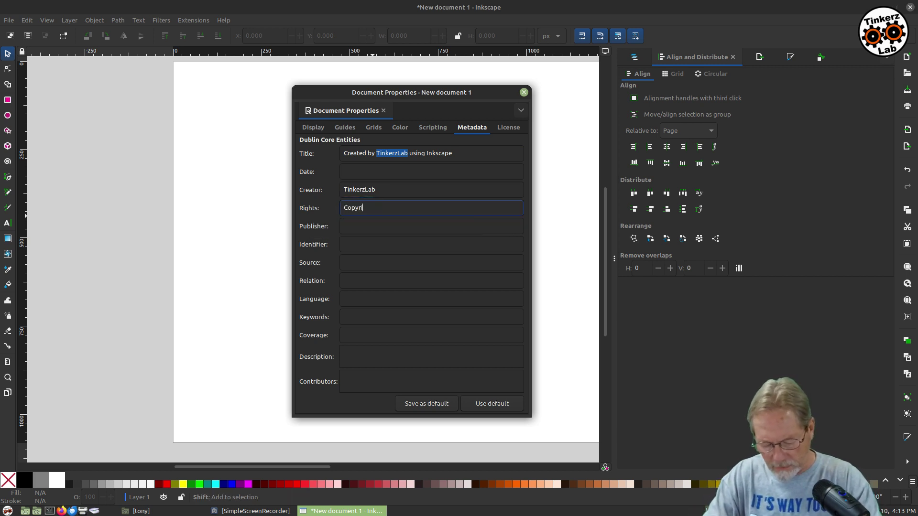
pyautogui.write('ight TinkerzLab')
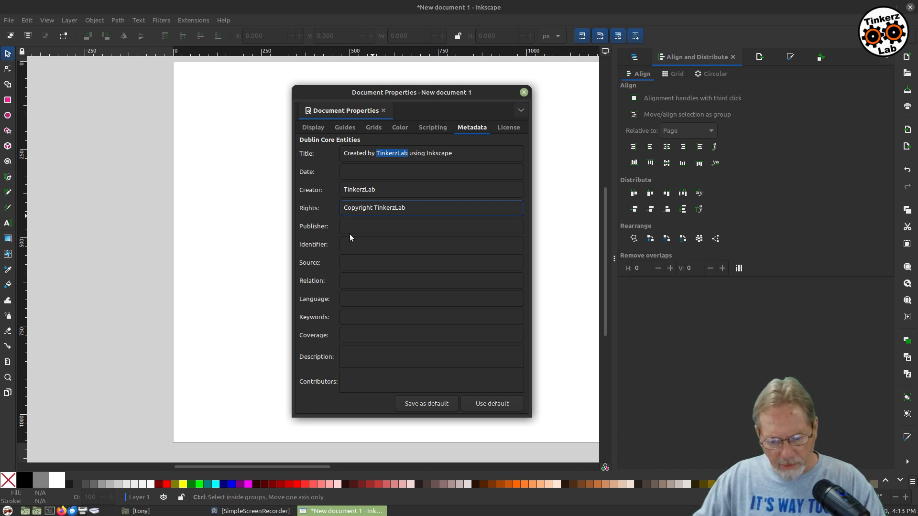
pyautogui.write('TinkerzLab')
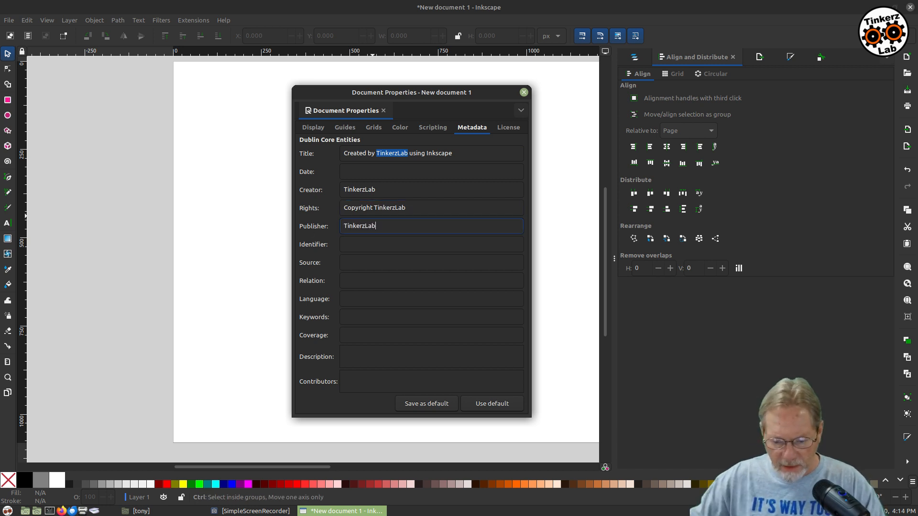
# Set the language to English and the keywords to 'TinkerzLab Inkscape'.
pyautogui.click(431, 299)
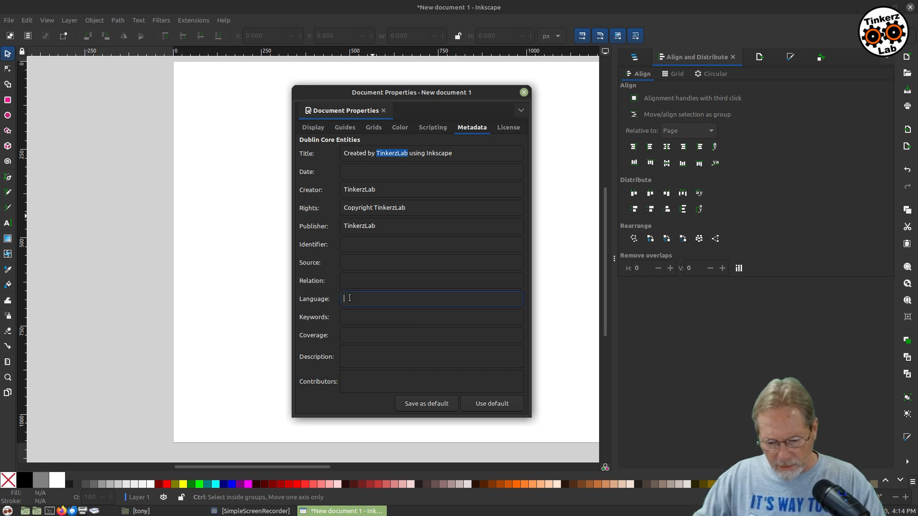
pyautogui.write('Engli')
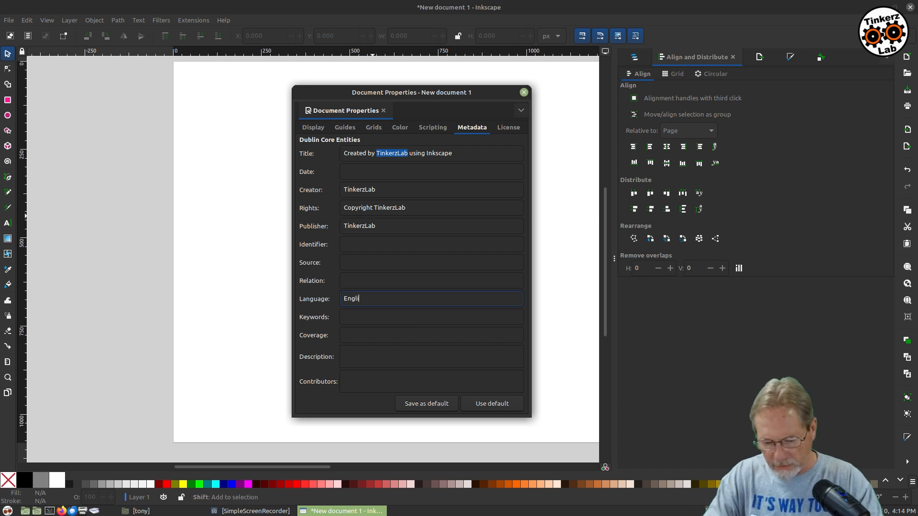
pyautogui.click(431, 316)
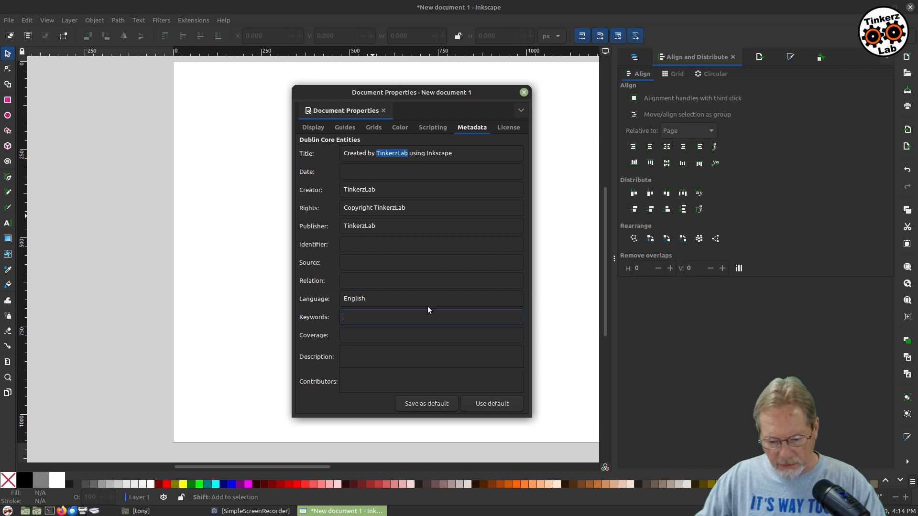
pyautogui.write('TinkerzLab')
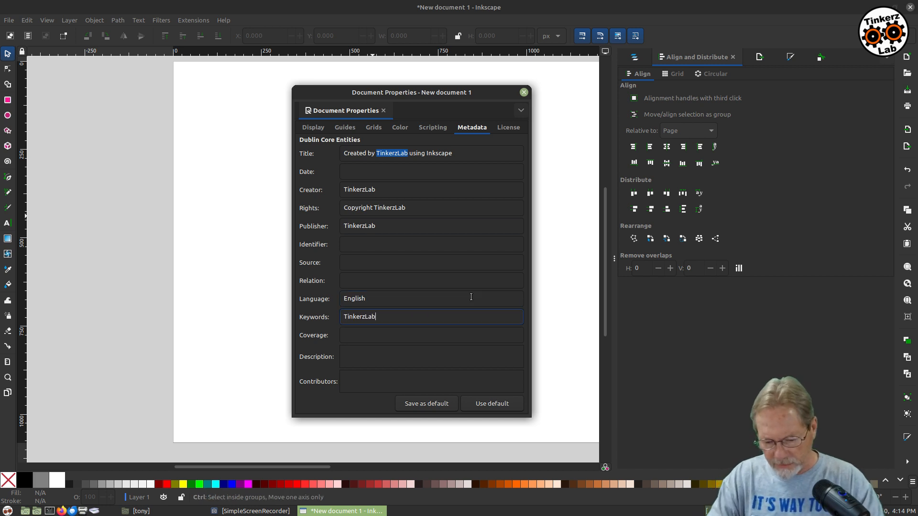
pyautogui.write('l')
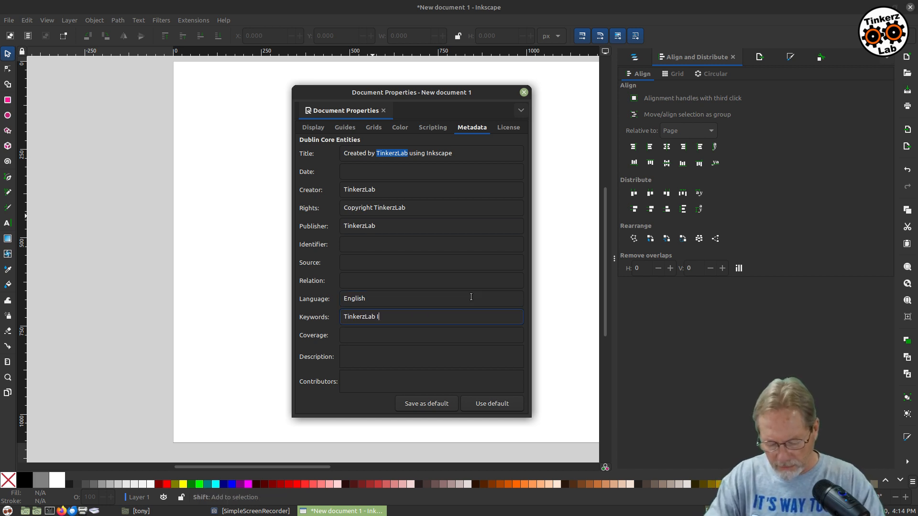
pyautogui.write('Inkscape')
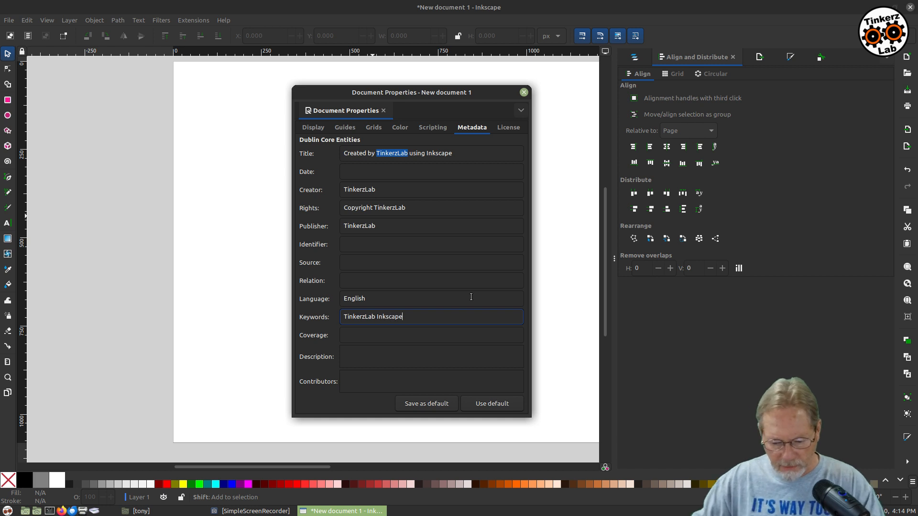
# Enter the description 'Template HD 1920x1080'.
pyautogui.click(431, 357)
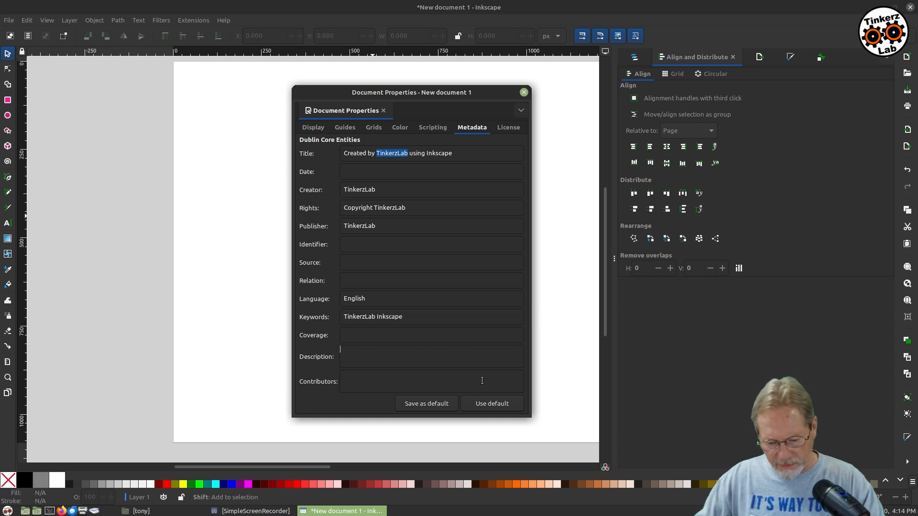
pyautogui.write('Temp')
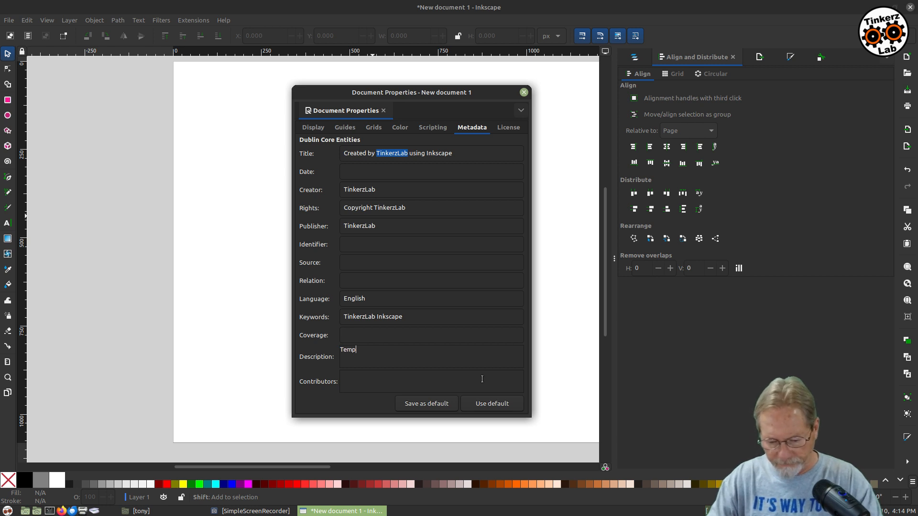
pyautogui.write('late')
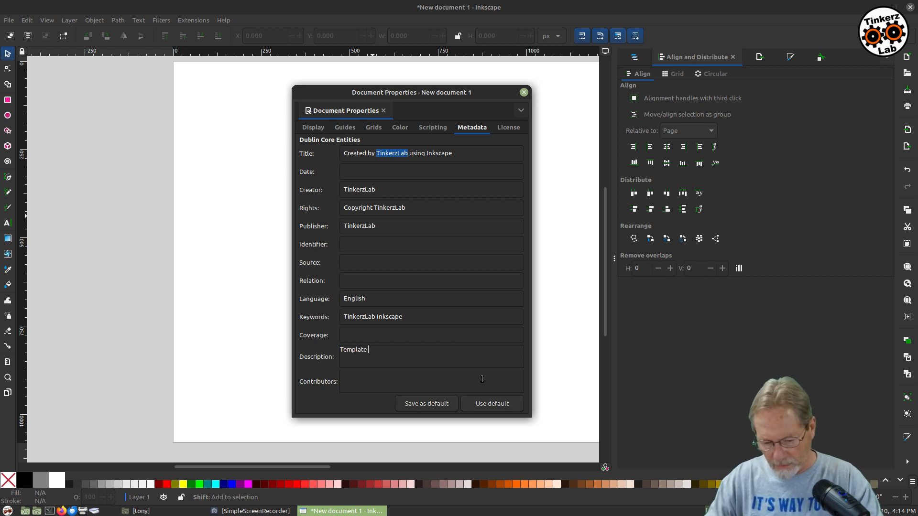
pyautogui.write('HD')
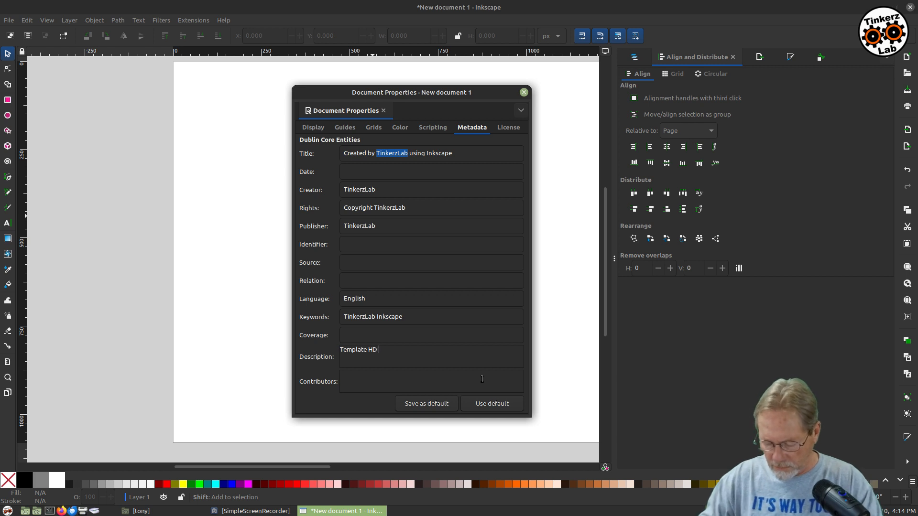
pyautogui.write('190')
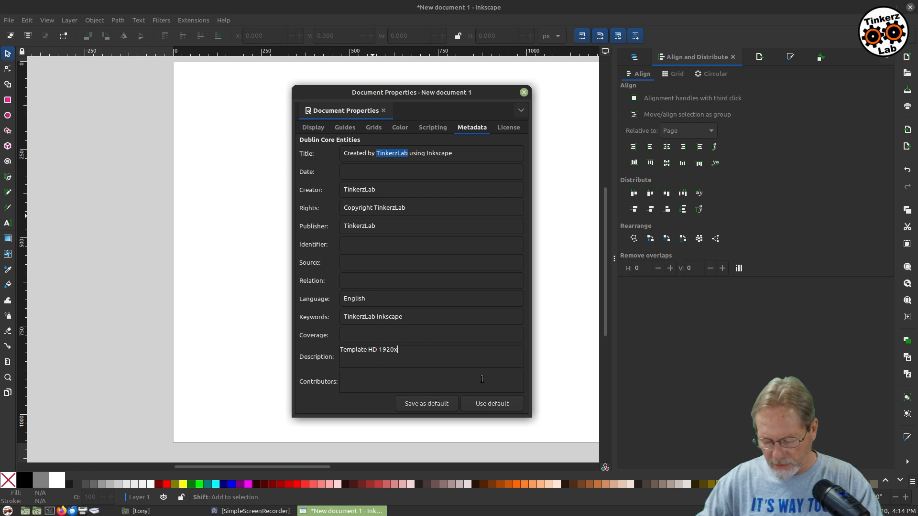
pyautogui.write('108')
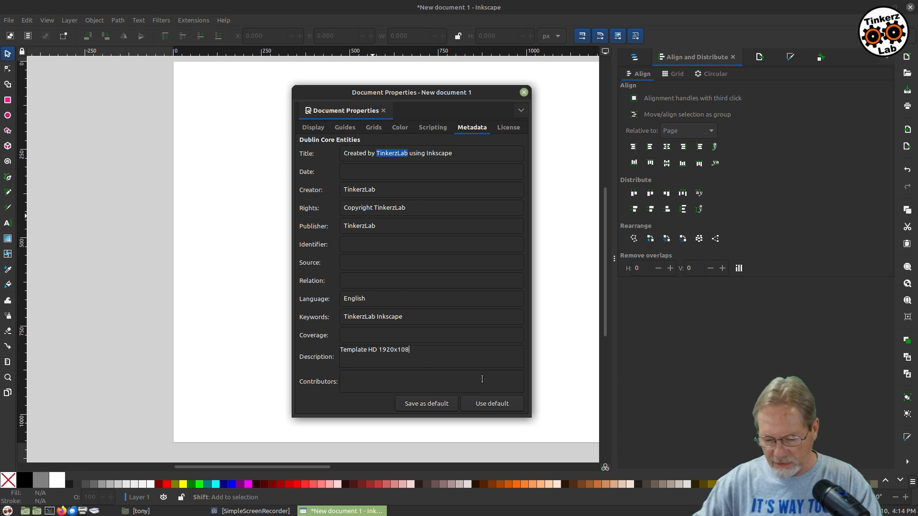
pyautogui.write('0')
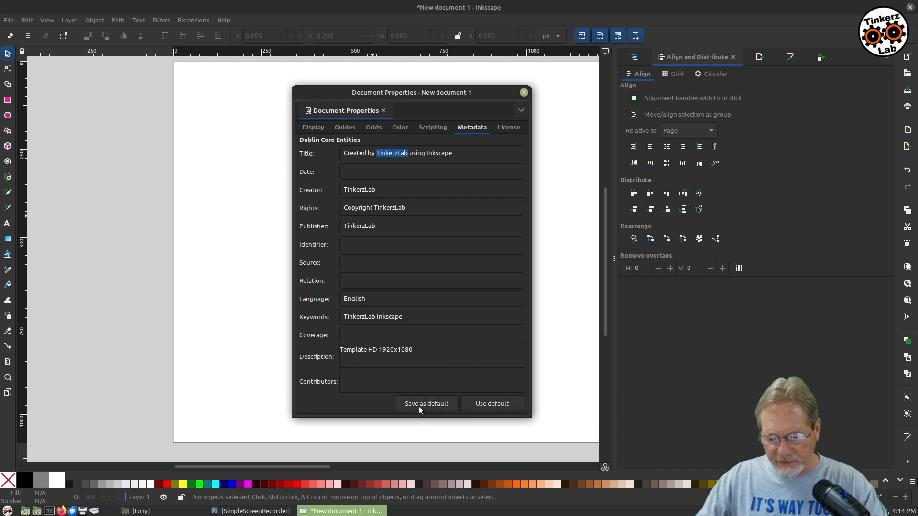
pyautogui.moveTo(485, 113)
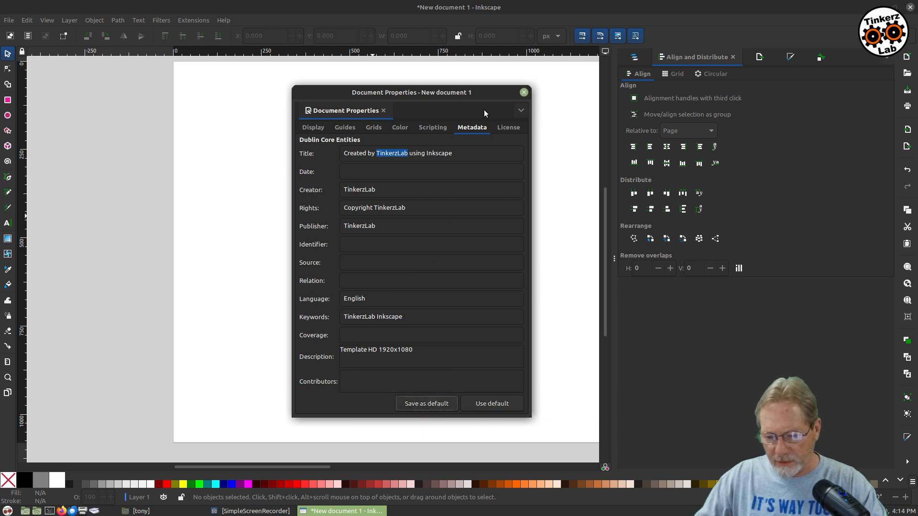
# Show the License tab, keeping Proprietary as the document license.
pyautogui.click(507, 127)
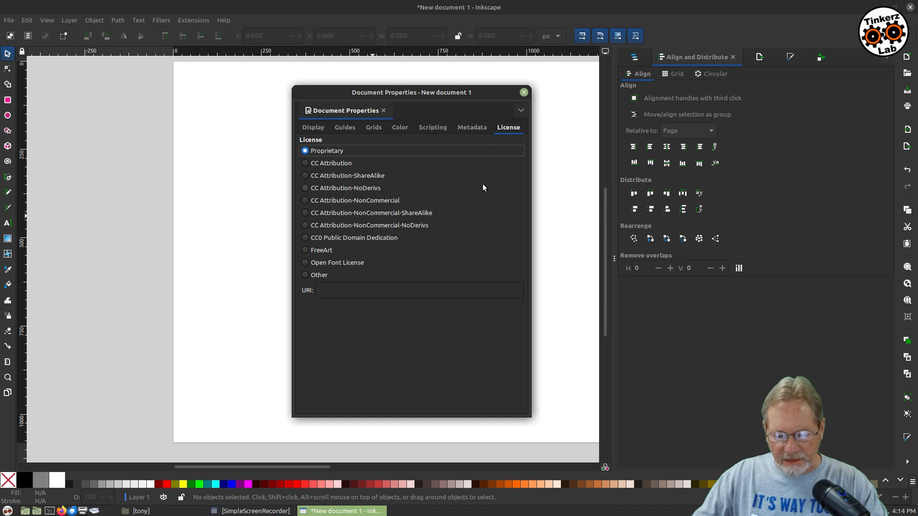
pyautogui.moveTo(486, 191)
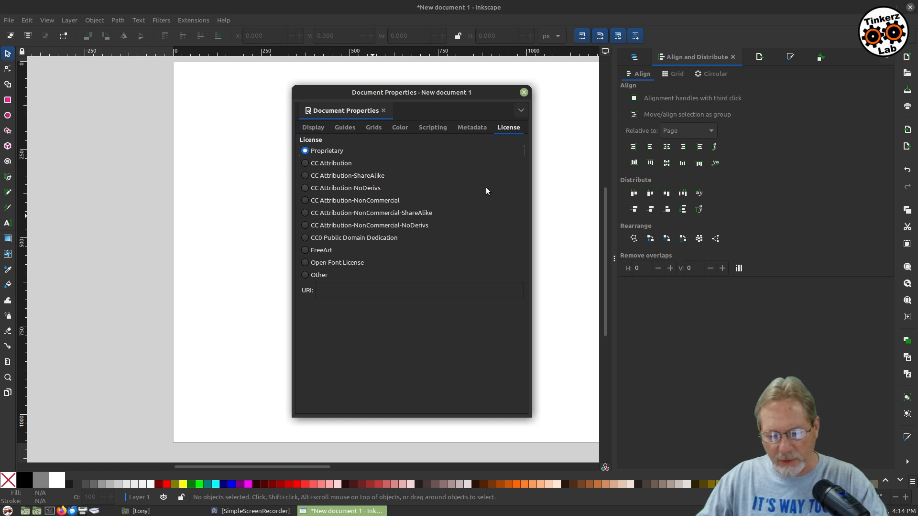
pyautogui.moveTo(467, 206)
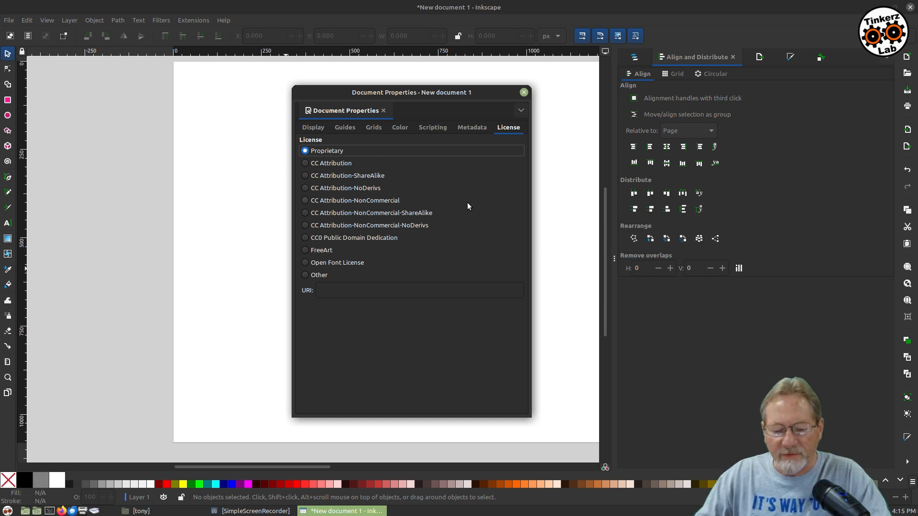
pyautogui.moveTo(483, 220)
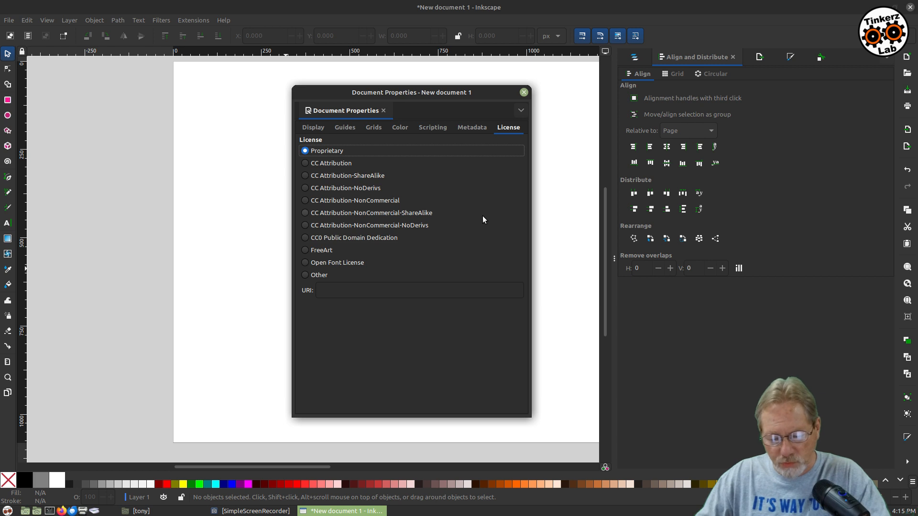
pyautogui.moveTo(475, 224)
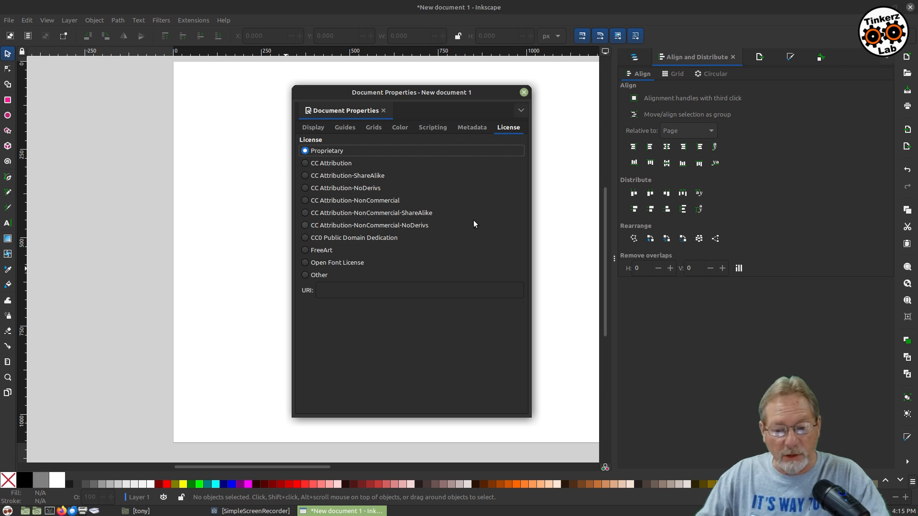
pyautogui.moveTo(478, 220)
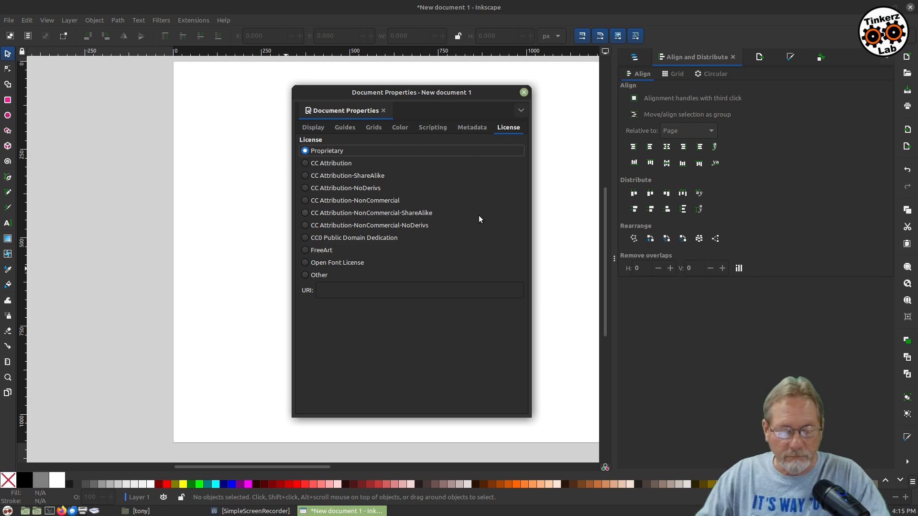
pyautogui.moveTo(469, 229)
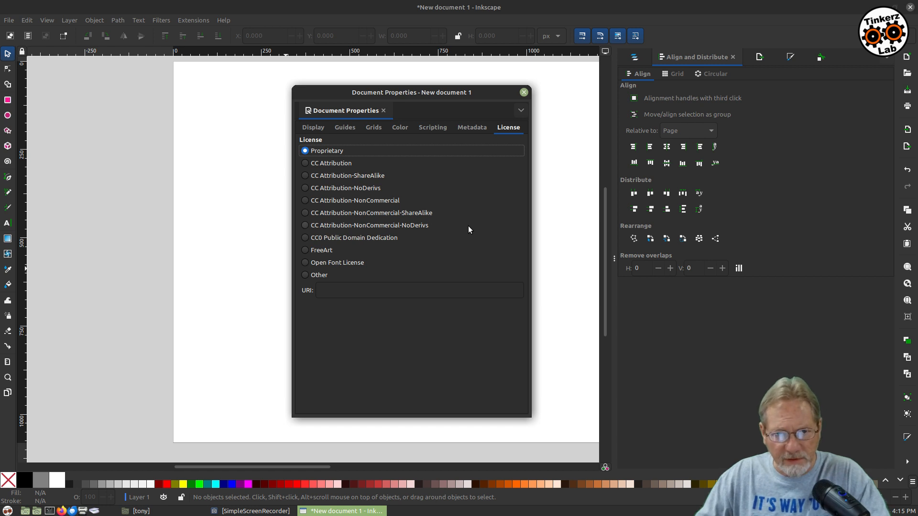
pyautogui.moveTo(472, 241)
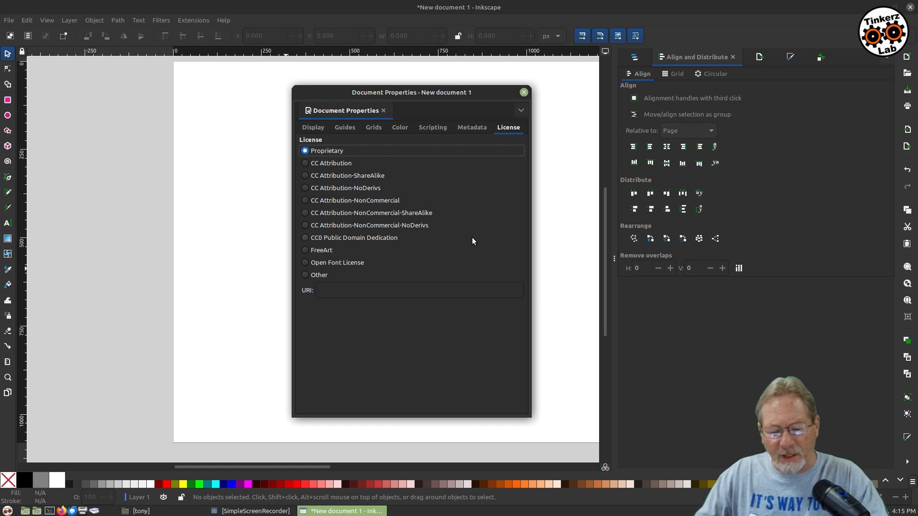
pyautogui.moveTo(474, 238)
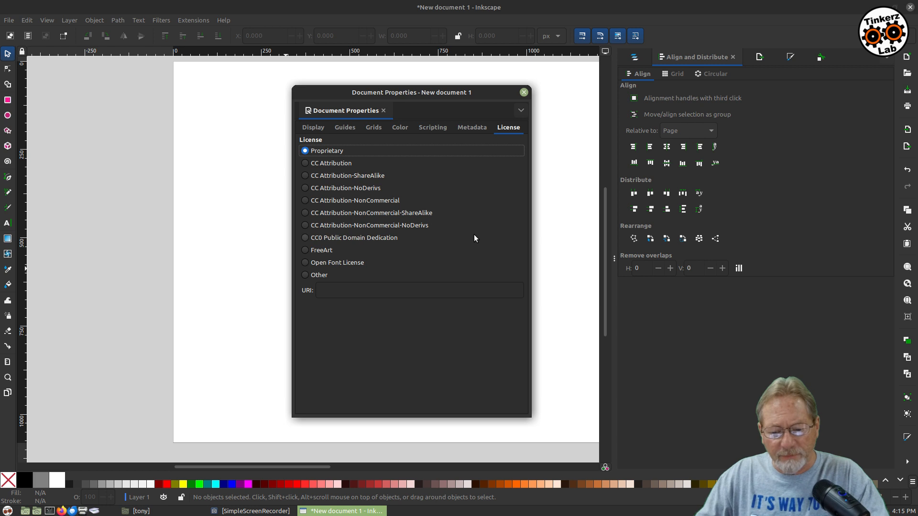
pyautogui.moveTo(463, 229)
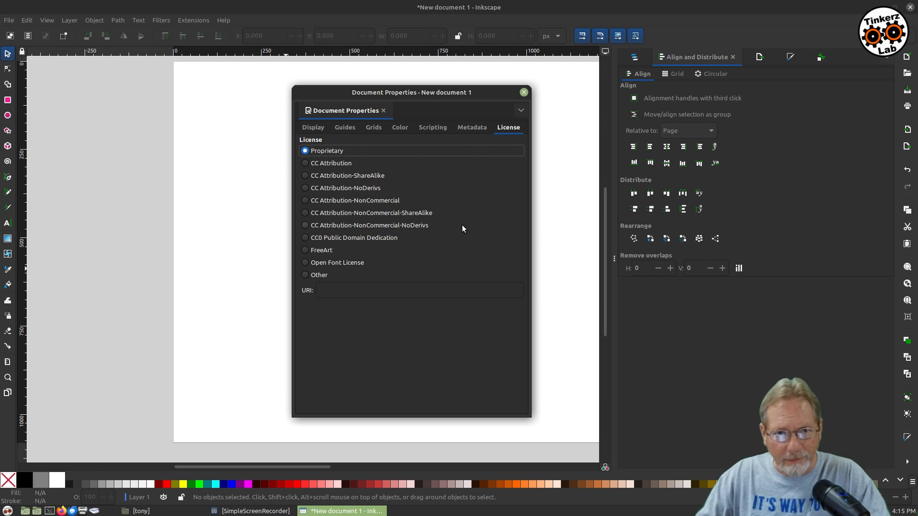
pyautogui.moveTo(352, 182)
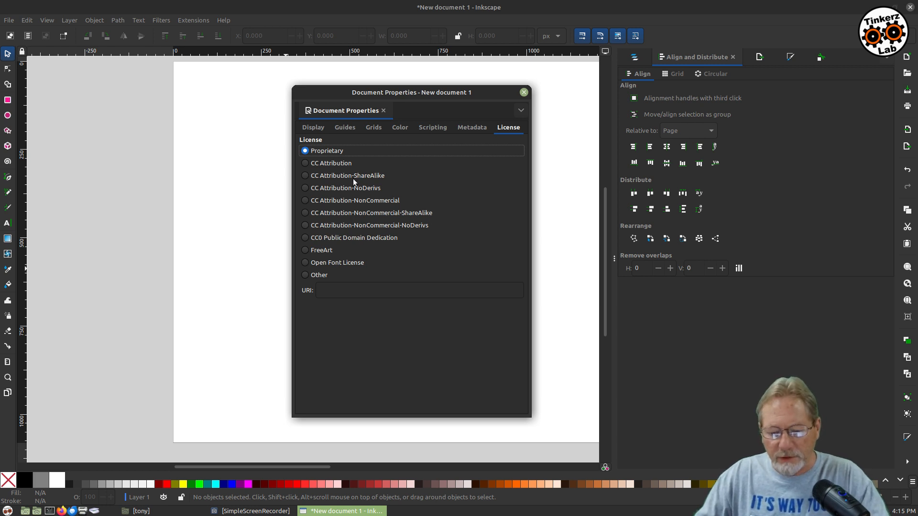
pyautogui.moveTo(501, 191)
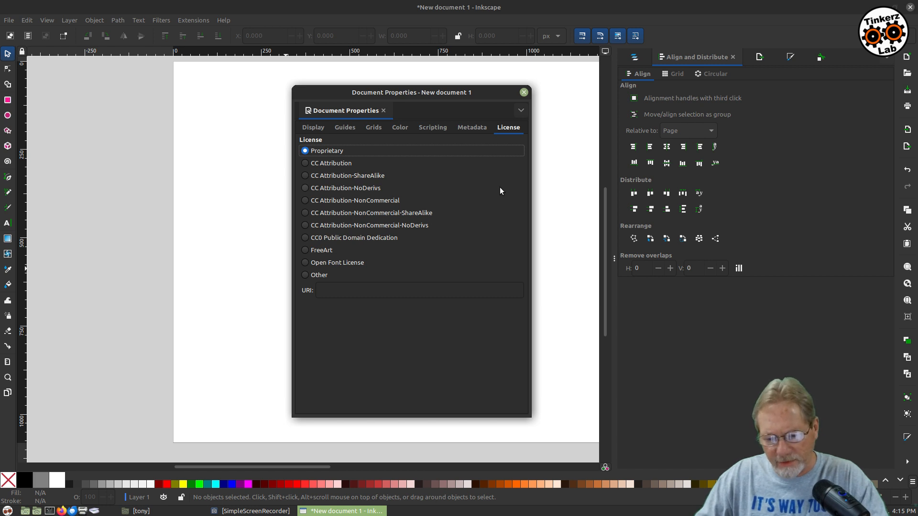
pyautogui.moveTo(524, 92)
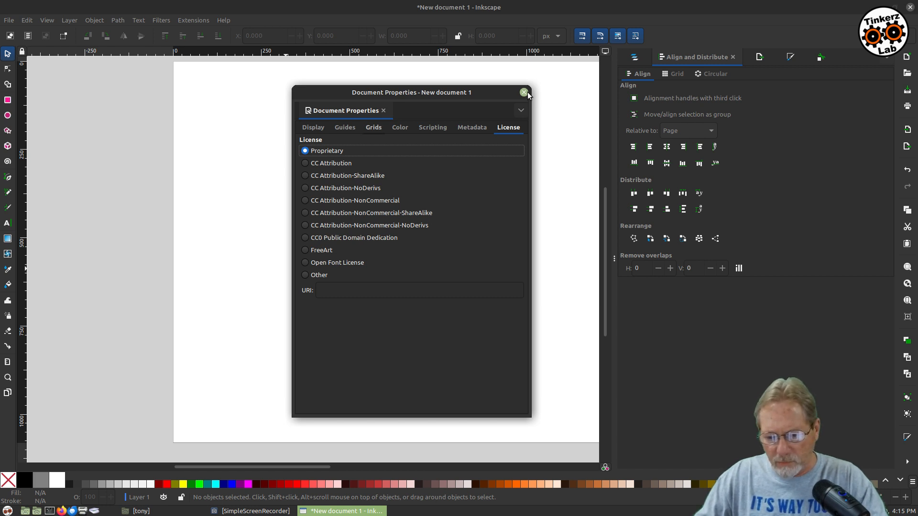
# Recheck the 1920×1080 page size on the Display tab, then close Document Properties.
pyautogui.click(313, 128)
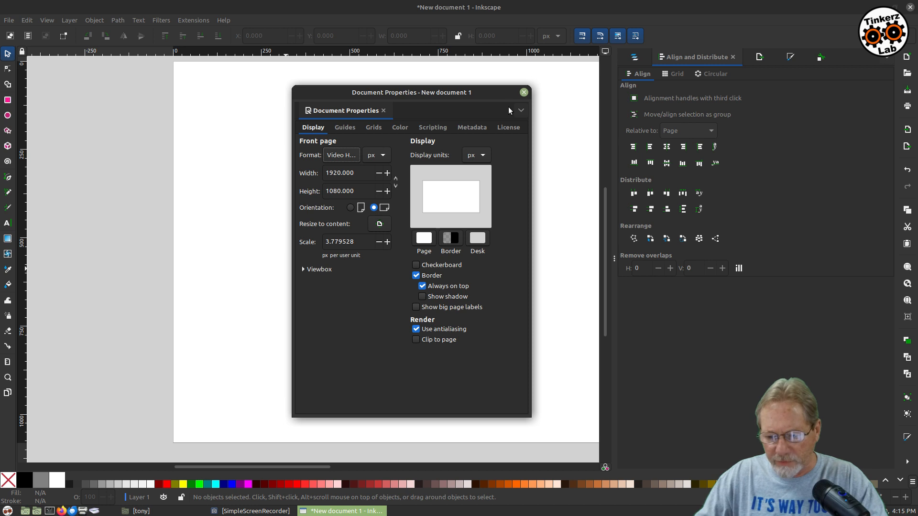
pyautogui.click(522, 92)
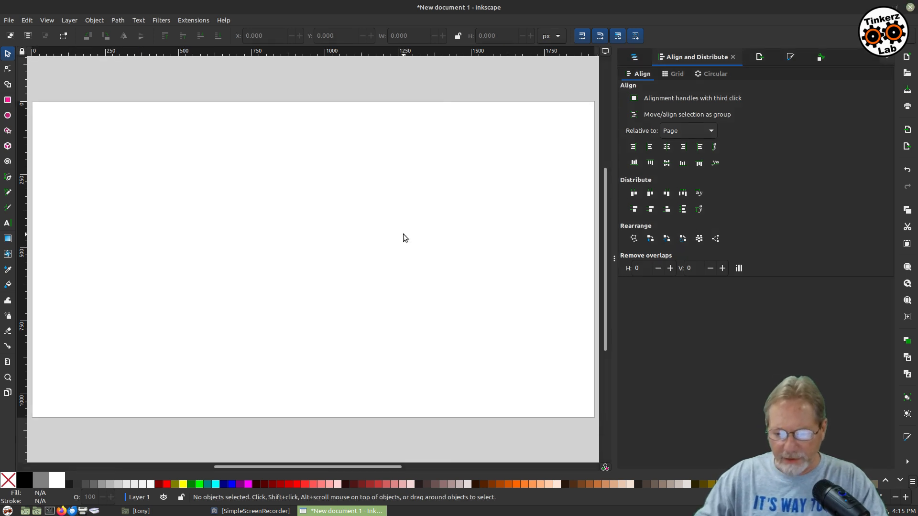
pyautogui.moveTo(339, 239)
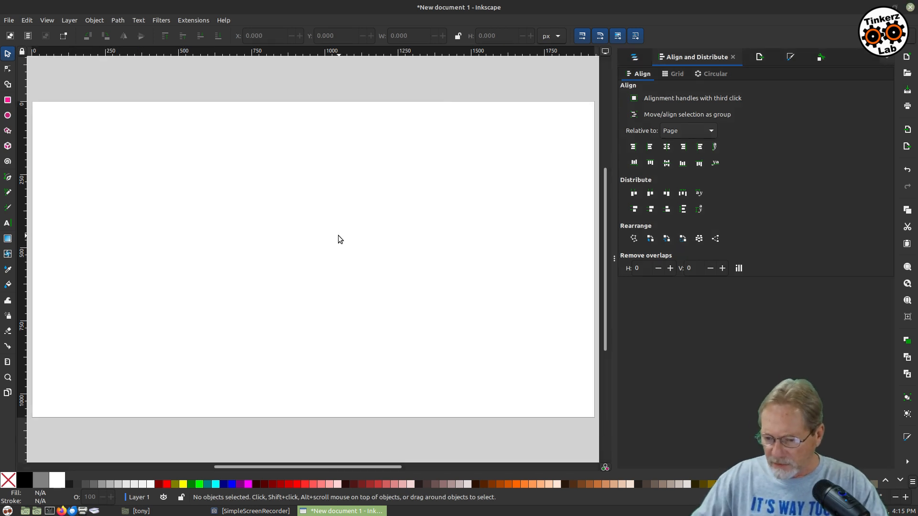
pyautogui.moveTo(385, 182)
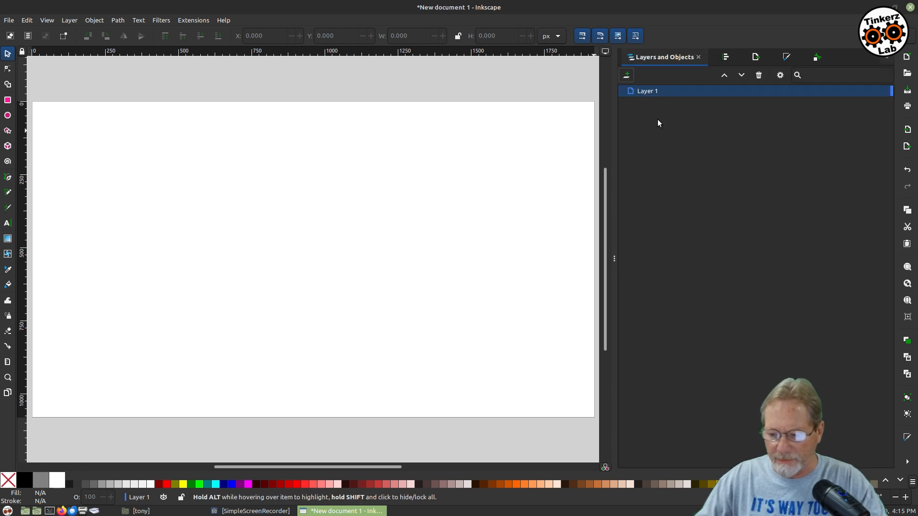
pyautogui.moveTo(692, 154)
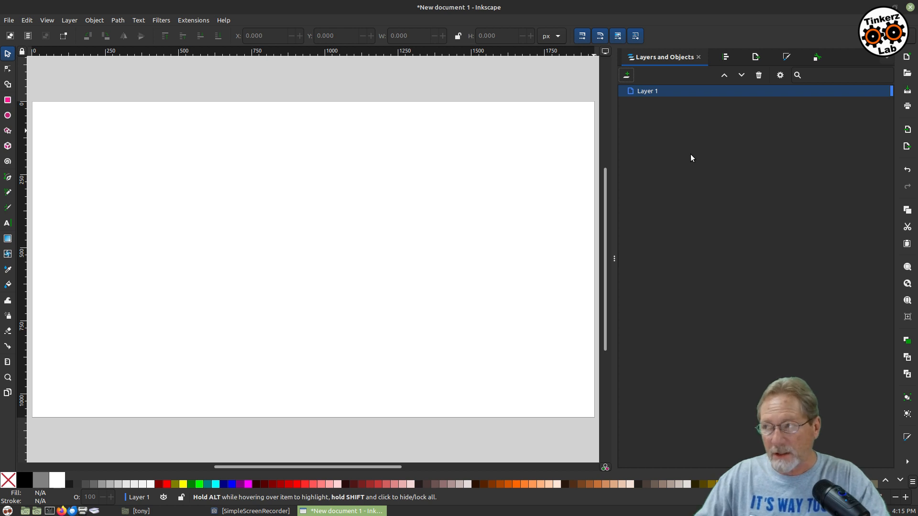
pyautogui.moveTo(643, 103)
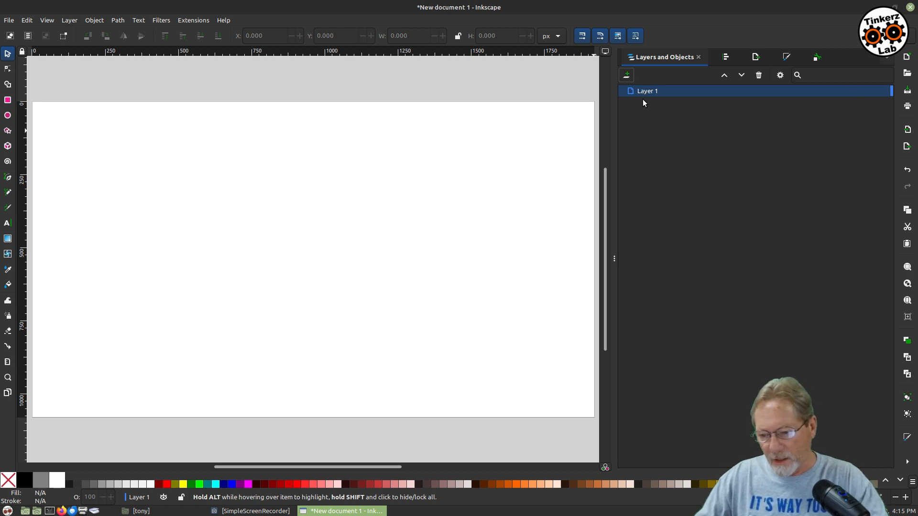
# Rename Layer 1 to 'bg' in the Layers and Objects panel.
pyautogui.doubleClick(647, 91)
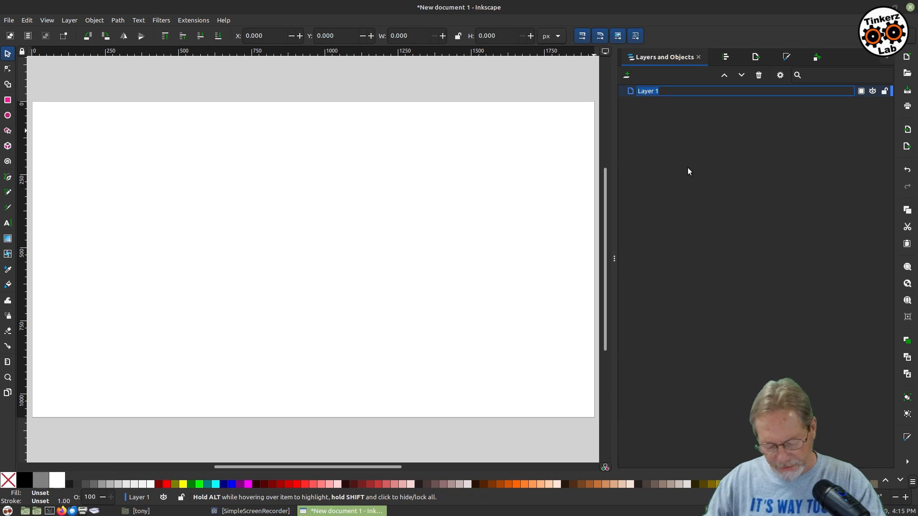
pyautogui.write('bg')
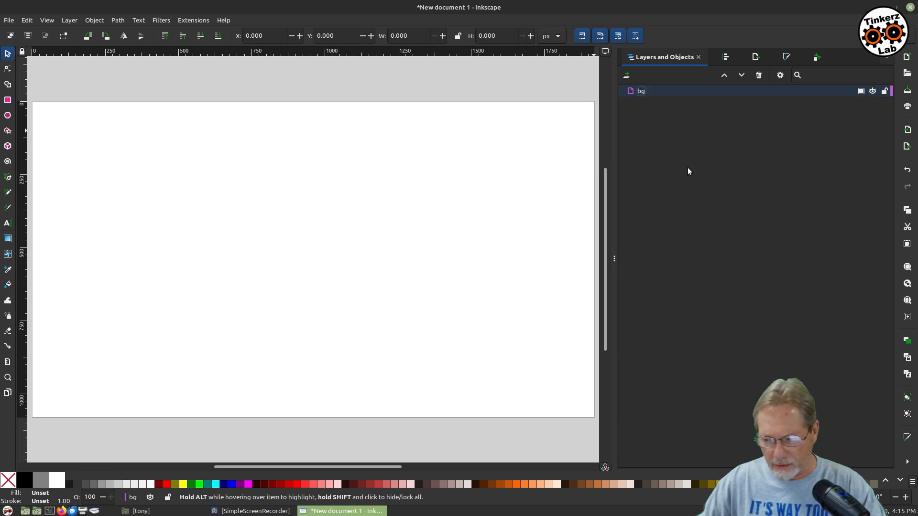
# Resize the bg layer's rectangle to 1920 × 1080 px and deselect it.
pyautogui.click(640, 91)
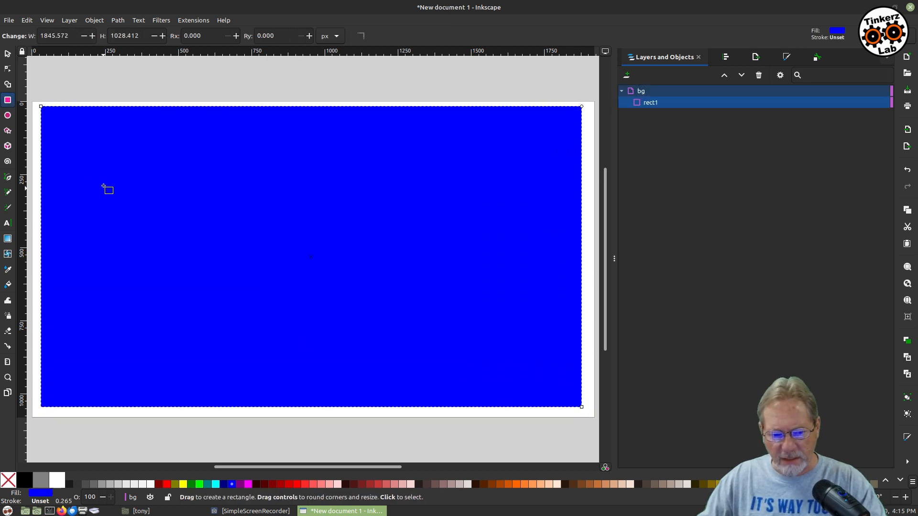
pyautogui.click(8, 53)
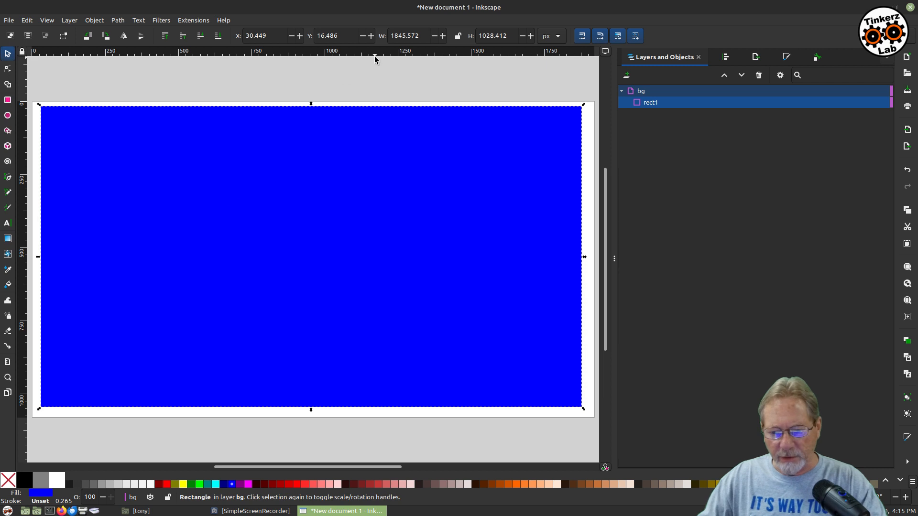
pyautogui.tripleClick(404, 35)
pyautogui.write('1920.000')
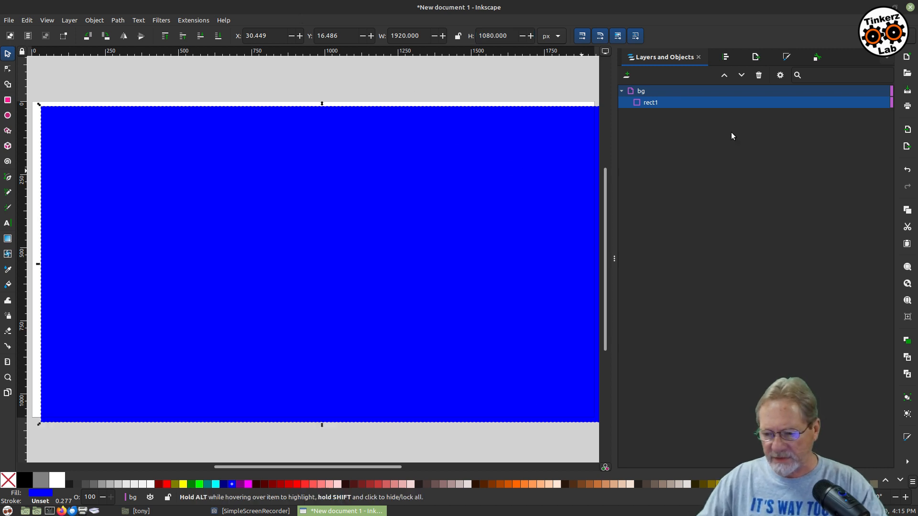
pyautogui.click(725, 57)
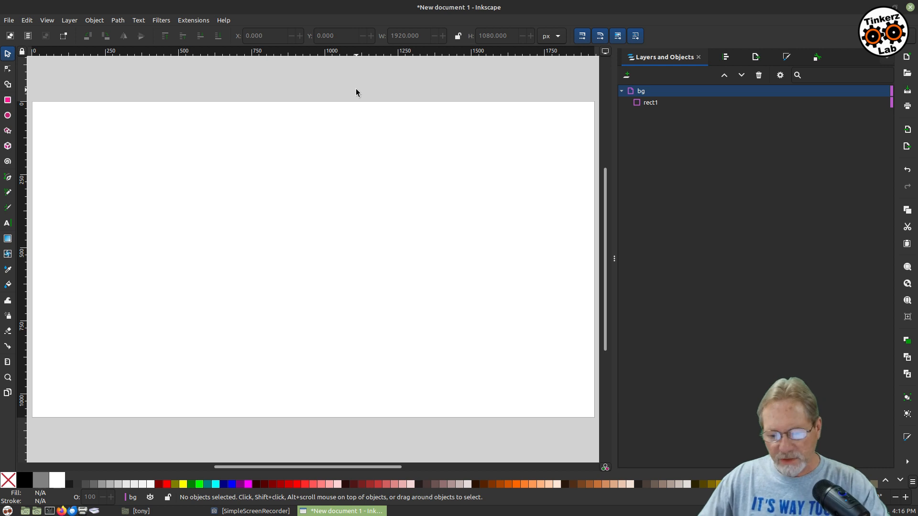
pyautogui.moveTo(354, 93)
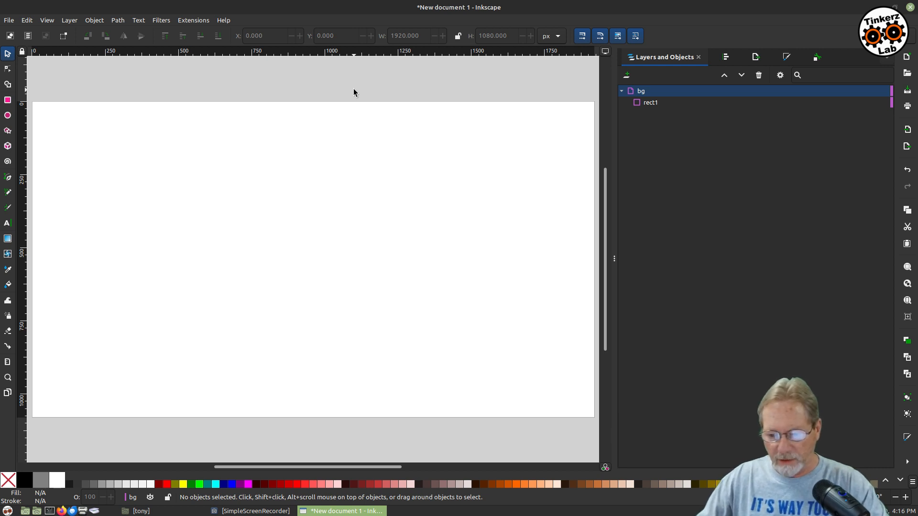
# Collapse and lock the bg layer, then add and lock a new img layer.
pyautogui.click(622, 91)
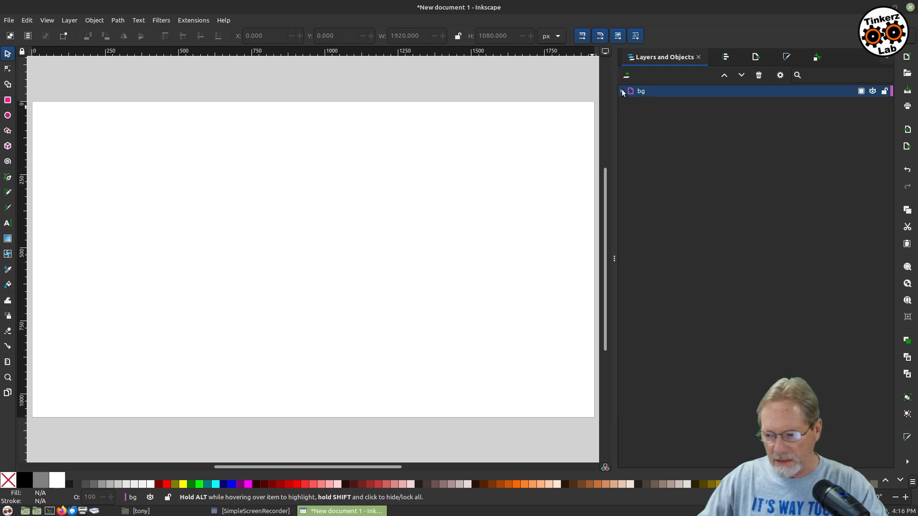
pyautogui.click(885, 91)
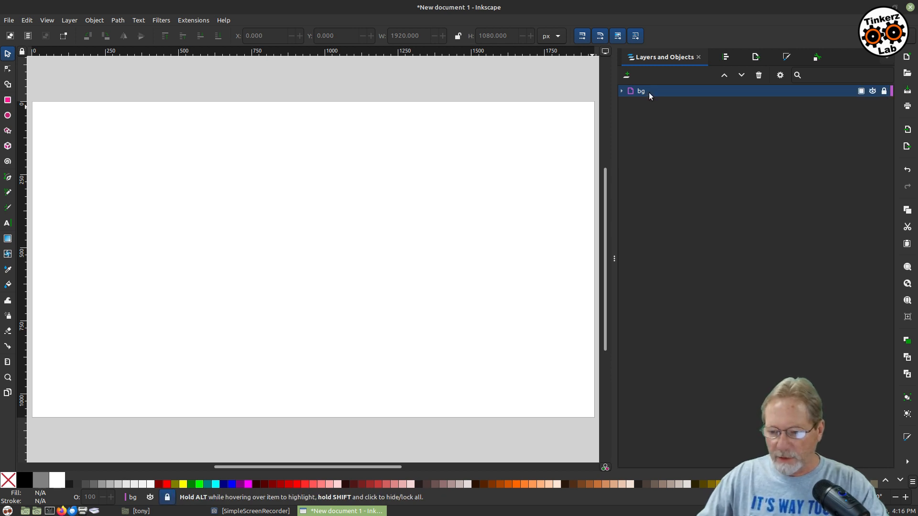
pyautogui.click(625, 75)
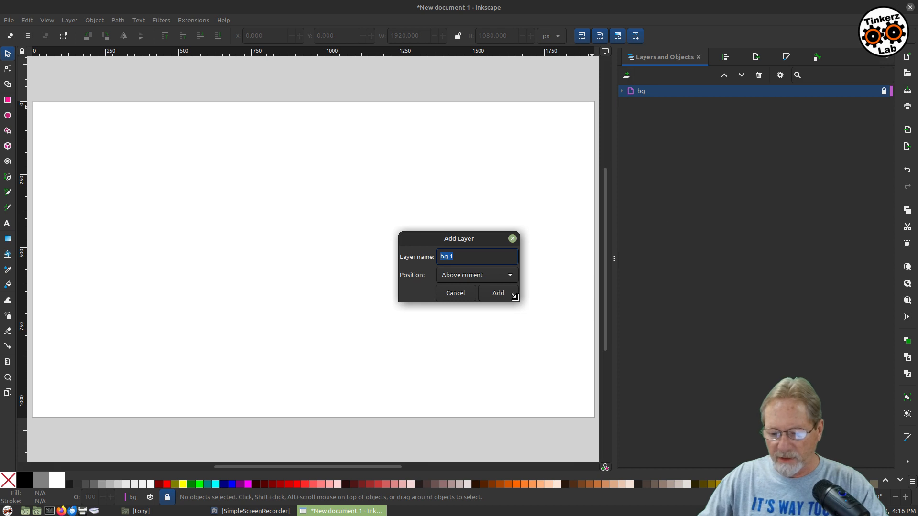
pyautogui.moveTo(731, 285)
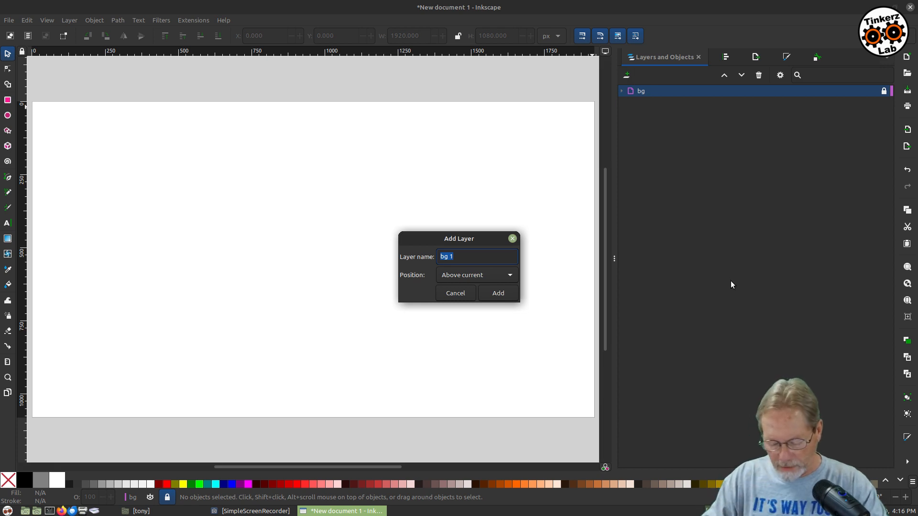
pyautogui.write('img')
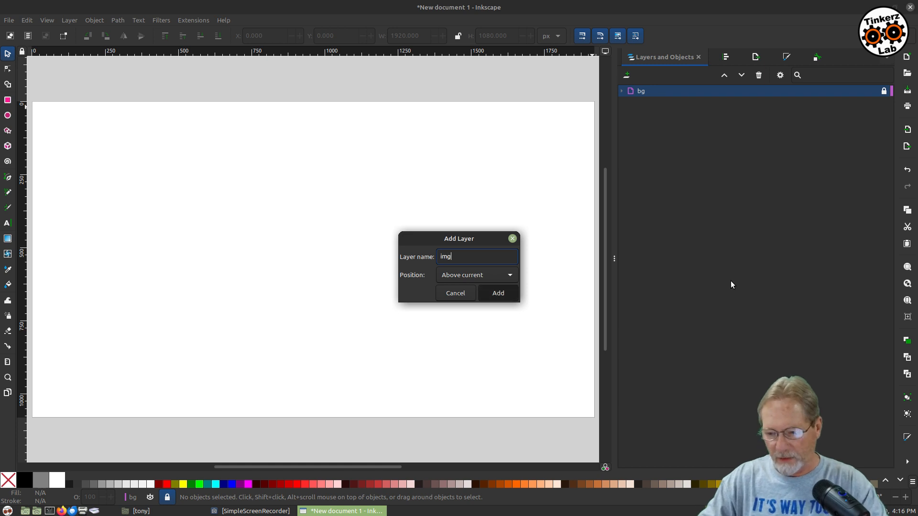
pyautogui.click(497, 293)
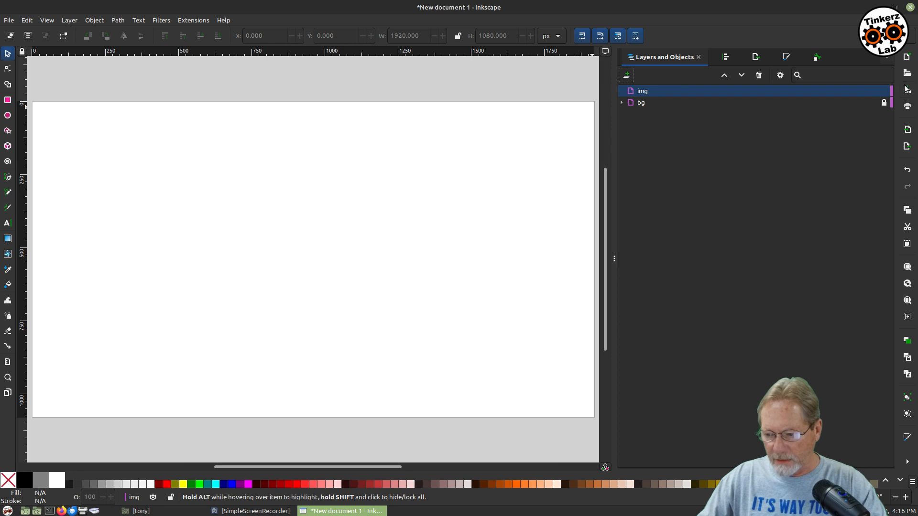
pyautogui.click(883, 91)
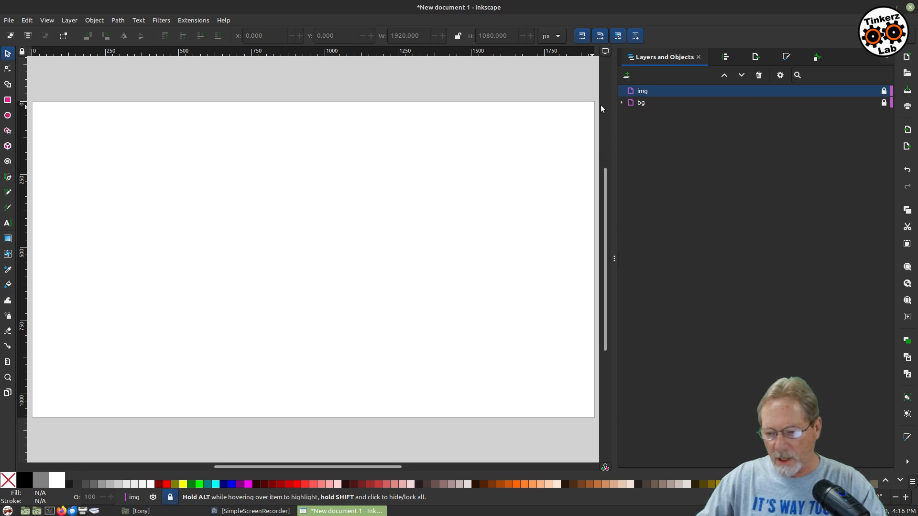
pyautogui.moveTo(626, 76)
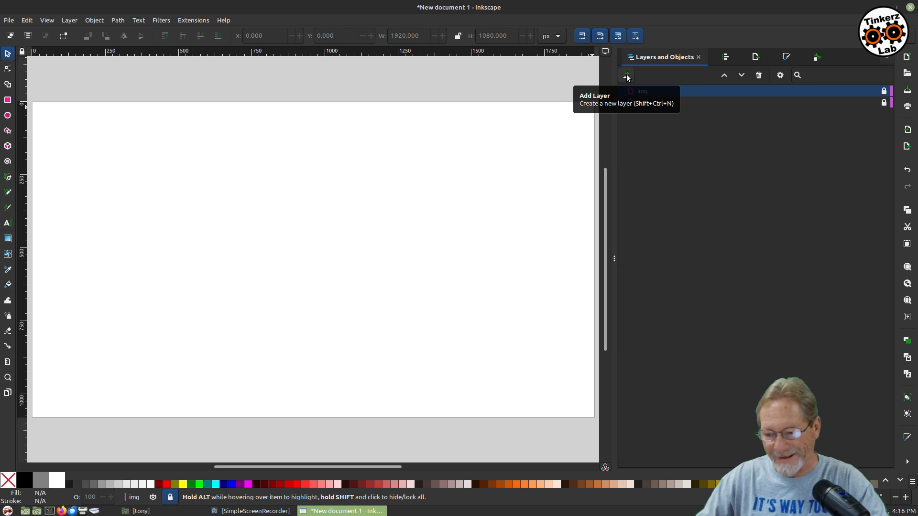
# Add the text and header layers above img.
pyautogui.click(625, 75)
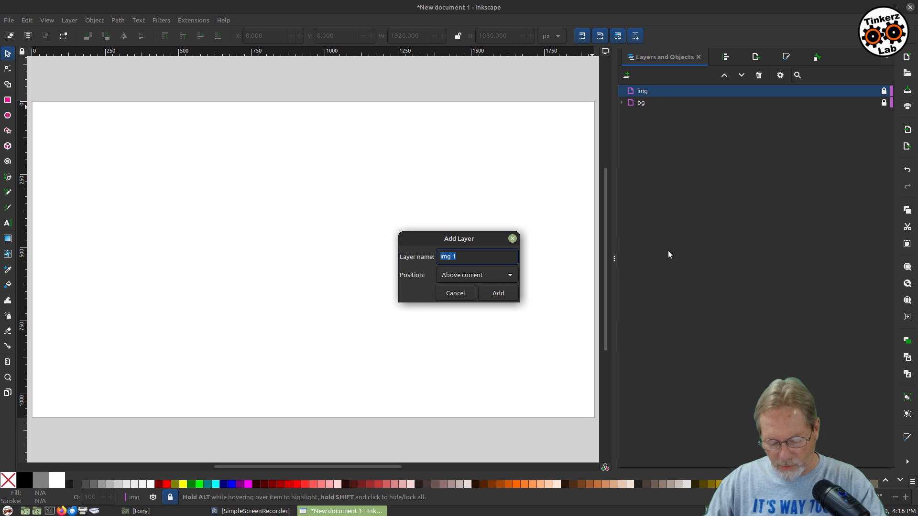
pyautogui.write('te')
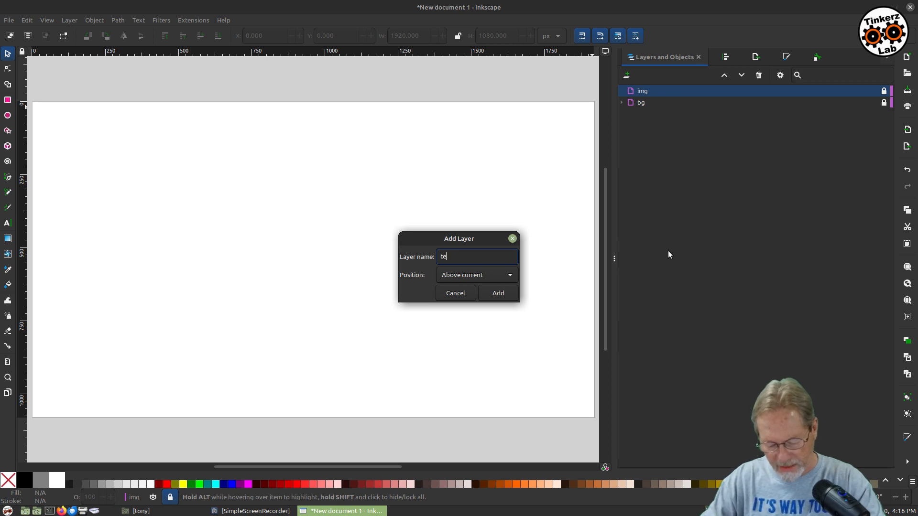
pyautogui.click(455, 293)
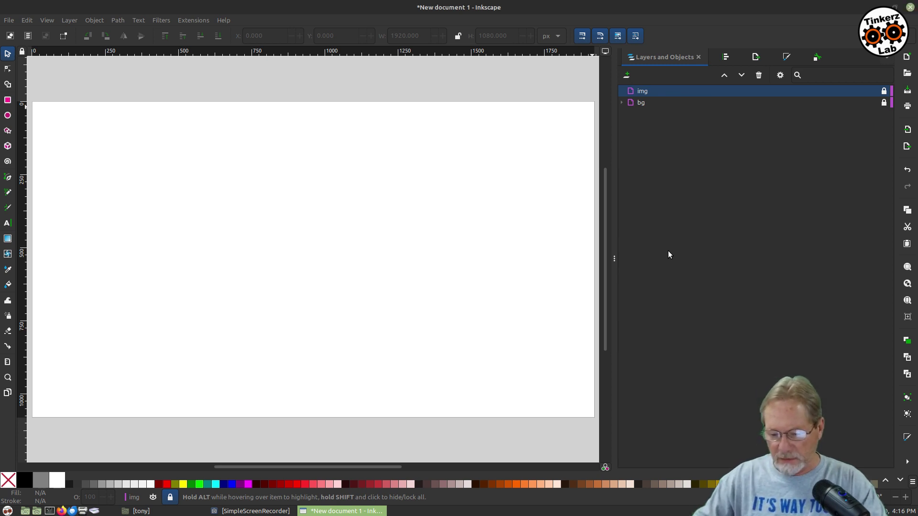
pyautogui.click(626, 75)
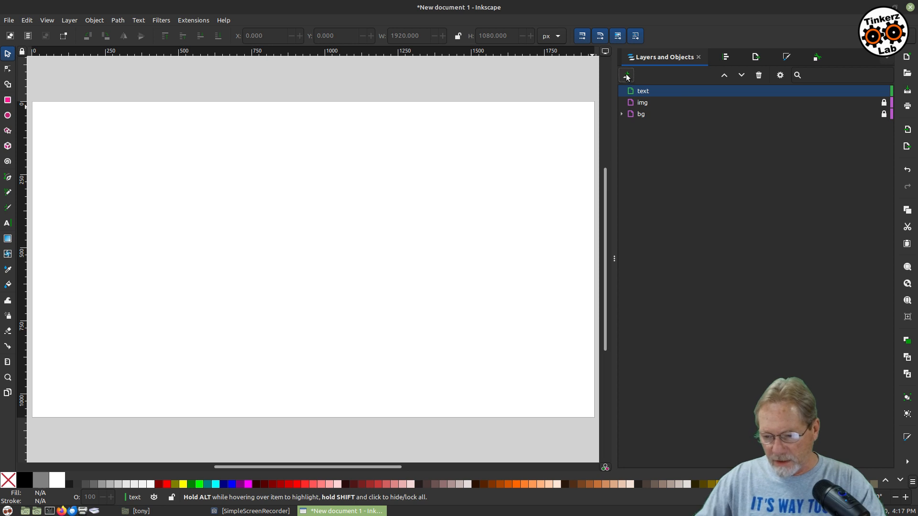
pyautogui.click(626, 75)
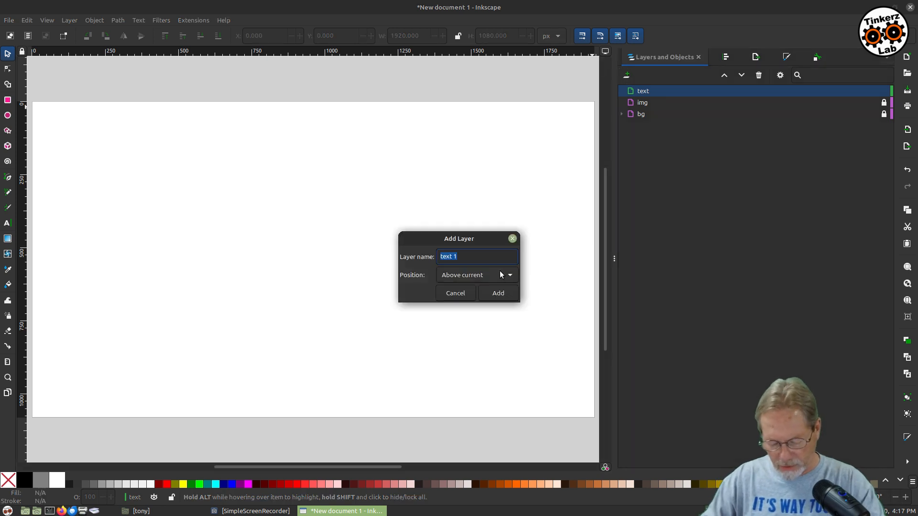
pyautogui.write('header')
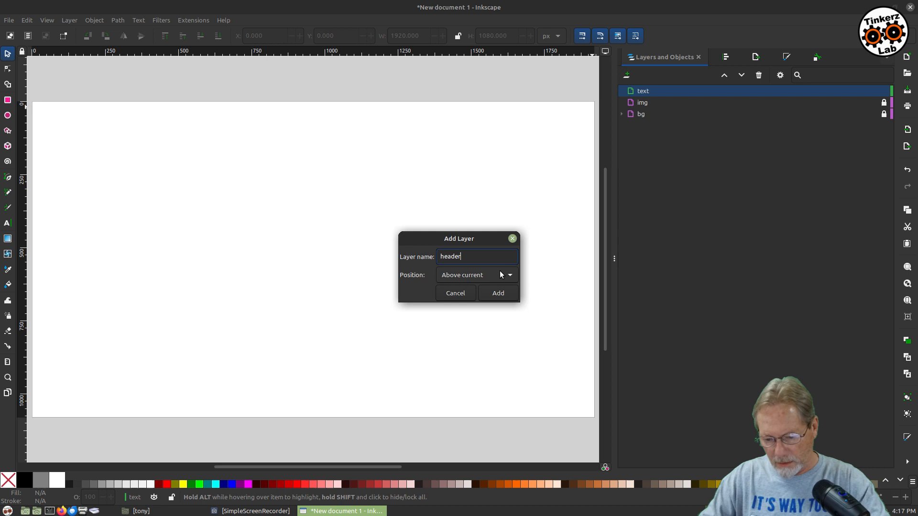
pyautogui.click(497, 292)
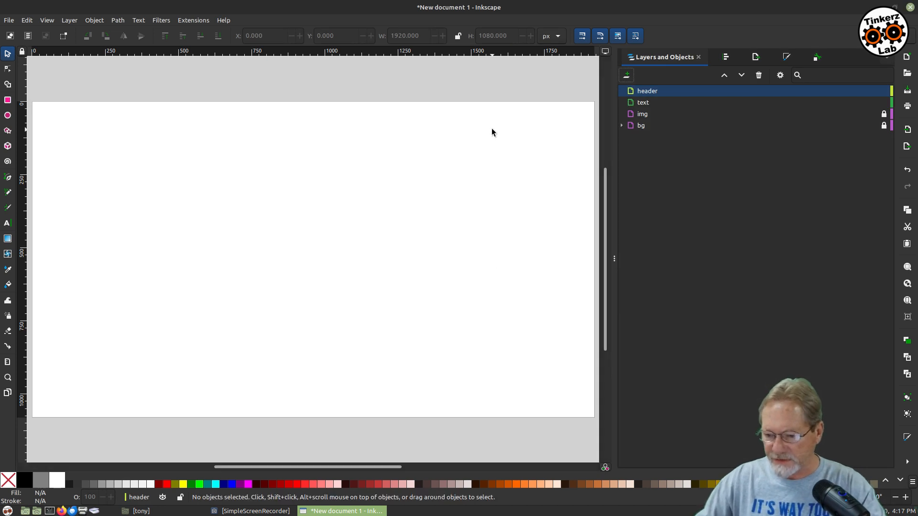
pyautogui.moveTo(886, 102)
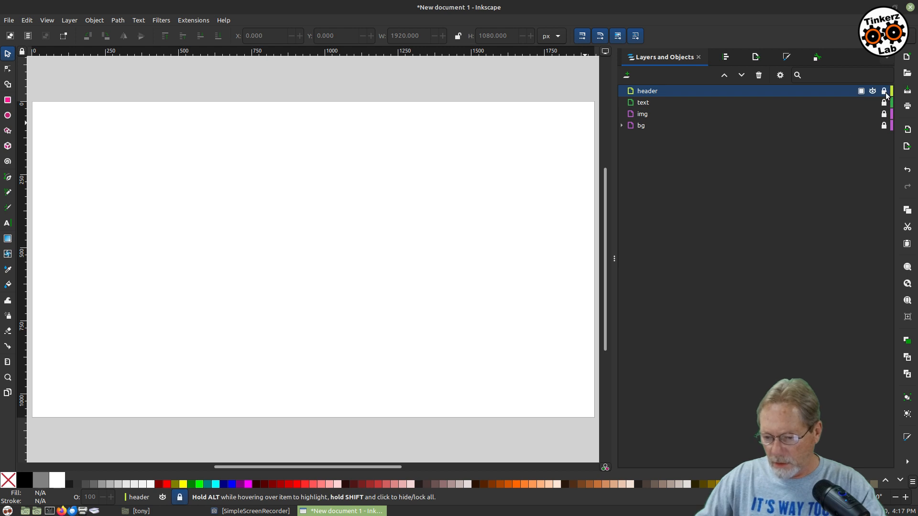
pyautogui.moveTo(740, 287)
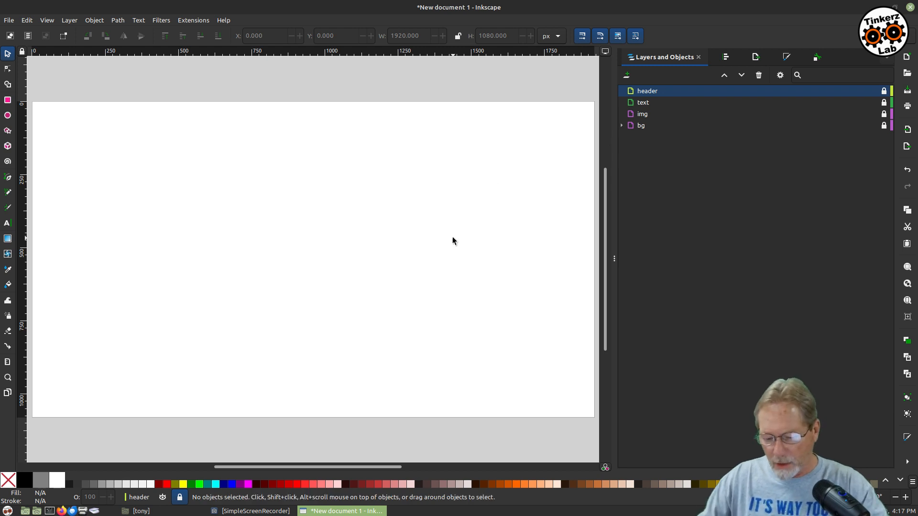
pyautogui.moveTo(8, 21)
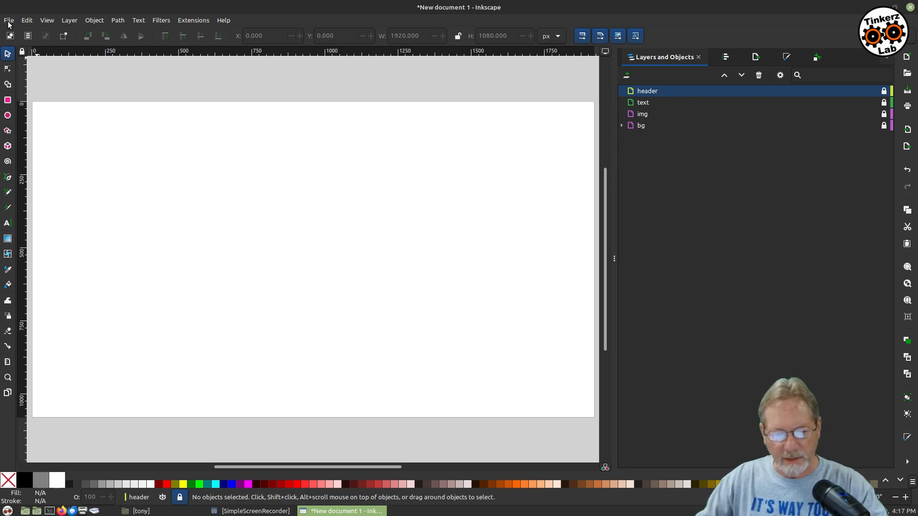
# Save the layered document under the name default.svg using Save As.
pyautogui.click(9, 20)
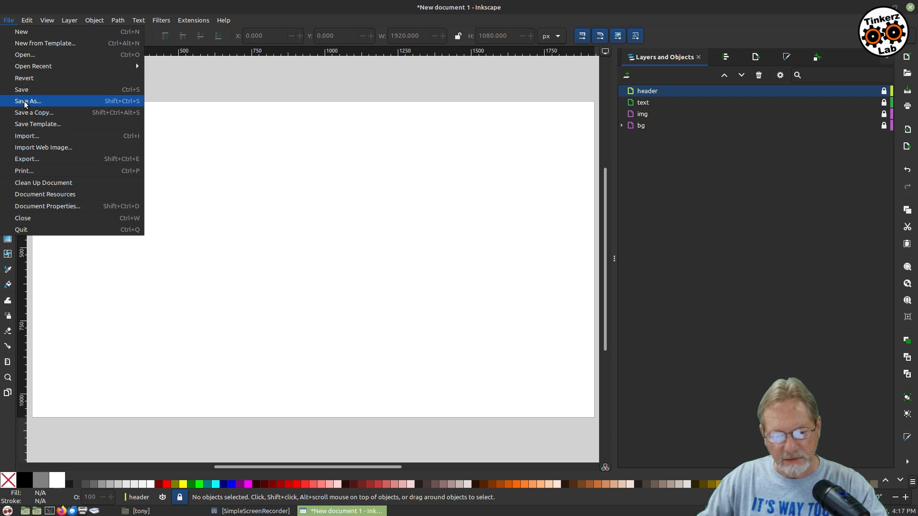
pyautogui.click(28, 101)
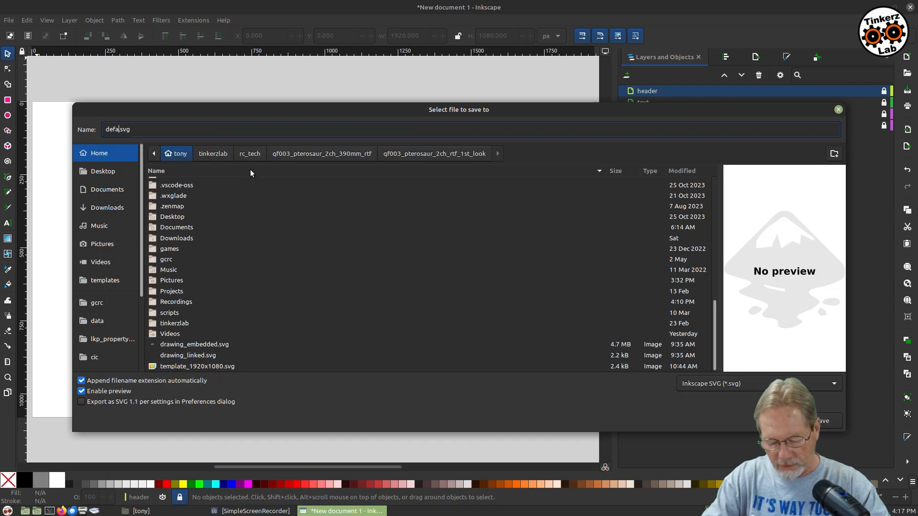
pyautogui.write('ult')
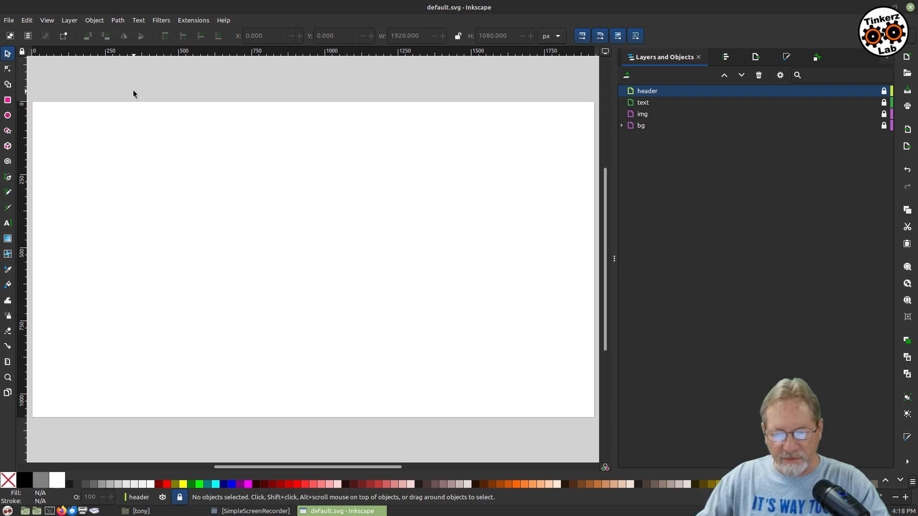
pyautogui.moveTo(107, 90)
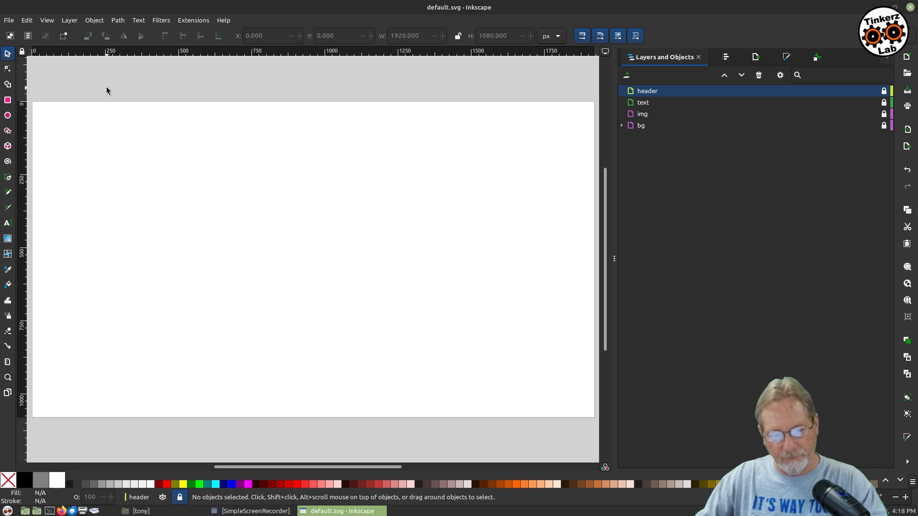
# Open Preferences and locate the User templates folder path under System.
pyautogui.click(26, 20)
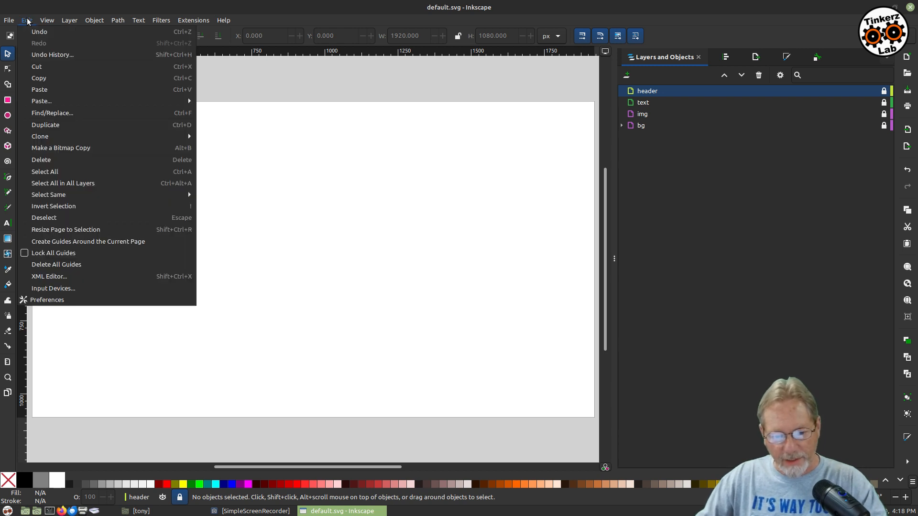
pyautogui.moveTo(47, 300)
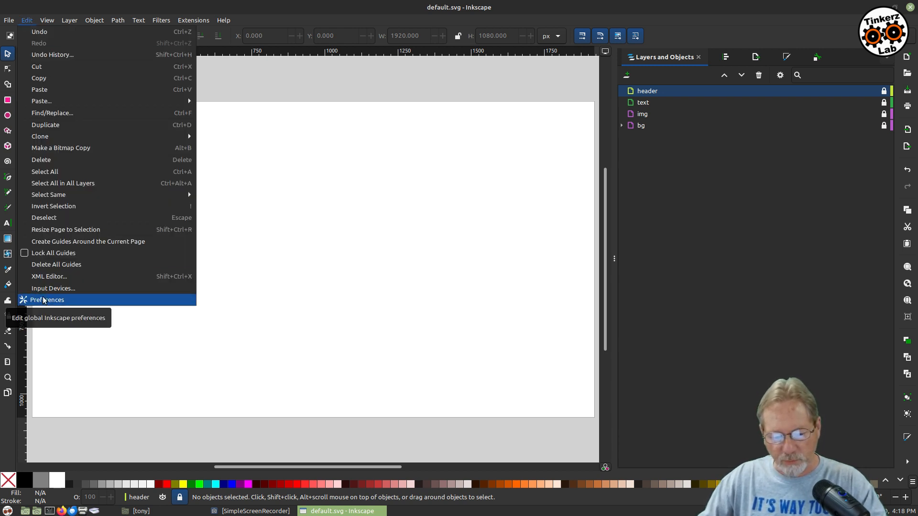
pyautogui.click(47, 300)
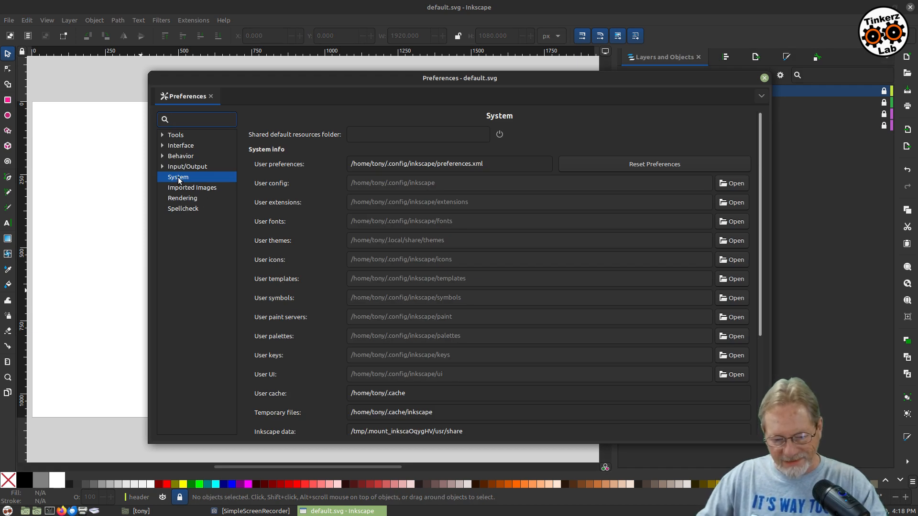
pyautogui.click(197, 119)
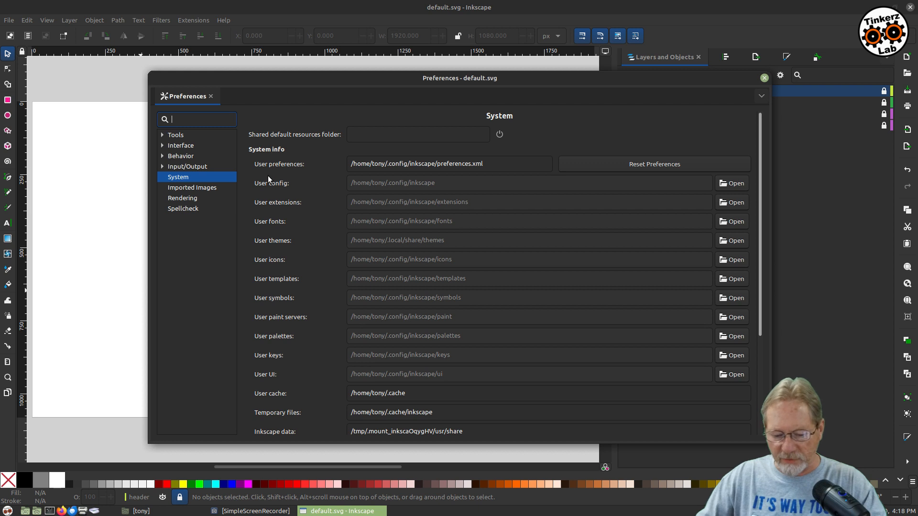
pyautogui.moveTo(338, 182)
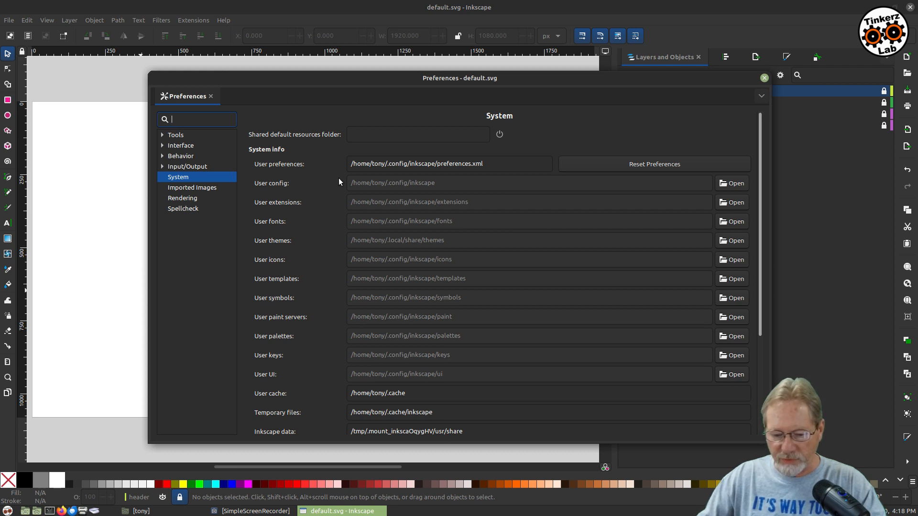
pyautogui.moveTo(313, 413)
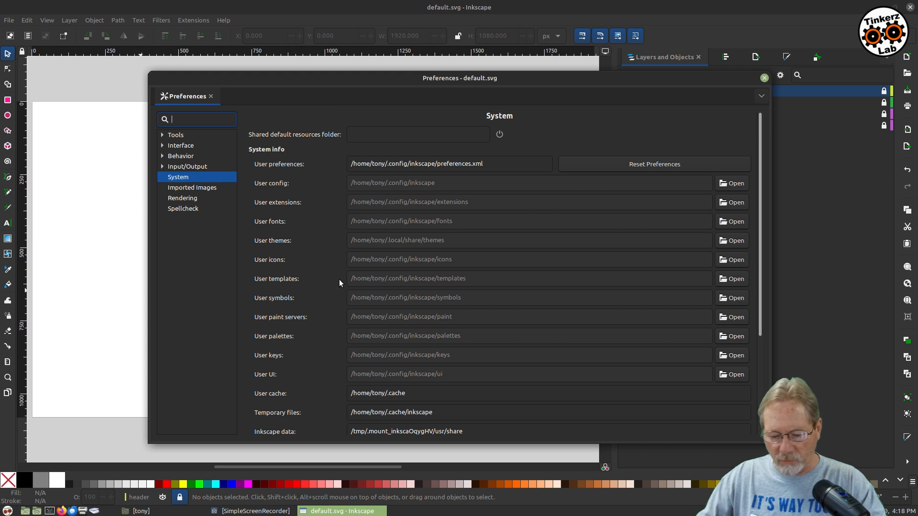
pyautogui.moveTo(269, 281)
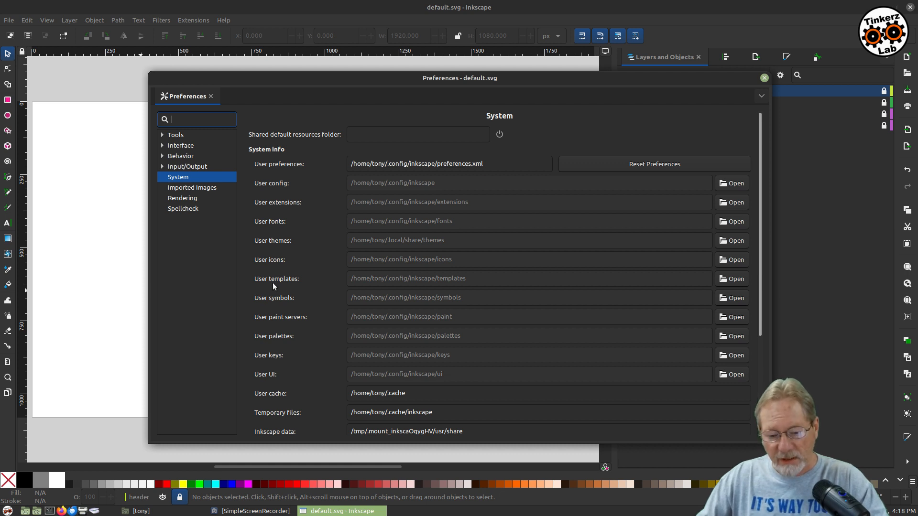
pyautogui.moveTo(411, 281)
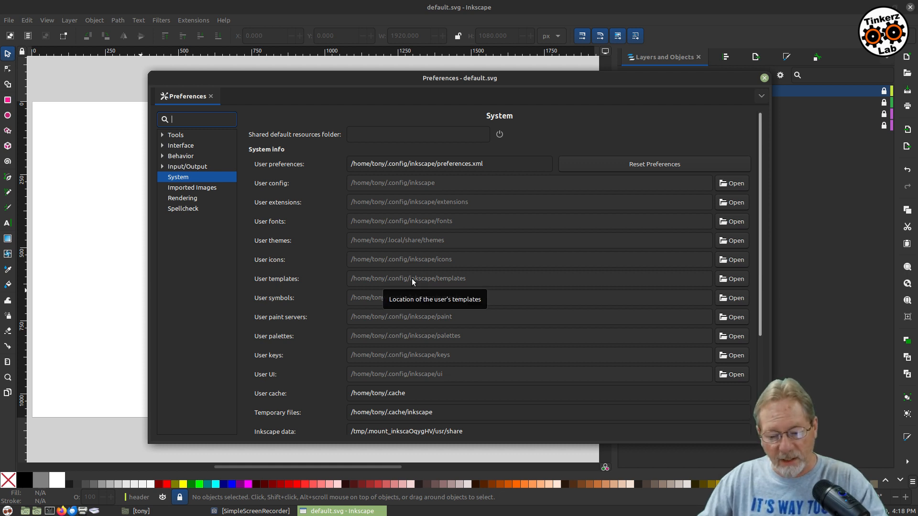
pyautogui.moveTo(341, 286)
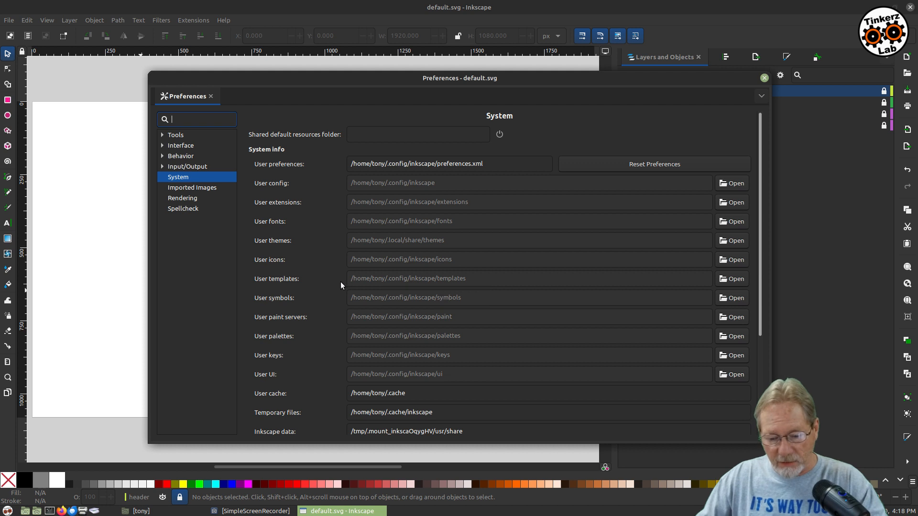
pyautogui.moveTo(362, 287)
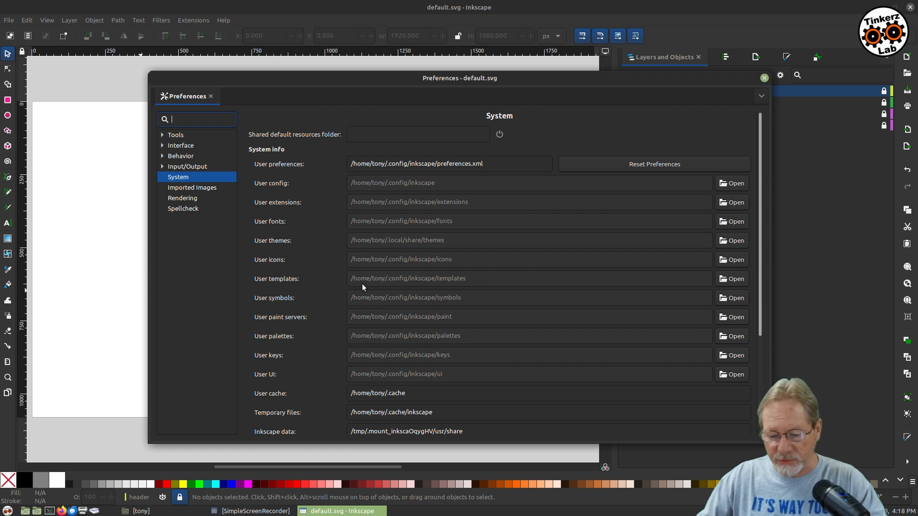
pyautogui.moveTo(389, 290)
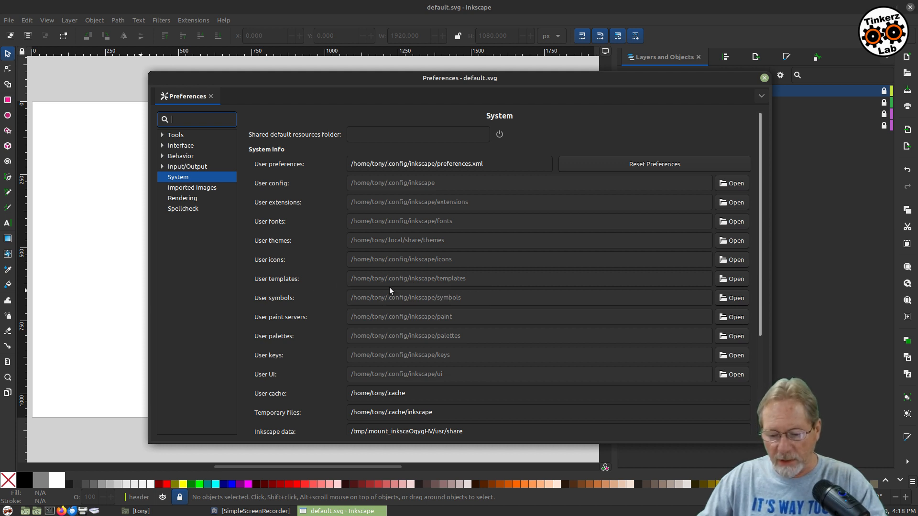
pyautogui.moveTo(417, 285)
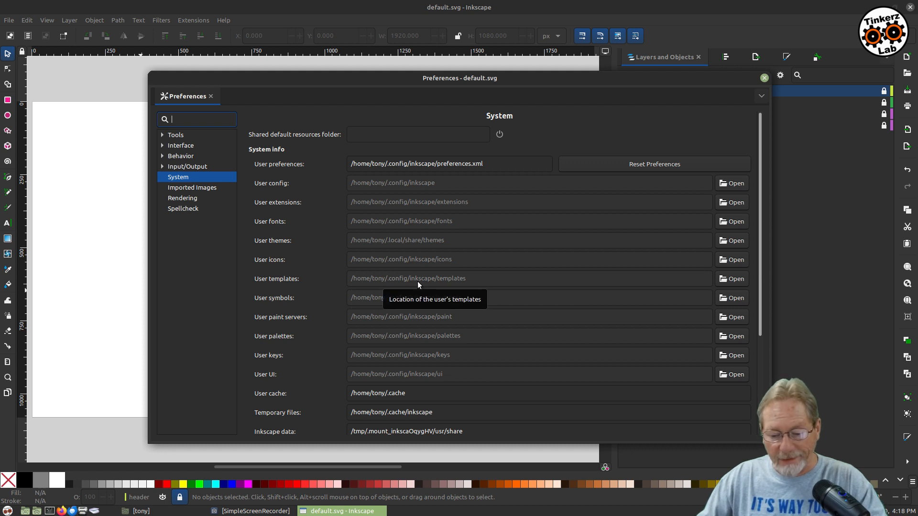
pyautogui.moveTo(457, 284)
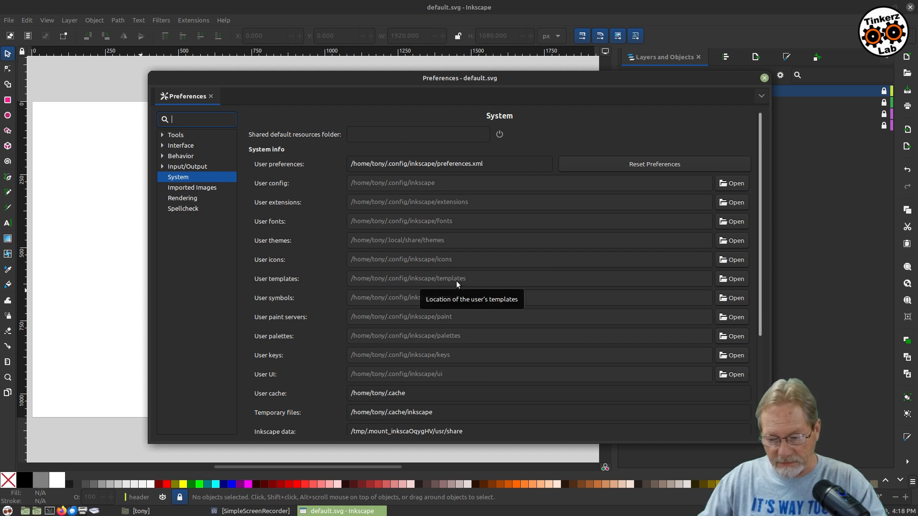
pyautogui.moveTo(254, 475)
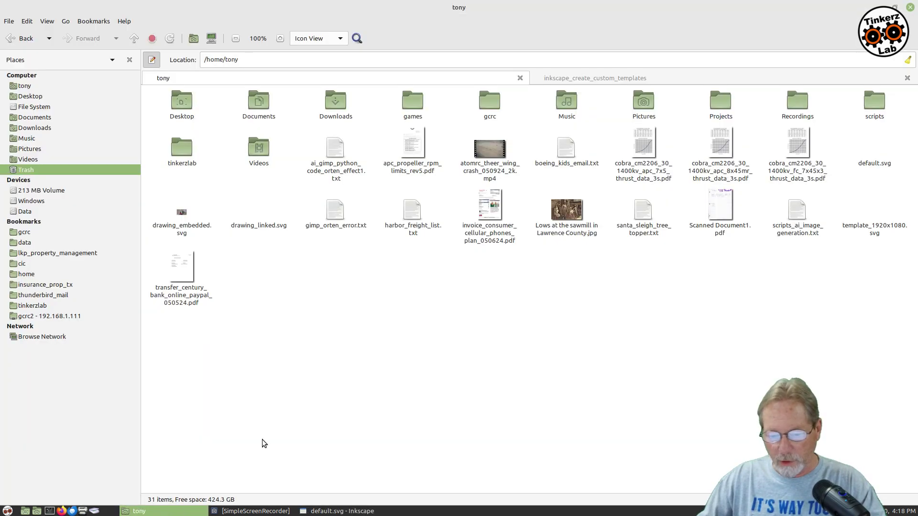
# Copy default.svg from its folder.
pyautogui.click(874, 163)
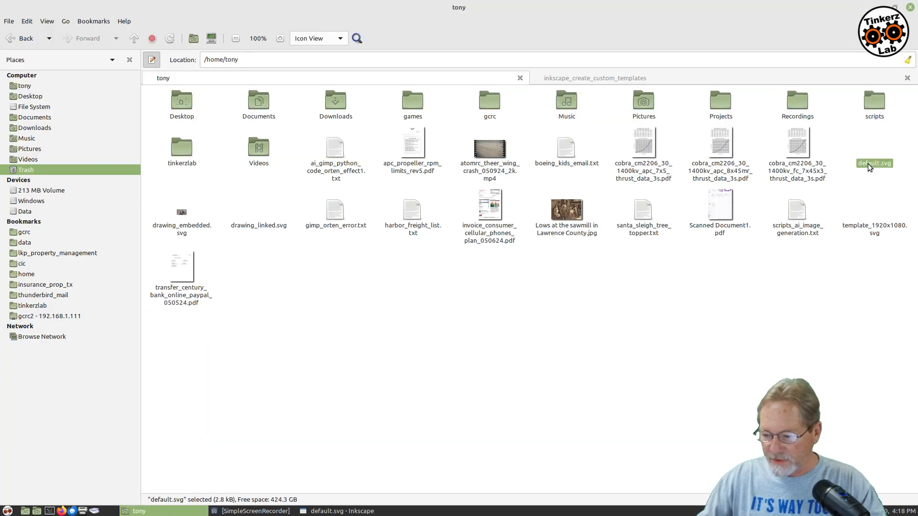
pyautogui.rightClick(873, 163)
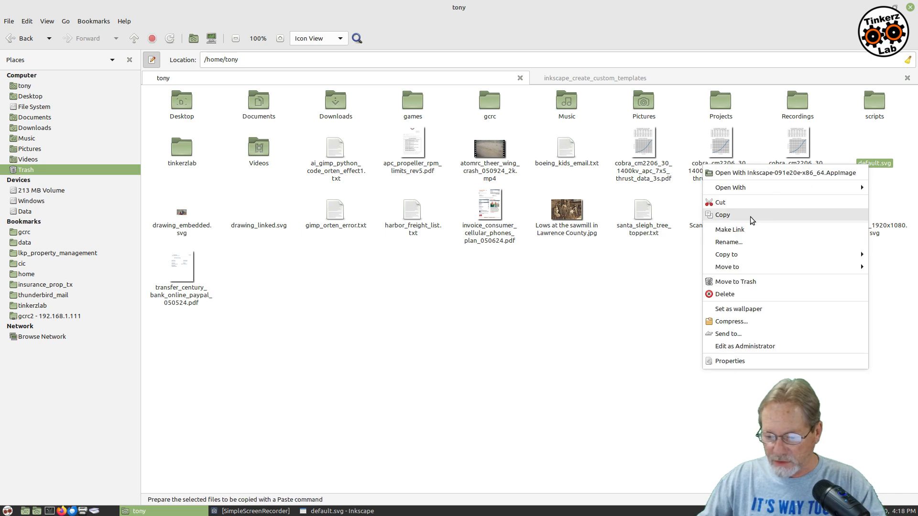
pyautogui.click(722, 214)
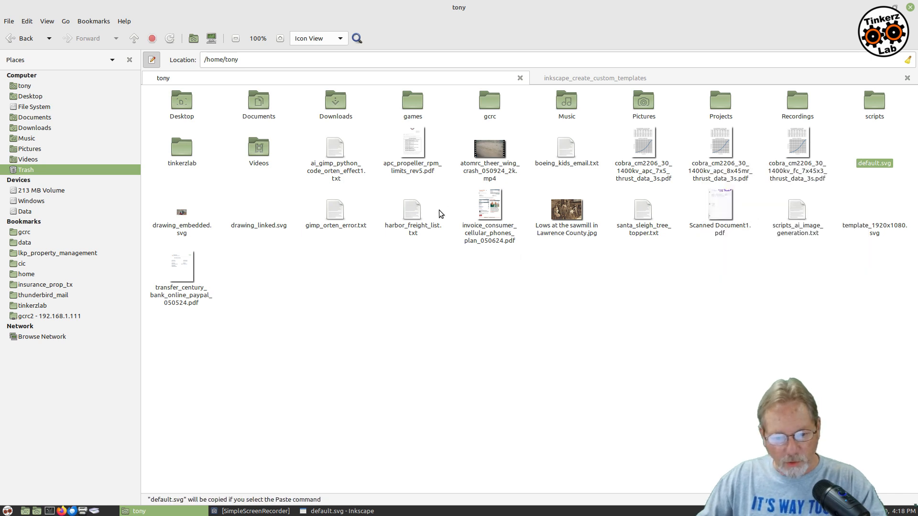
pyautogui.moveTo(63, 22)
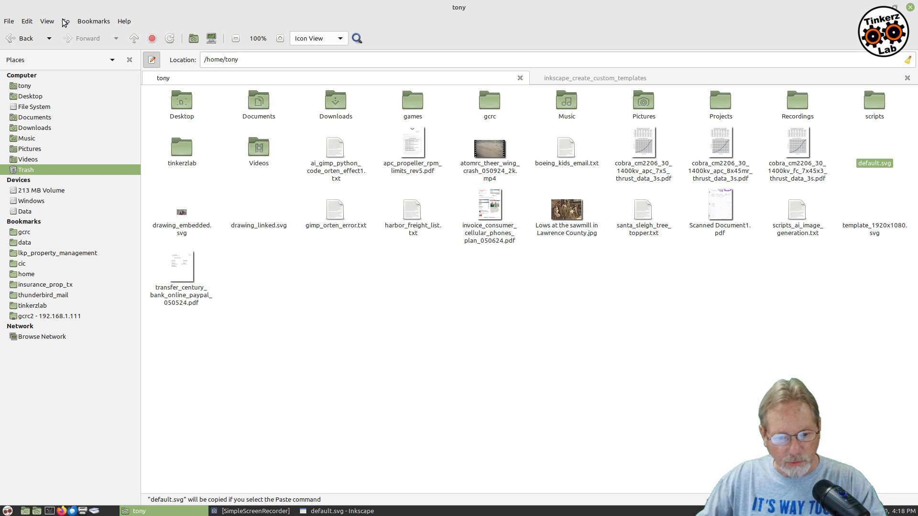
# Show hidden files and open the .config/inkscape/templates folder.
pyautogui.click(47, 21)
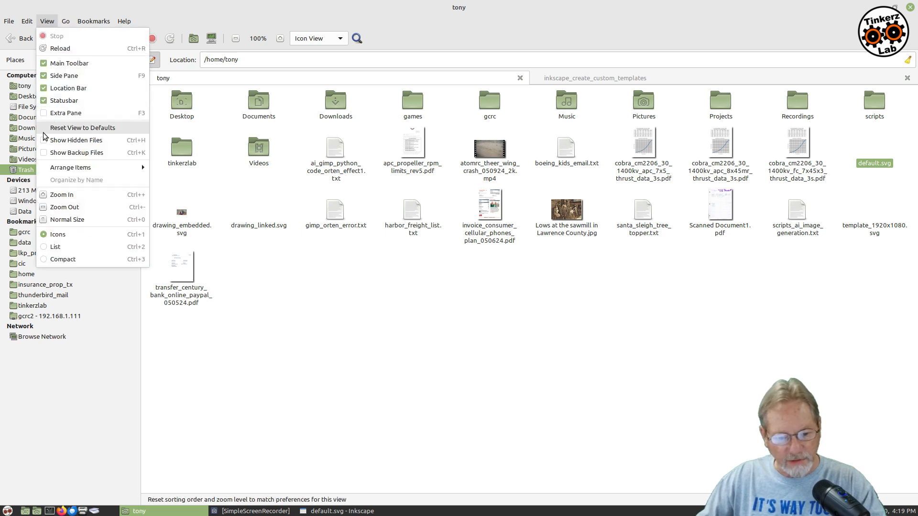
pyautogui.moveTo(76, 140)
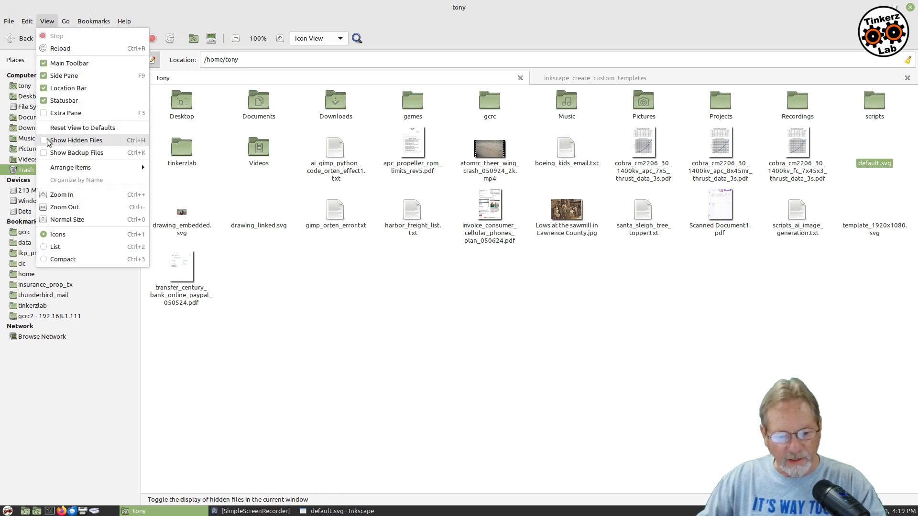
pyautogui.click(75, 140)
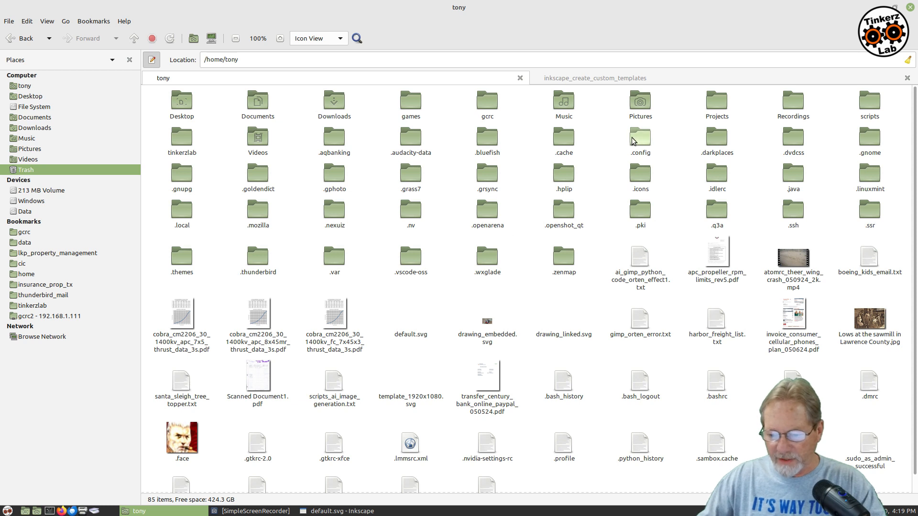
pyautogui.doubleClick(639, 135)
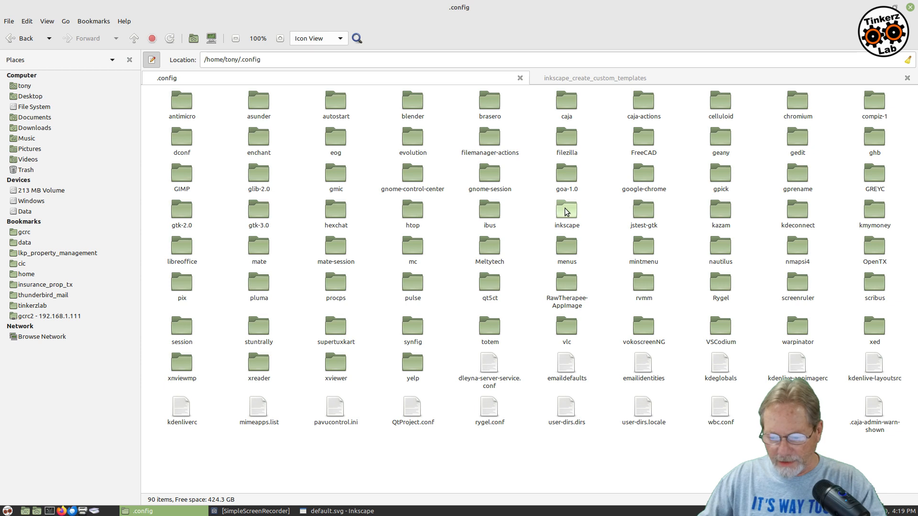
pyautogui.doubleClick(565, 208)
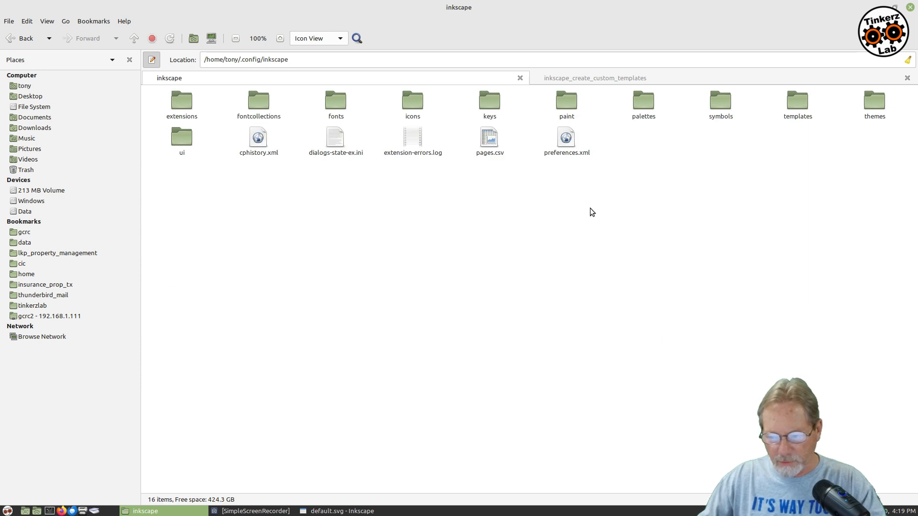
pyautogui.doubleClick(798, 100)
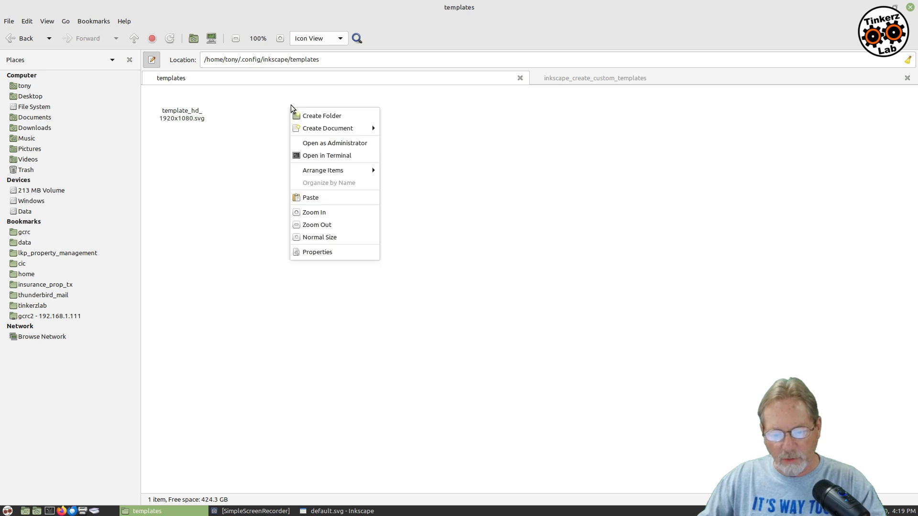
# Paste default.svg into the Inkscape templates folder.
pyautogui.click(310, 197)
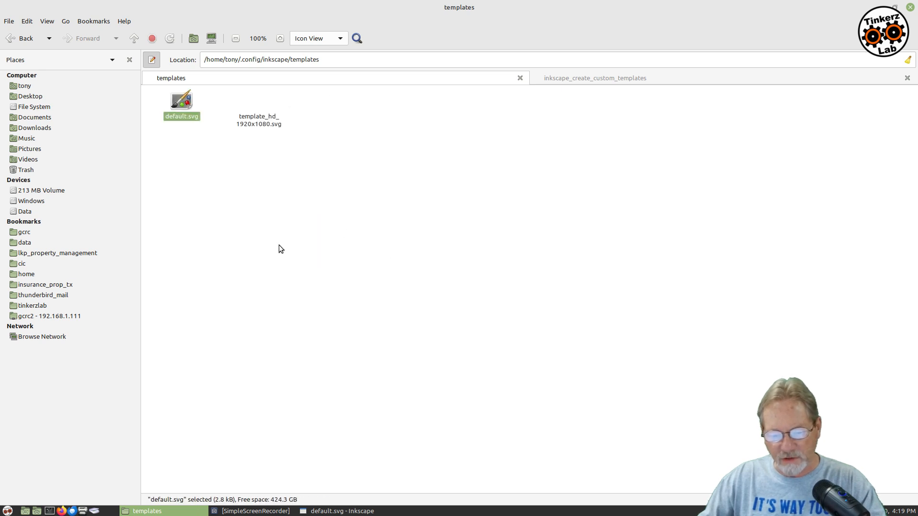
pyautogui.moveTo(267, 245)
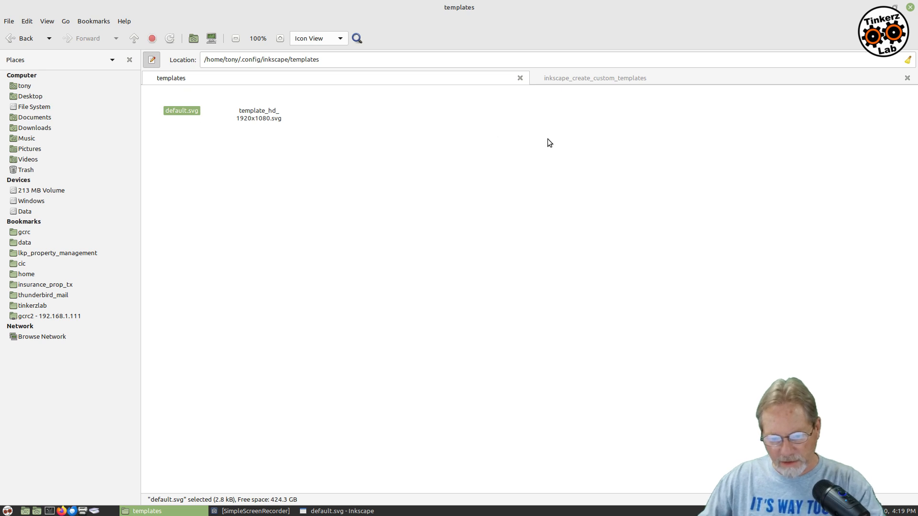
pyautogui.moveTo(451, 264)
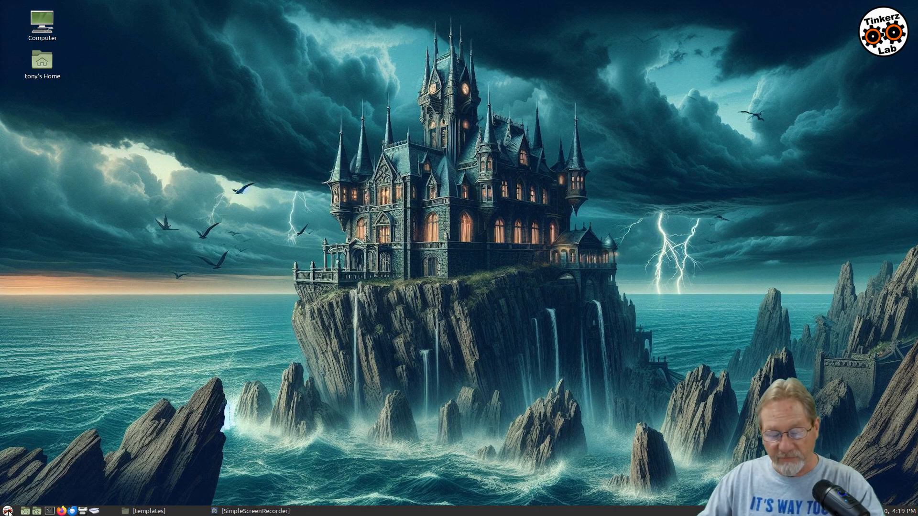
pyautogui.moveTo(8, 511)
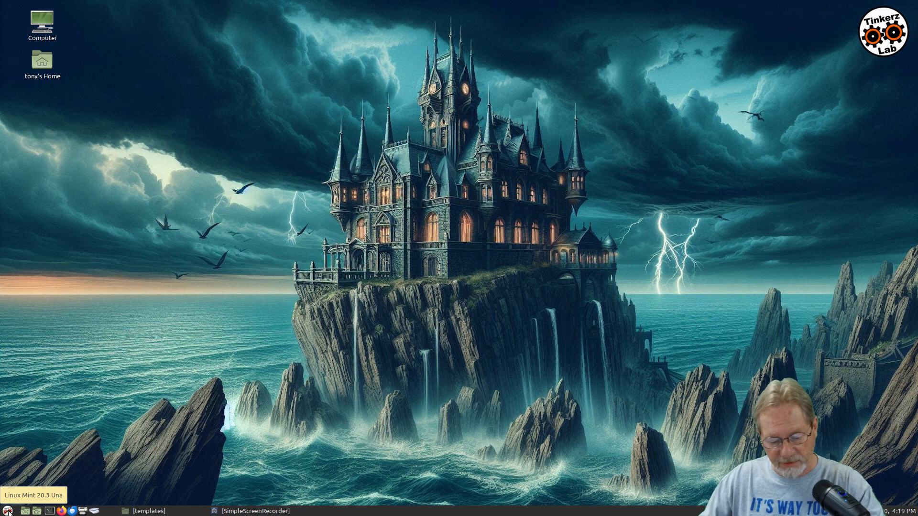
# Relaunch Inkscape and check the new document's header, text, img and bg layers.
pyautogui.click(5, 511)
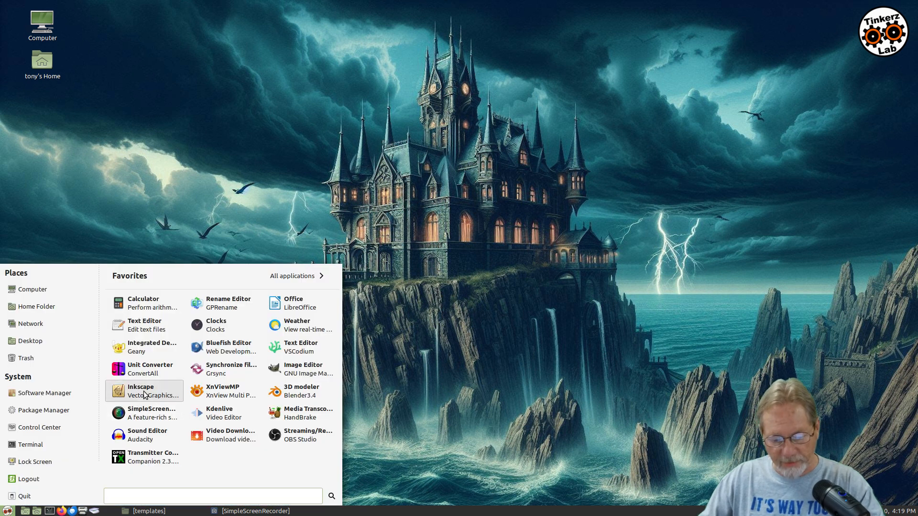
pyautogui.click(649, 293)
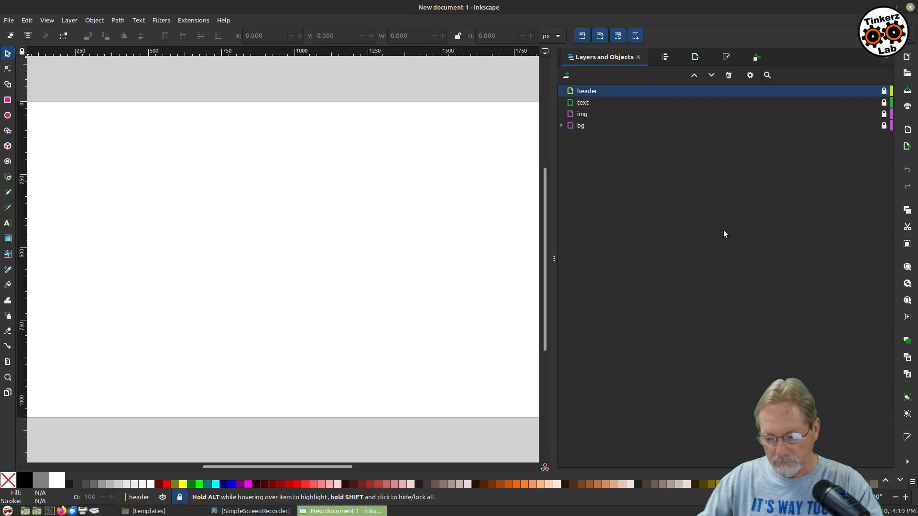
pyautogui.click(364, 311)
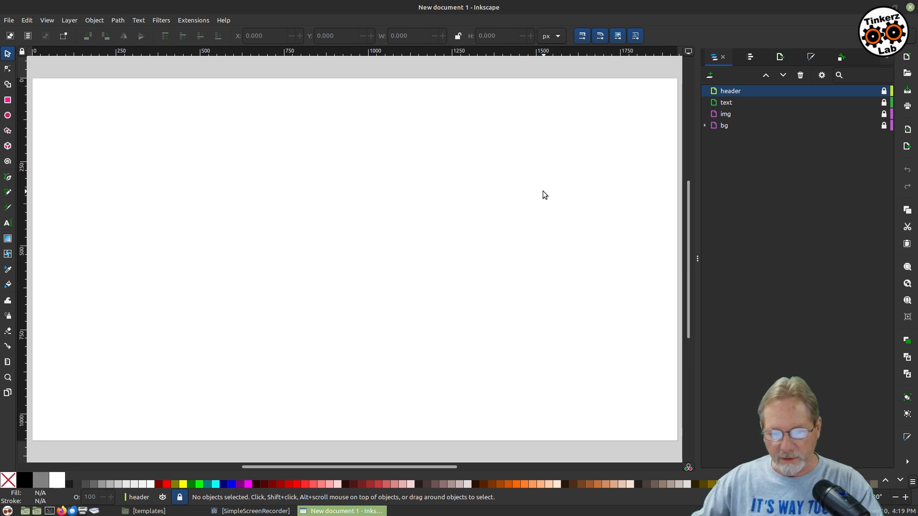
pyautogui.moveTo(417, 183)
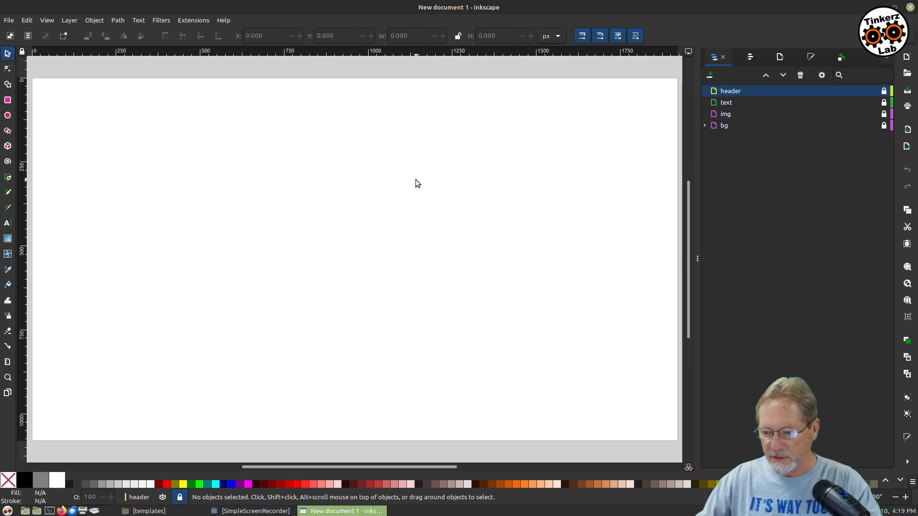
pyautogui.moveTo(768, 104)
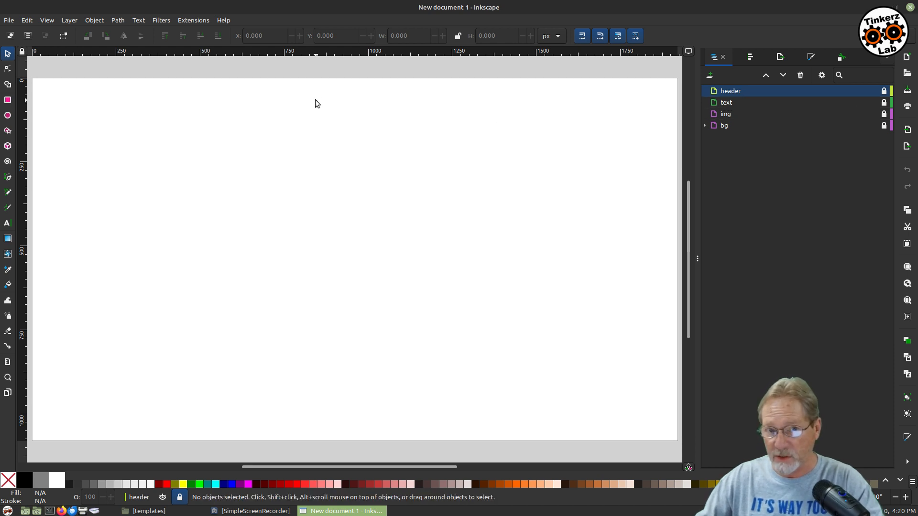
pyautogui.moveTo(735, 91)
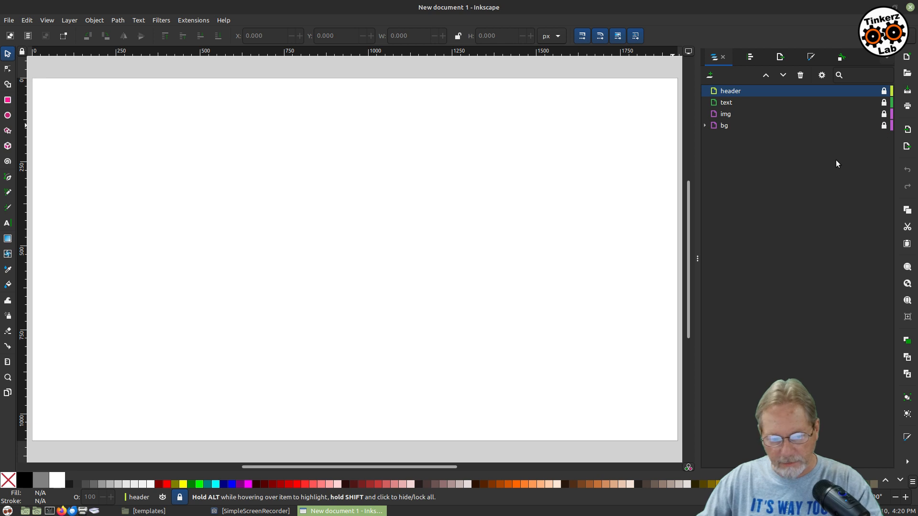
pyautogui.click(9, 20)
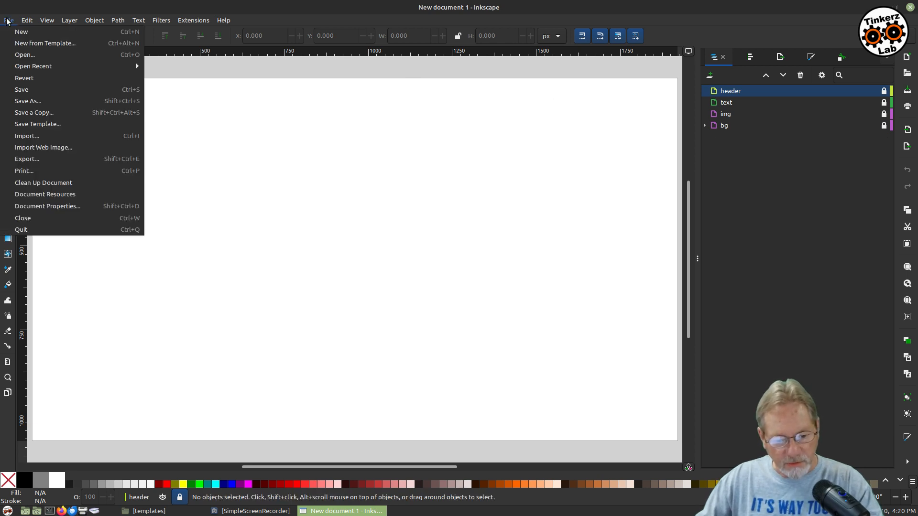
# Review the metadata, Proprietary licence and 1920×1080 px page in Document Properties, then close it.
pyautogui.click(46, 206)
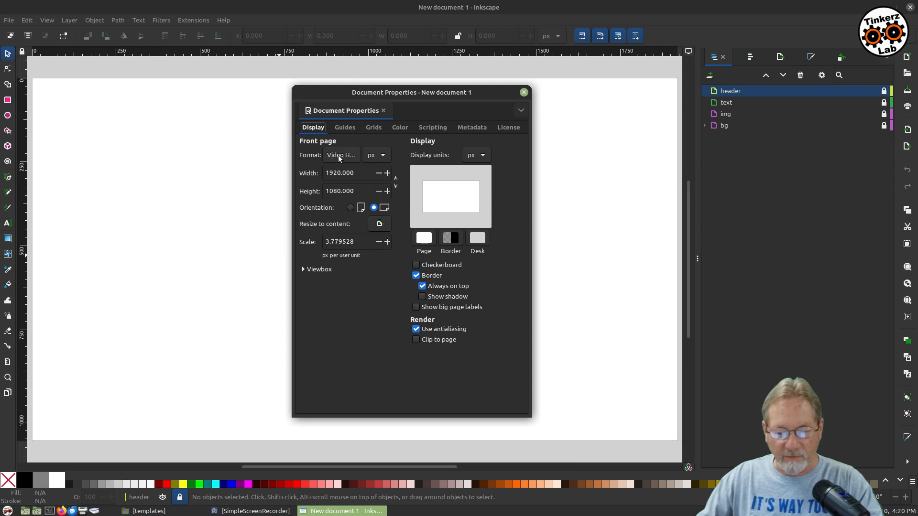
pyautogui.moveTo(397, 165)
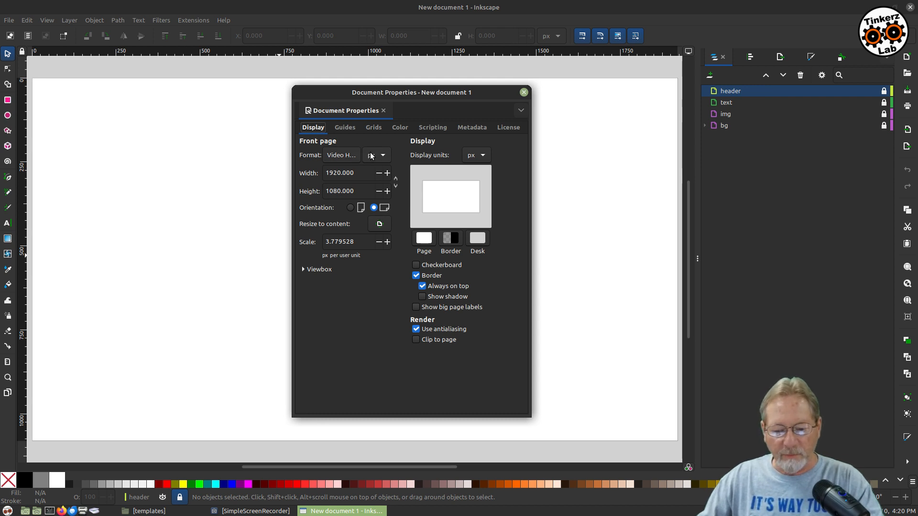
pyautogui.moveTo(375, 155)
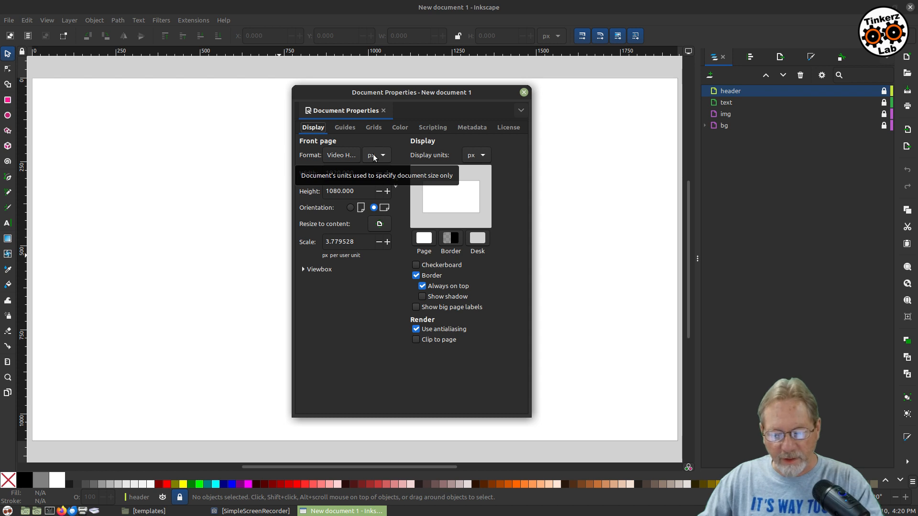
pyautogui.moveTo(485, 157)
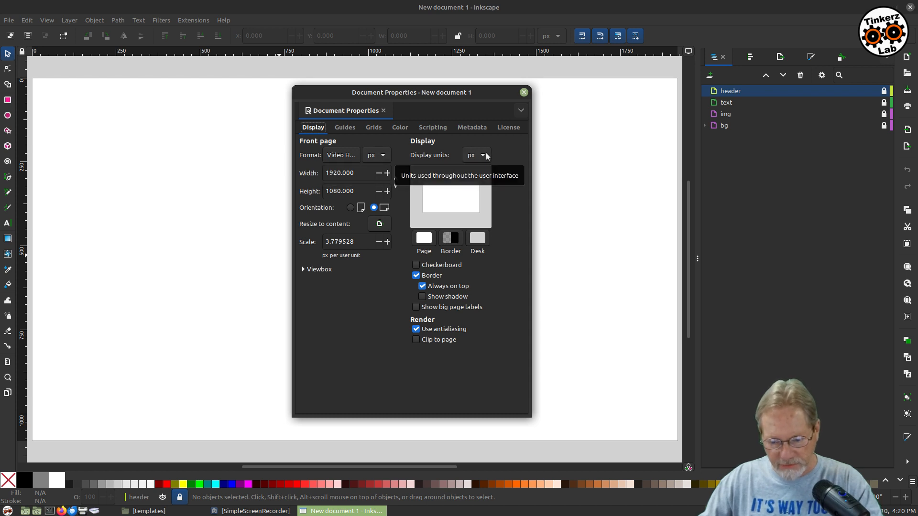
pyautogui.click(472, 127)
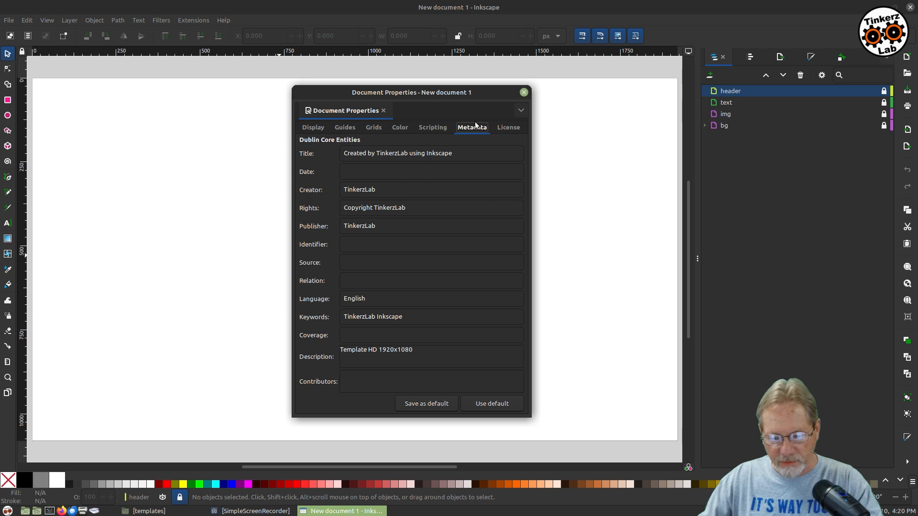
pyautogui.moveTo(345, 156)
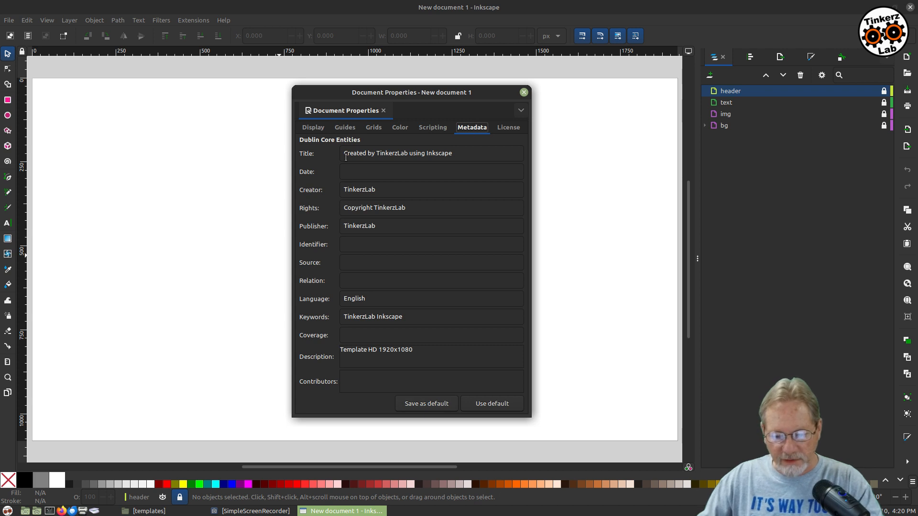
pyautogui.moveTo(372, 190)
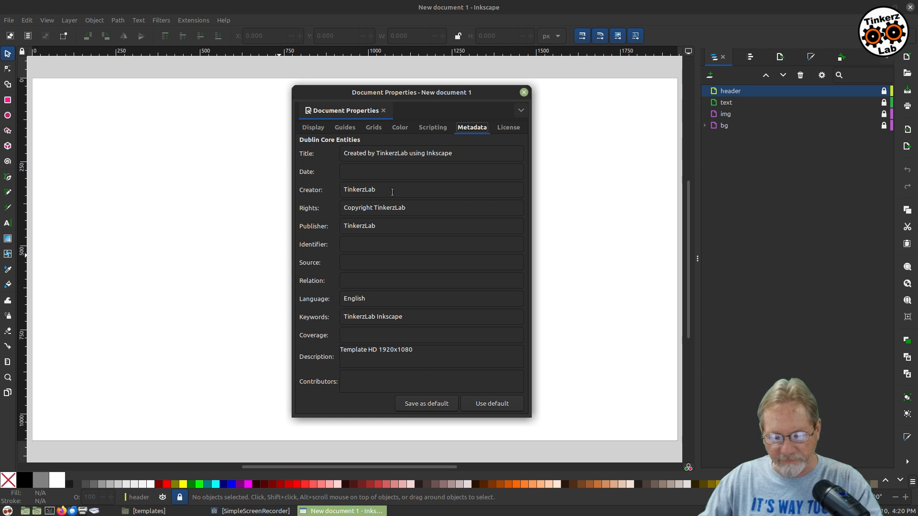
pyautogui.moveTo(417, 373)
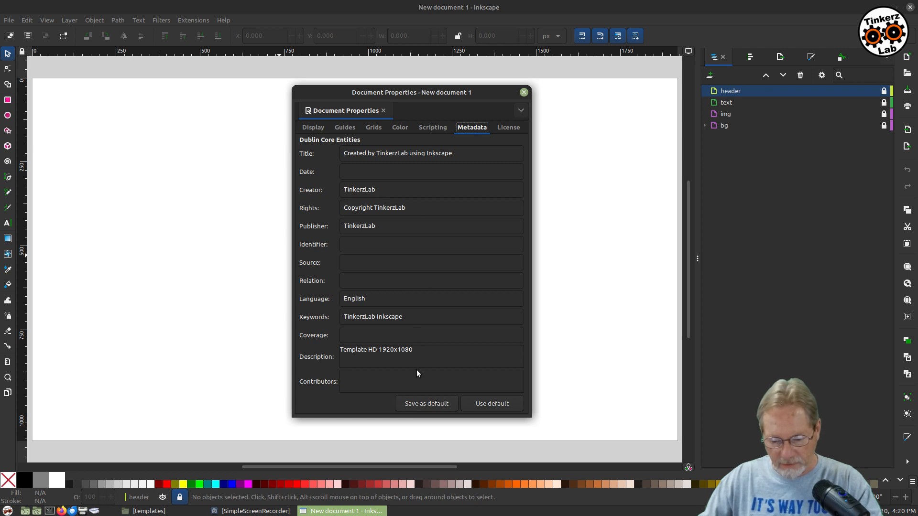
pyautogui.click(507, 128)
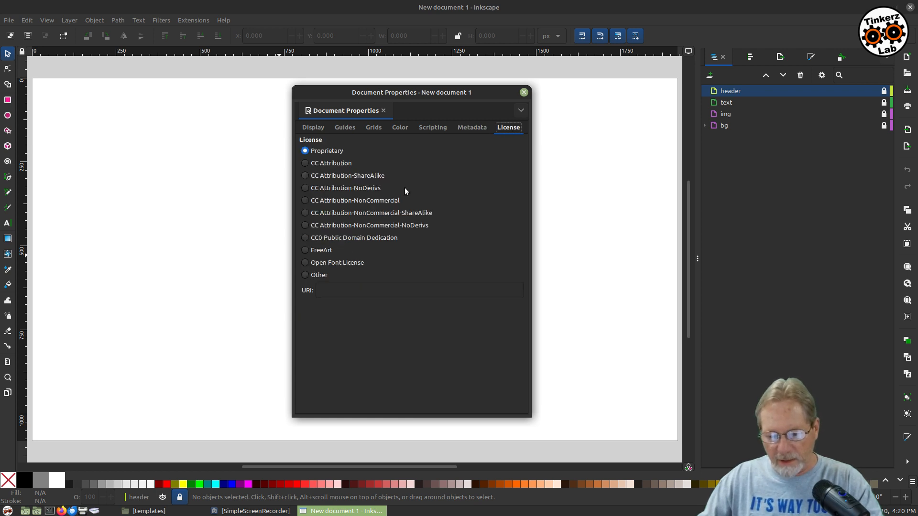
pyautogui.click(313, 127)
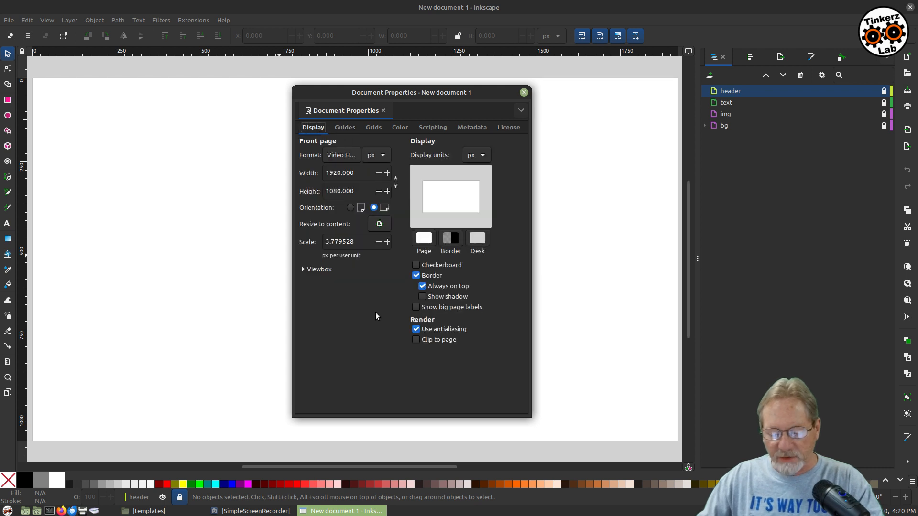
pyautogui.moveTo(353, 303)
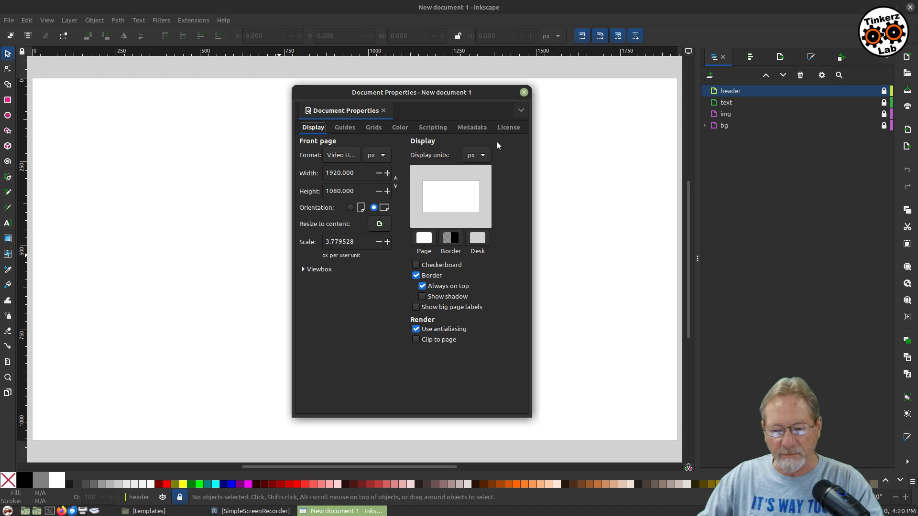
pyautogui.click(522, 91)
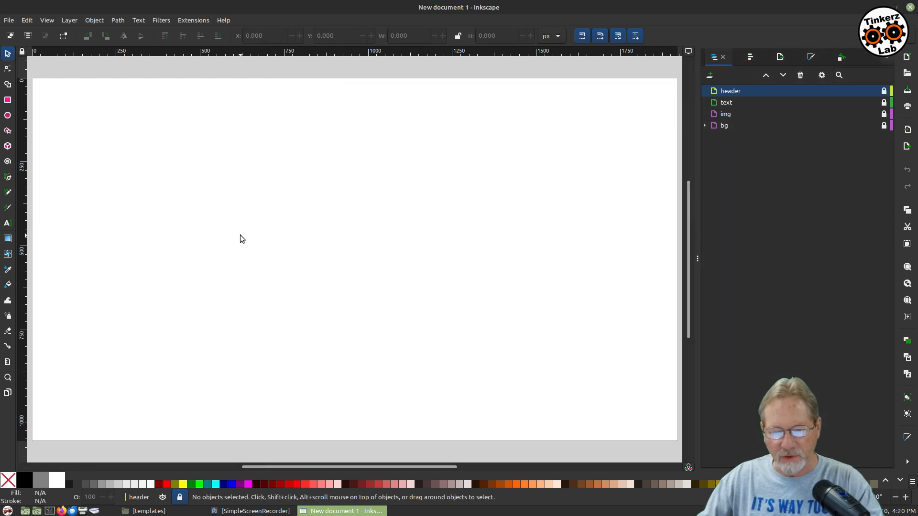
pyautogui.moveTo(232, 243)
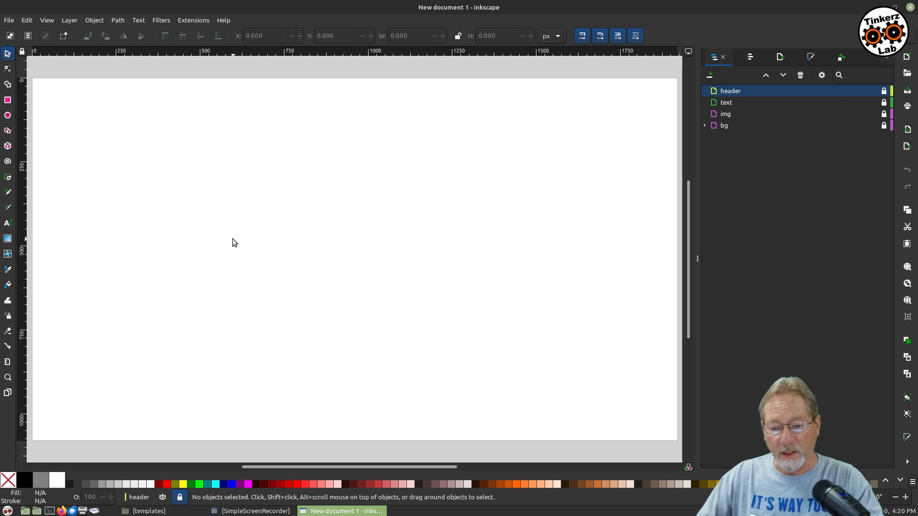
pyautogui.moveTo(242, 205)
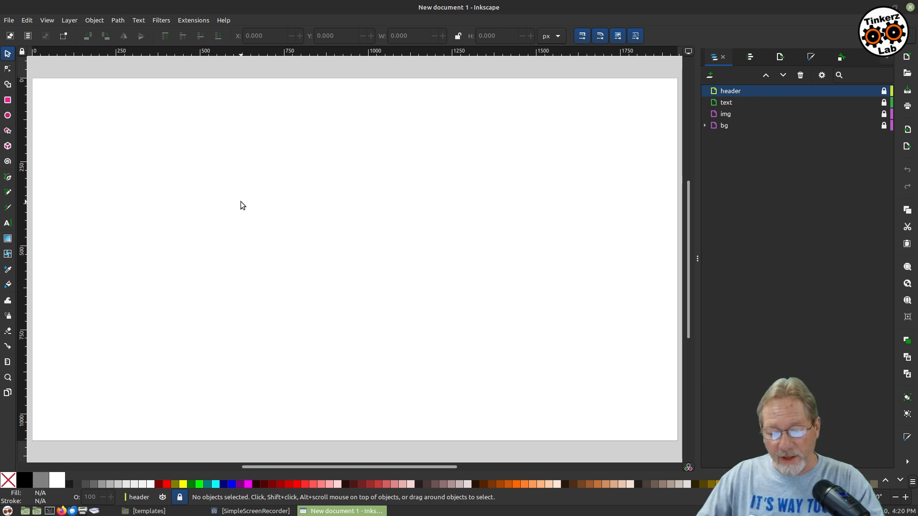
pyautogui.moveTo(441, 219)
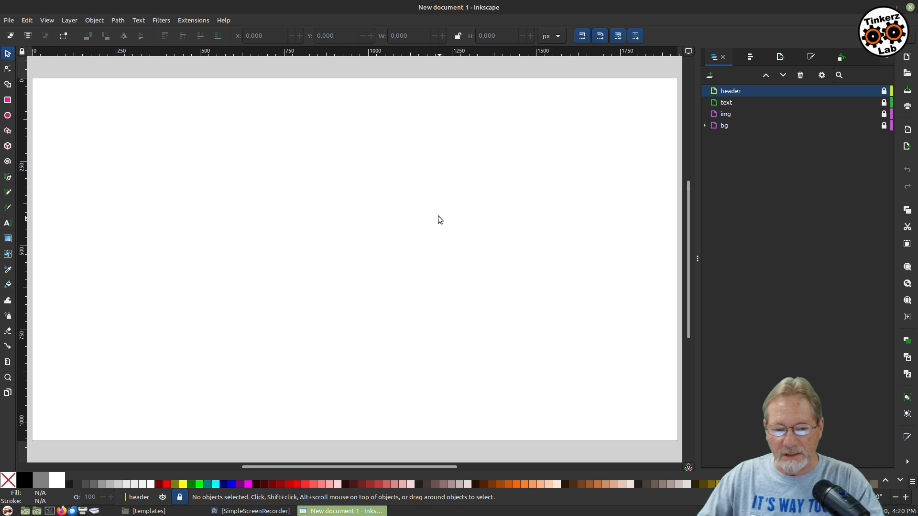
pyautogui.moveTo(337, 244)
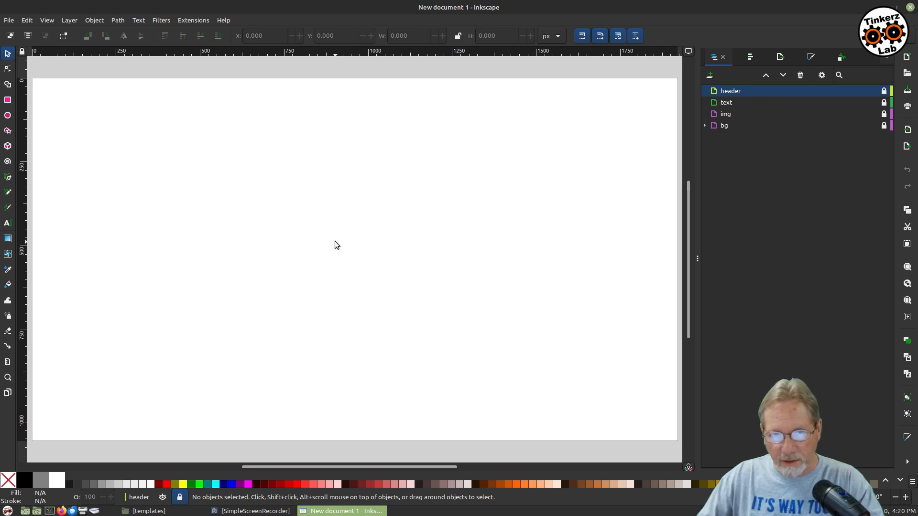
pyautogui.moveTo(413, 343)
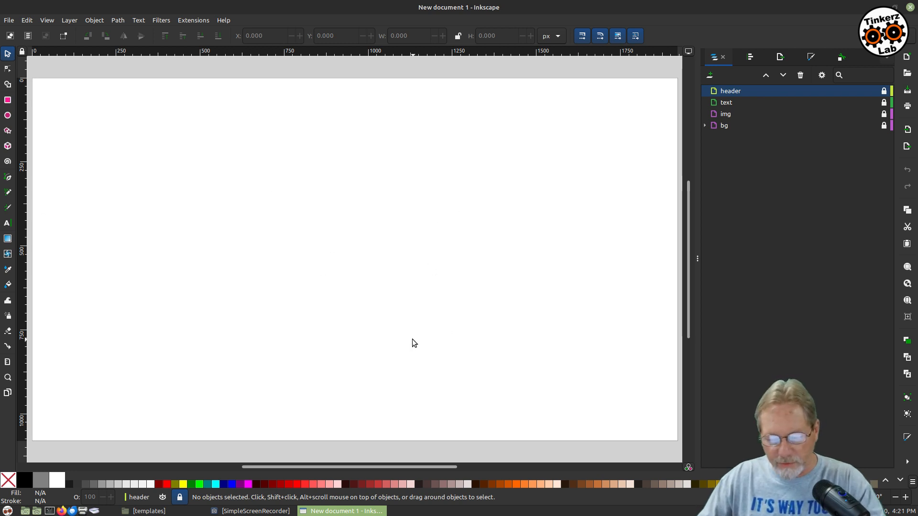
pyautogui.moveTo(576, 131)
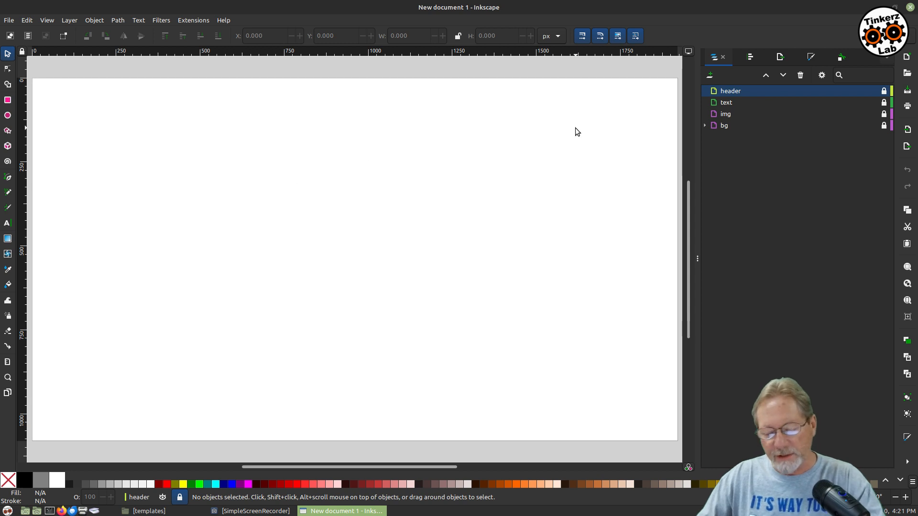
pyautogui.moveTo(562, 202)
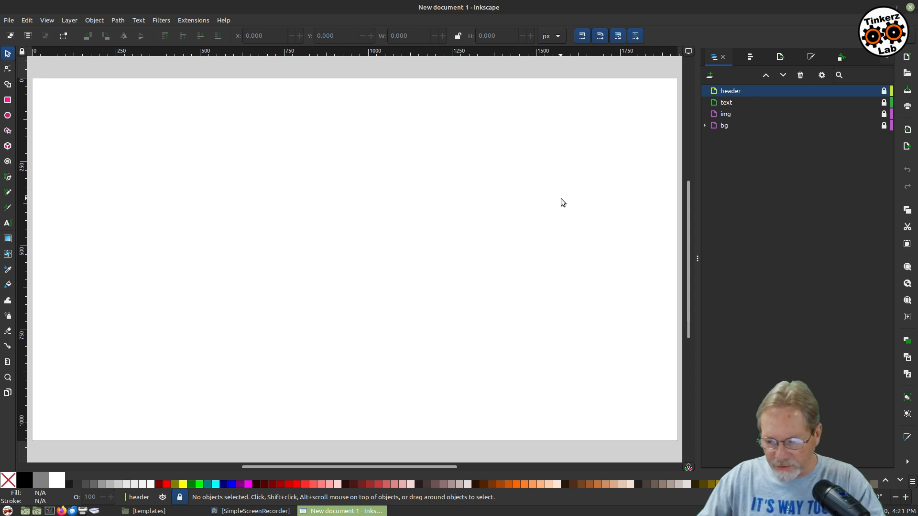
pyautogui.moveTo(725, 114)
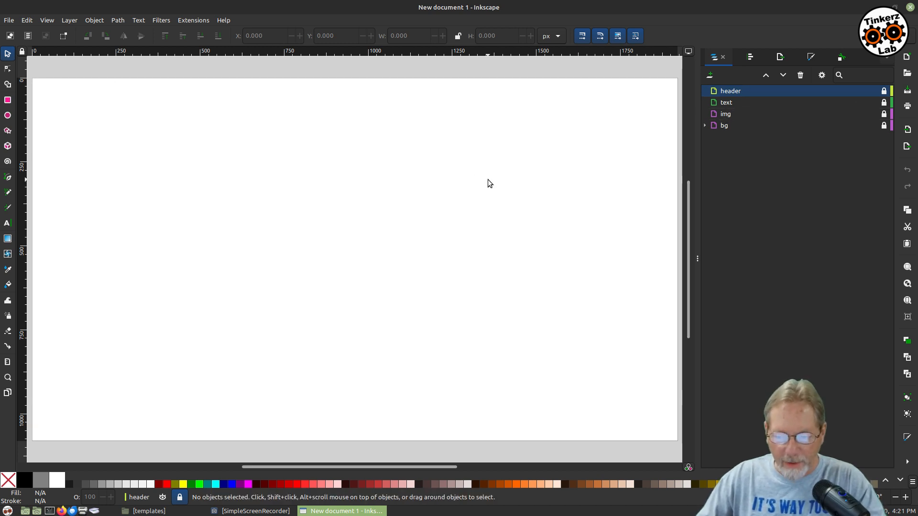
pyautogui.moveTo(477, 286)
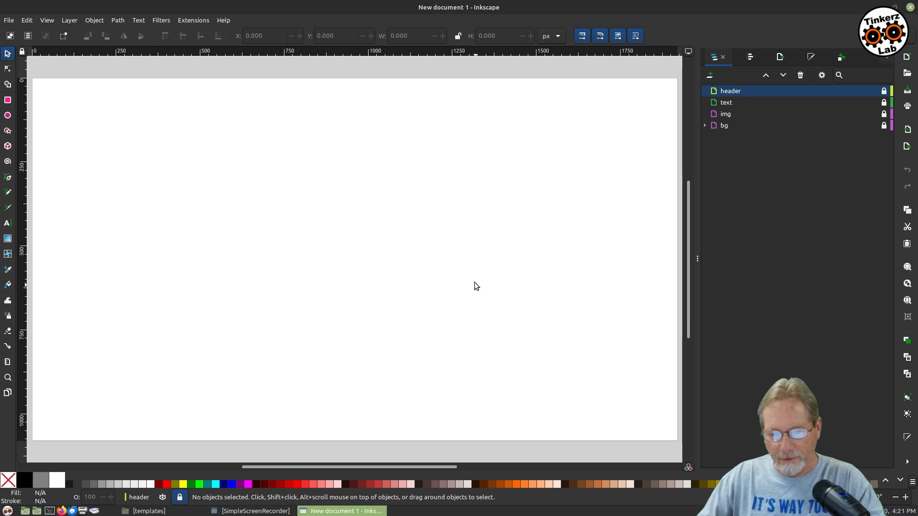
pyautogui.moveTo(464, 267)
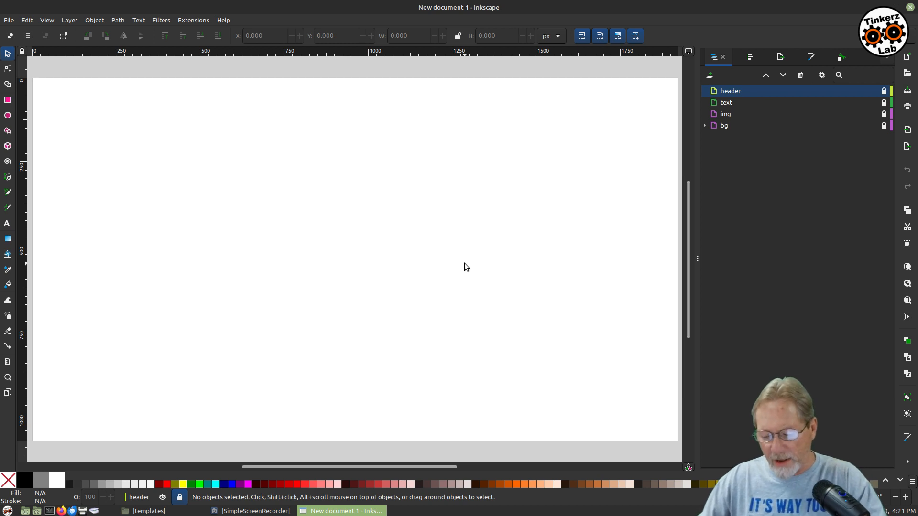
pyautogui.moveTo(480, 248)
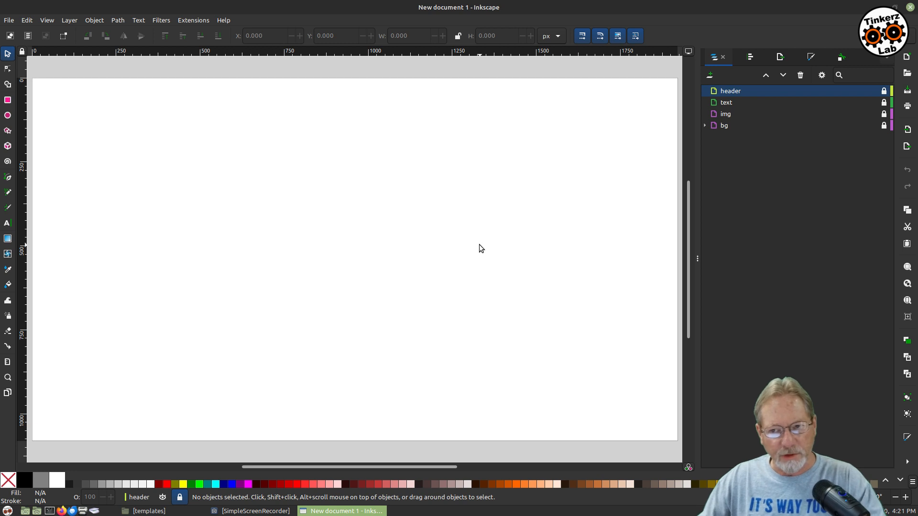
pyautogui.moveTo(476, 224)
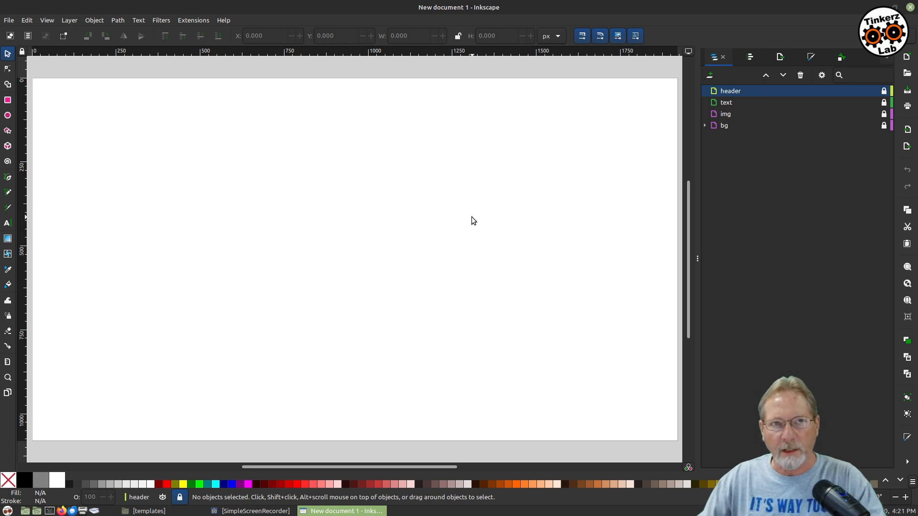
pyautogui.moveTo(460, 201)
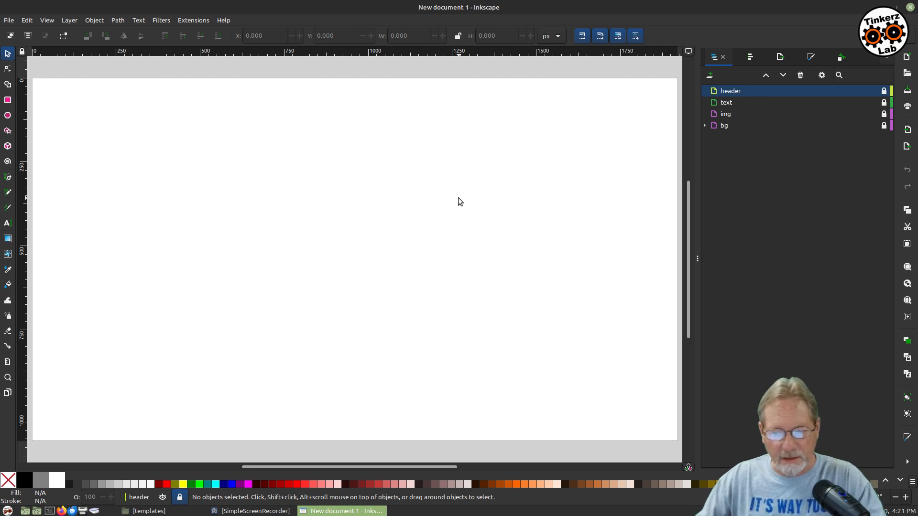
pyautogui.moveTo(459, 212)
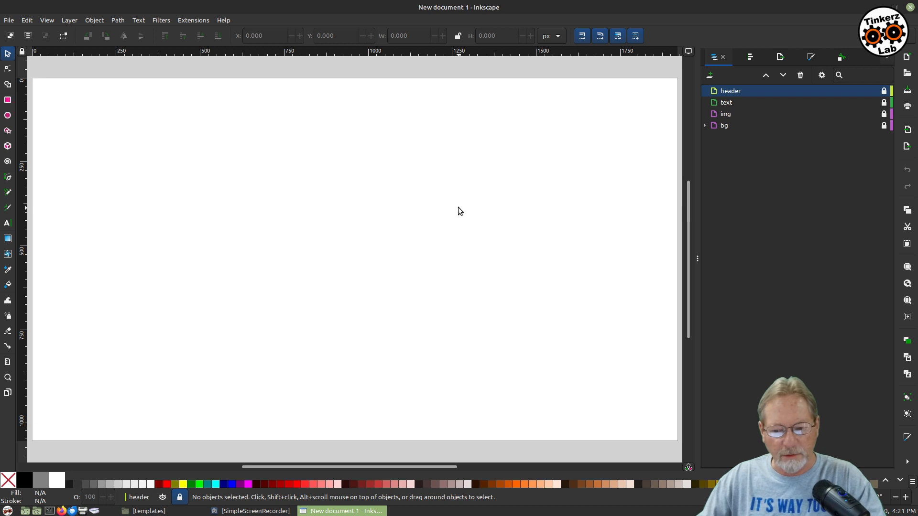